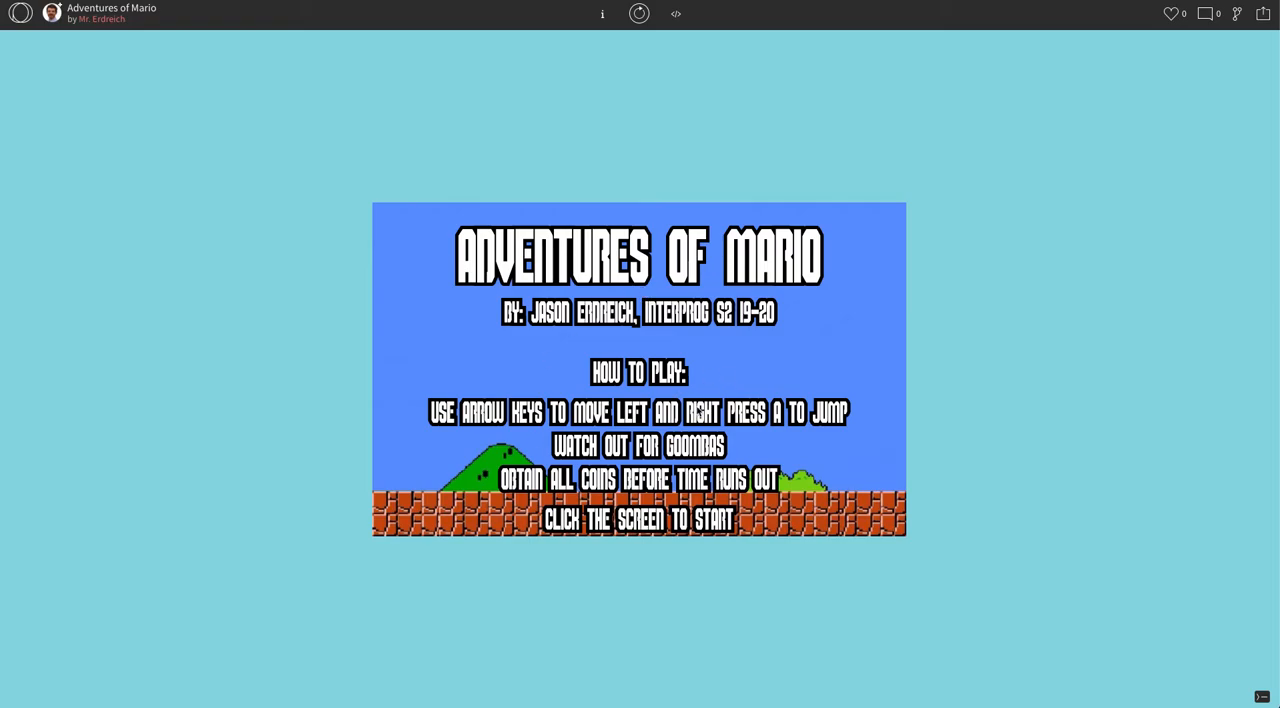
mouse_move(667, 279)
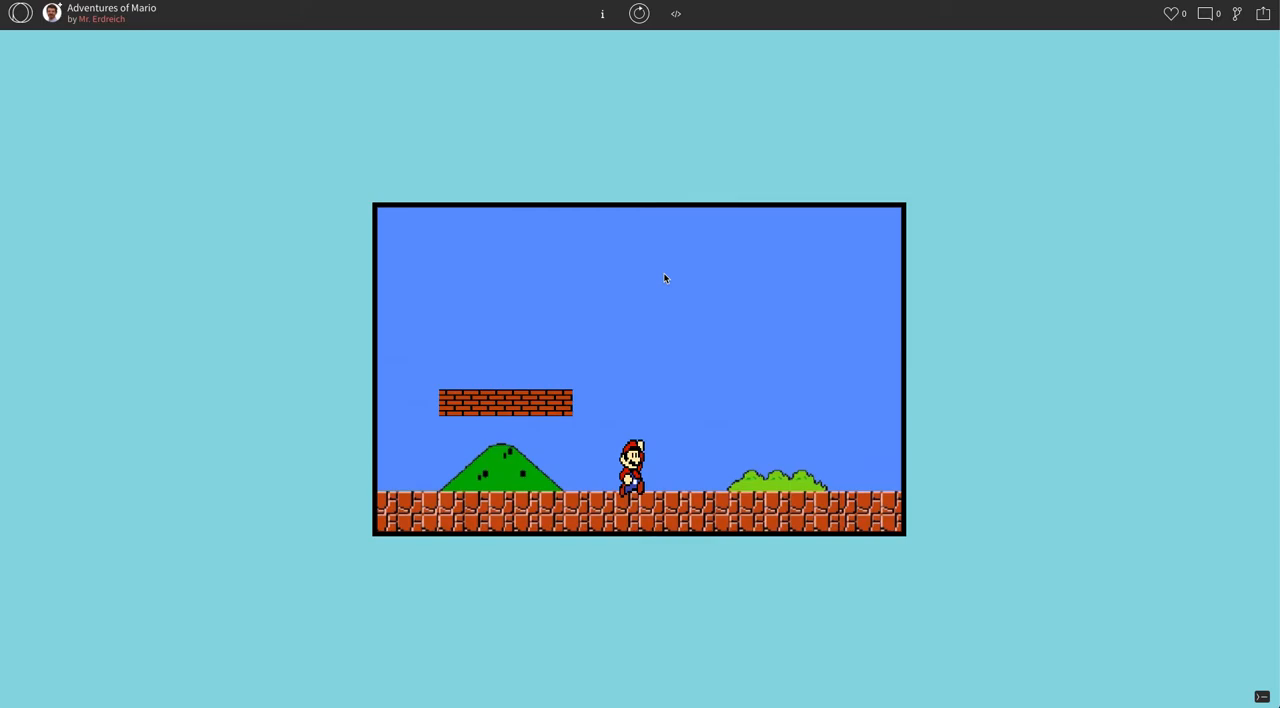
mouse_move(678, 22)
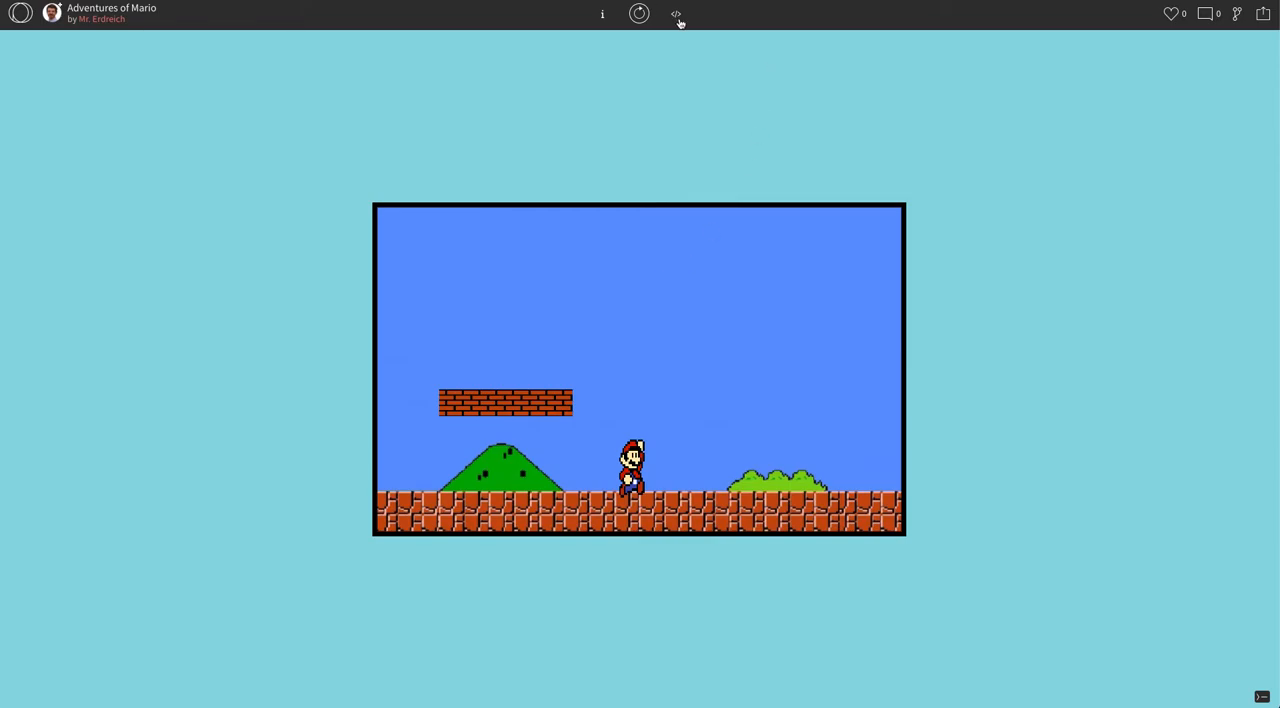
Under a //coins comment, declare c1X = 600, c1Y = 410, cWidth = 30 and cHeight = 30.
click(675, 13)
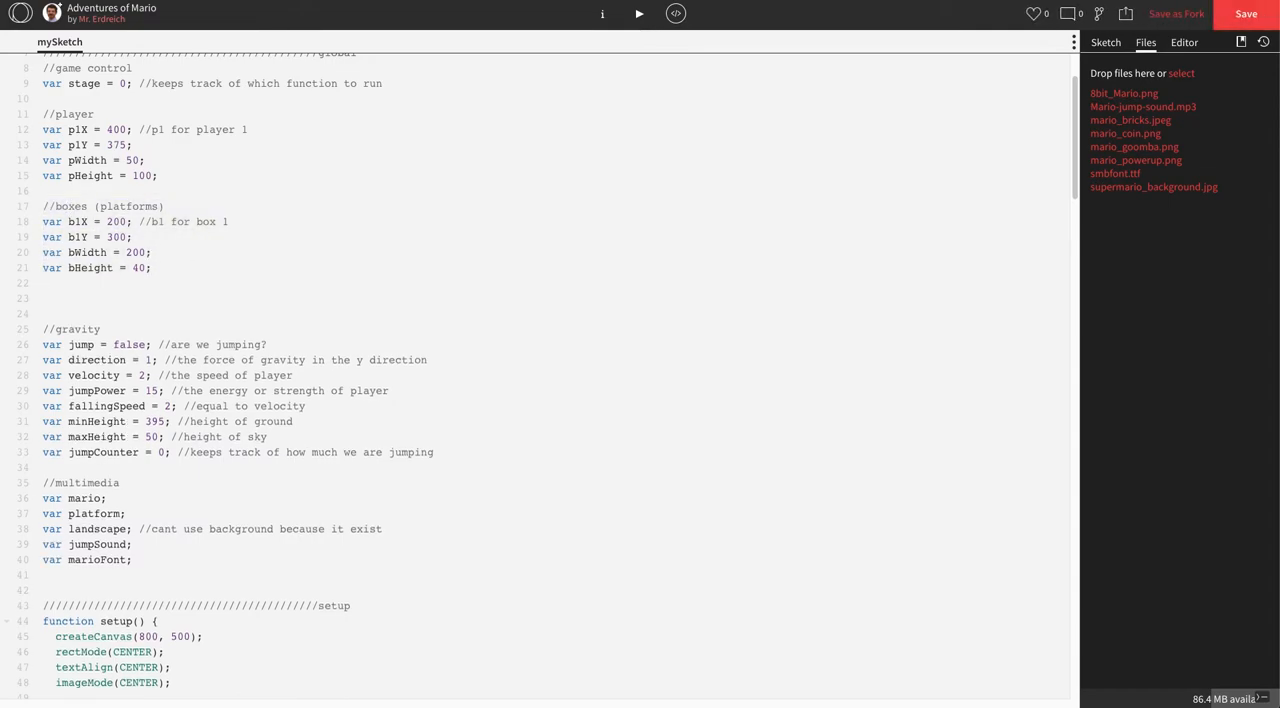
text(//coins)
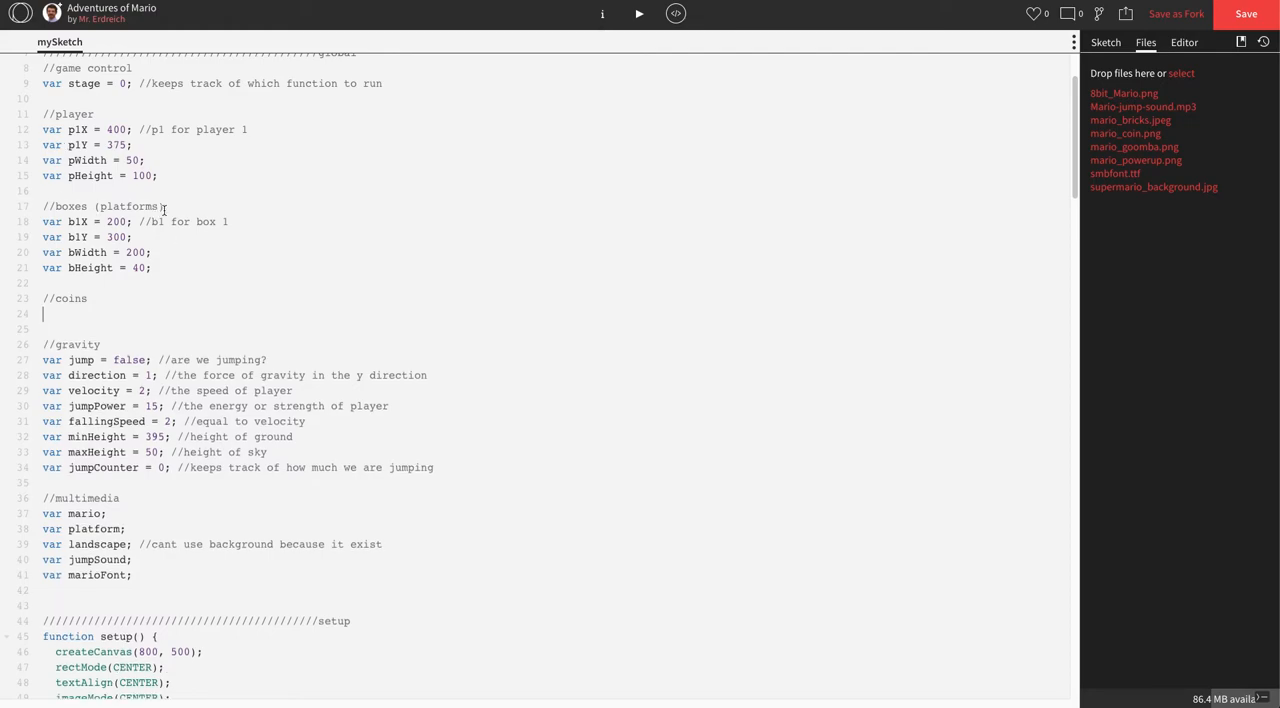
text(var)
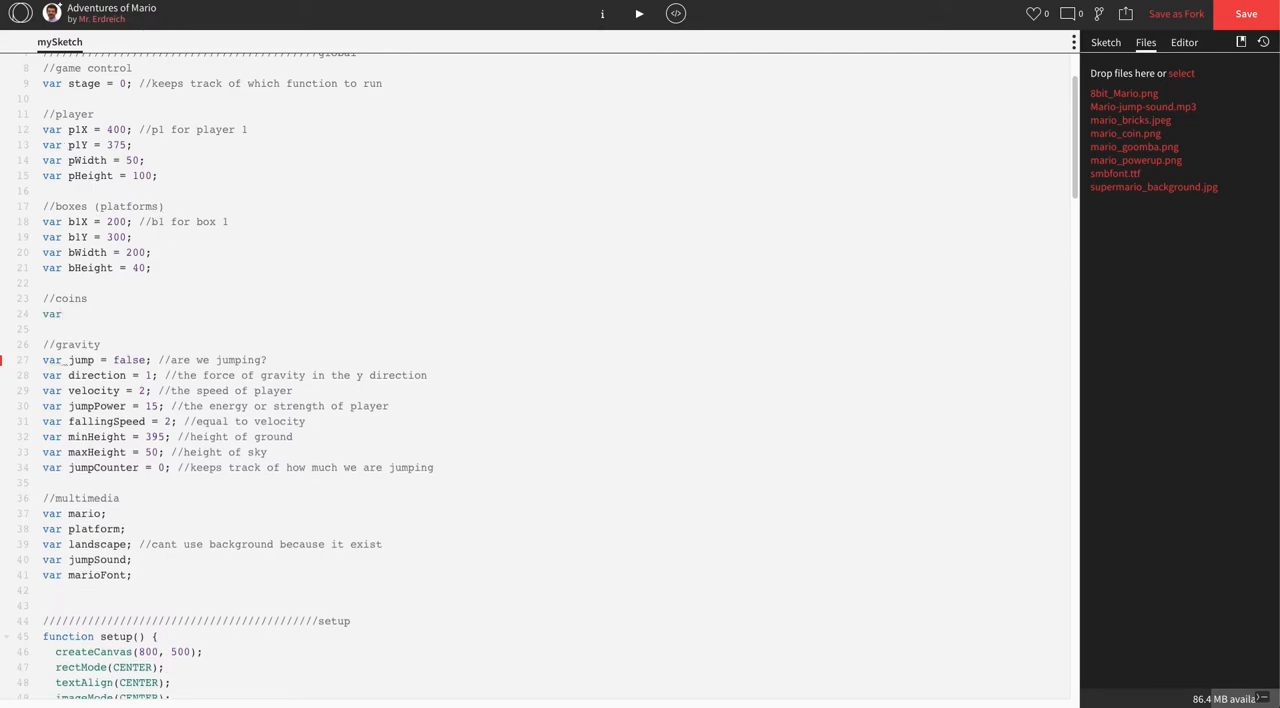
text(c1)
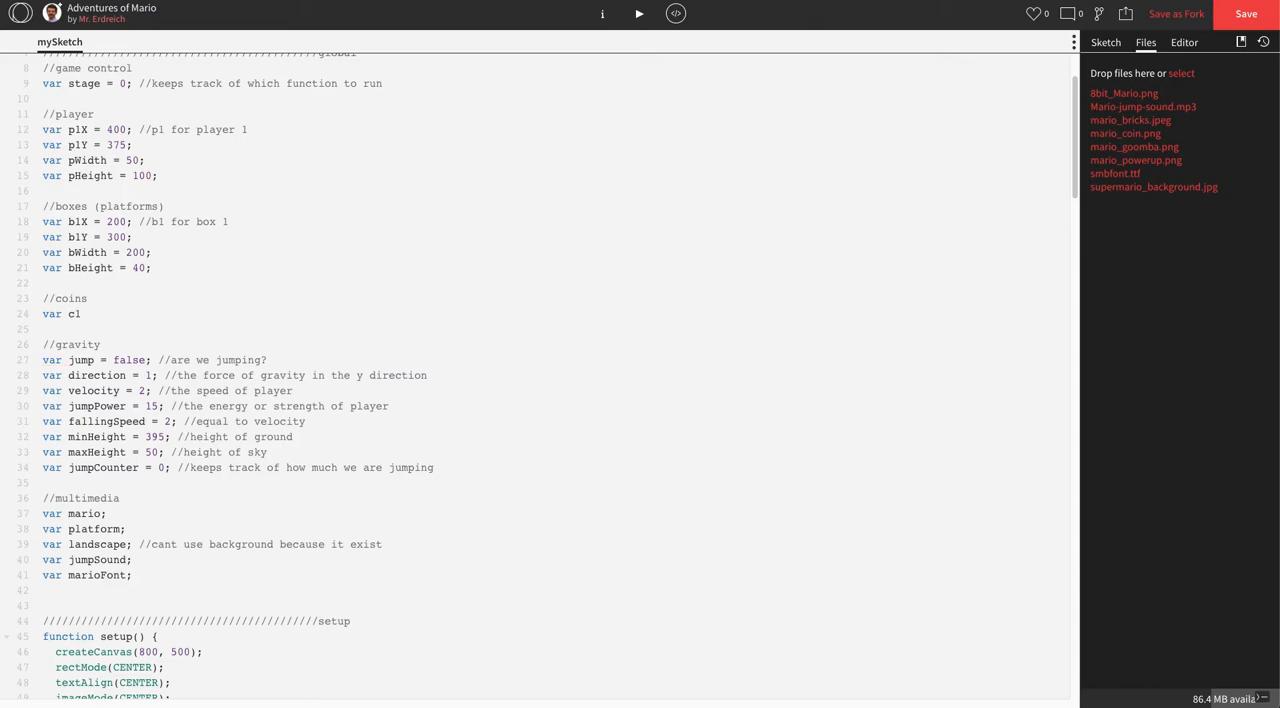
text(X =)
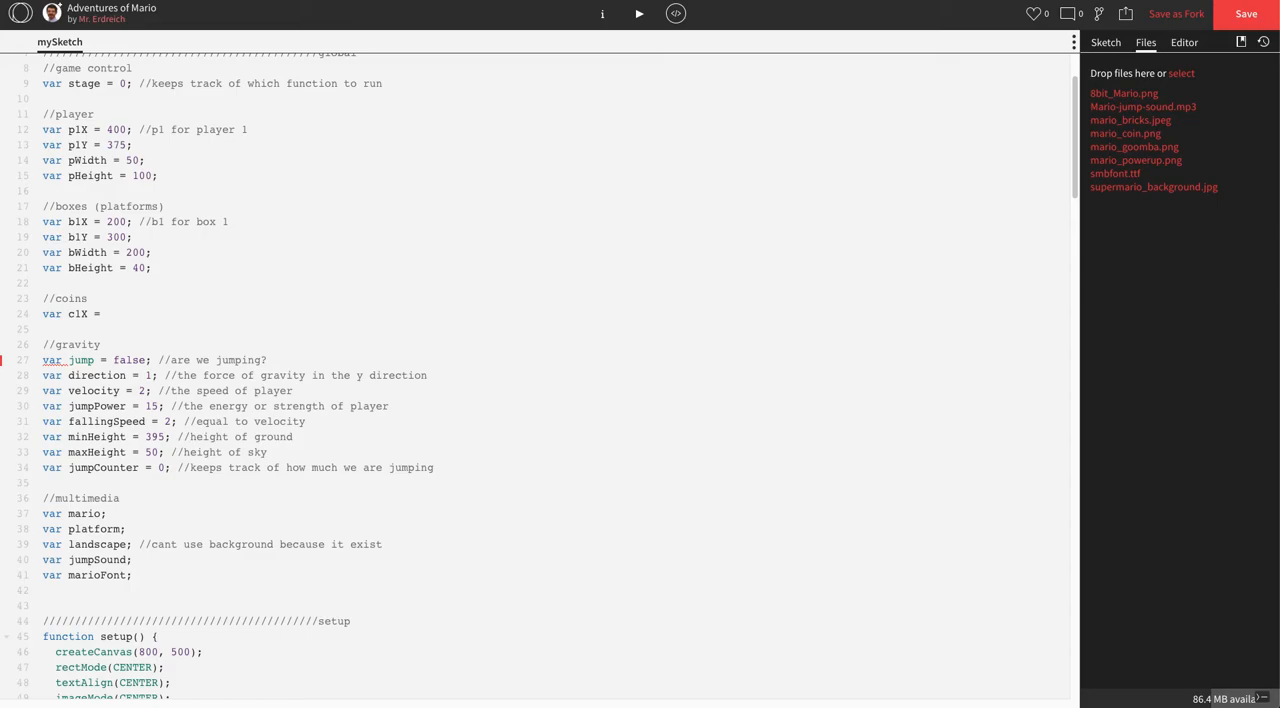
text(600;)
text(var c1Y)
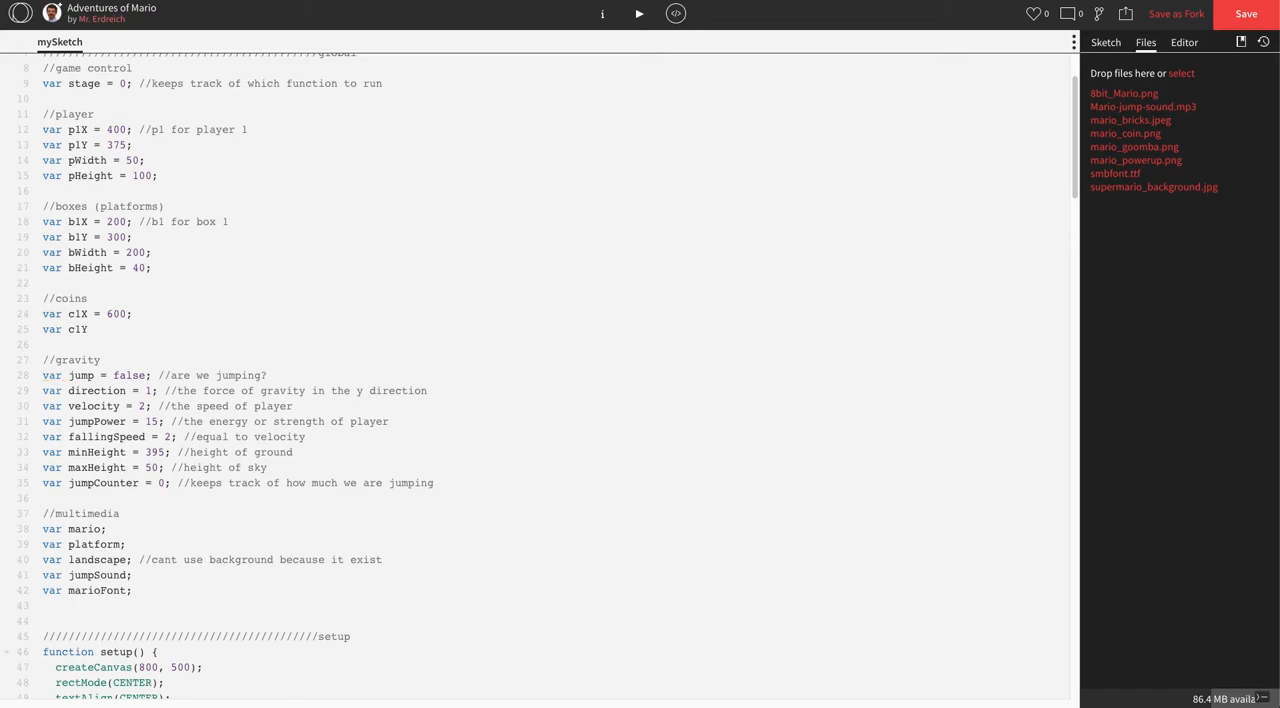
click(107, 329)
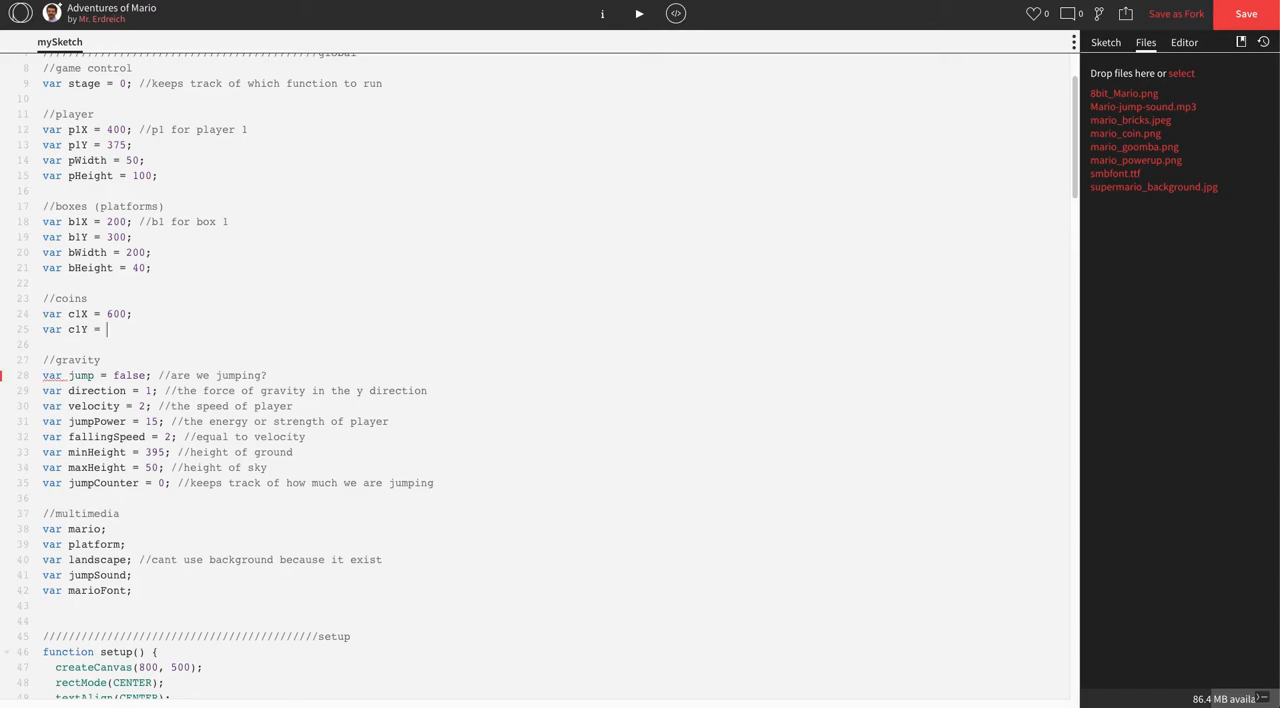
text(410;)
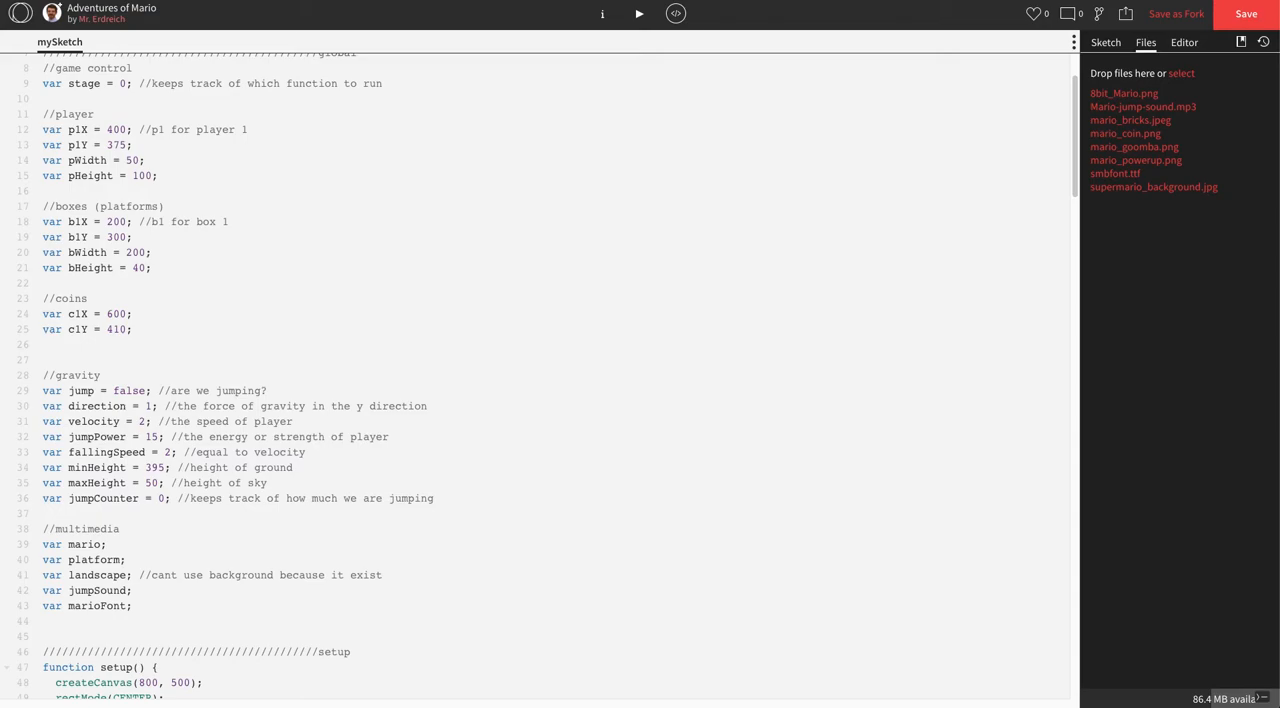
text(var c)
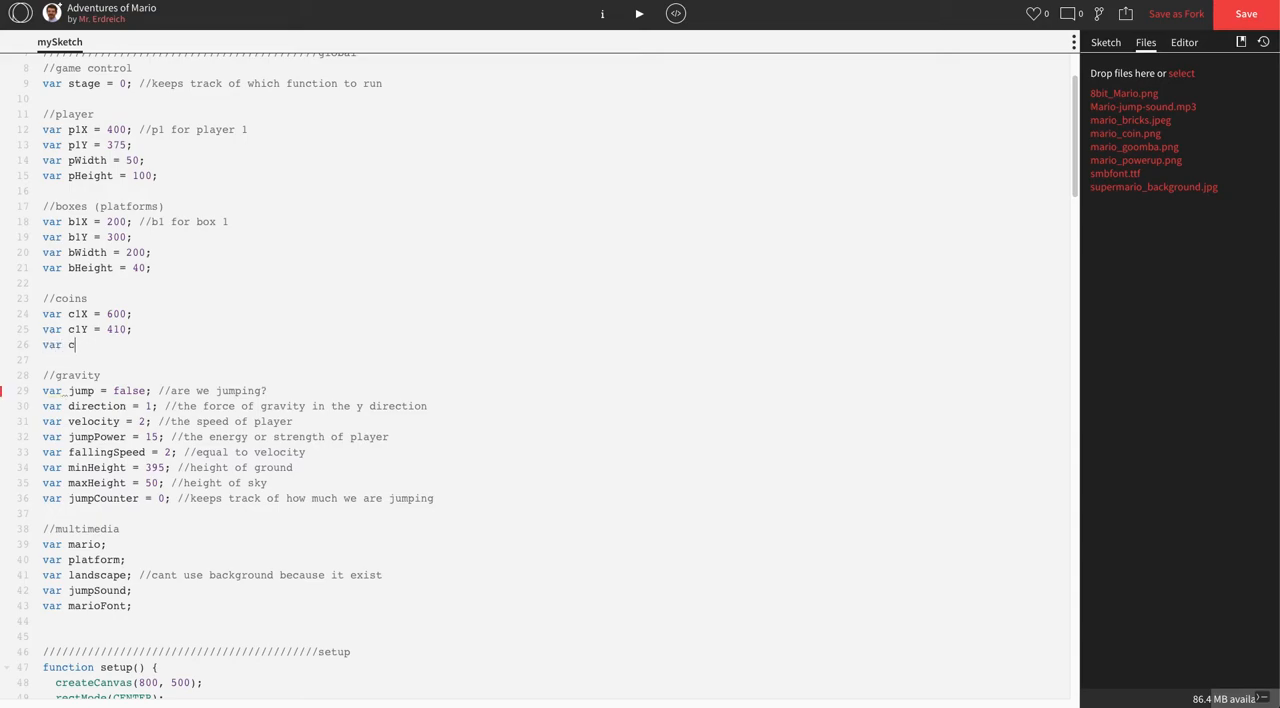
text(Width =)
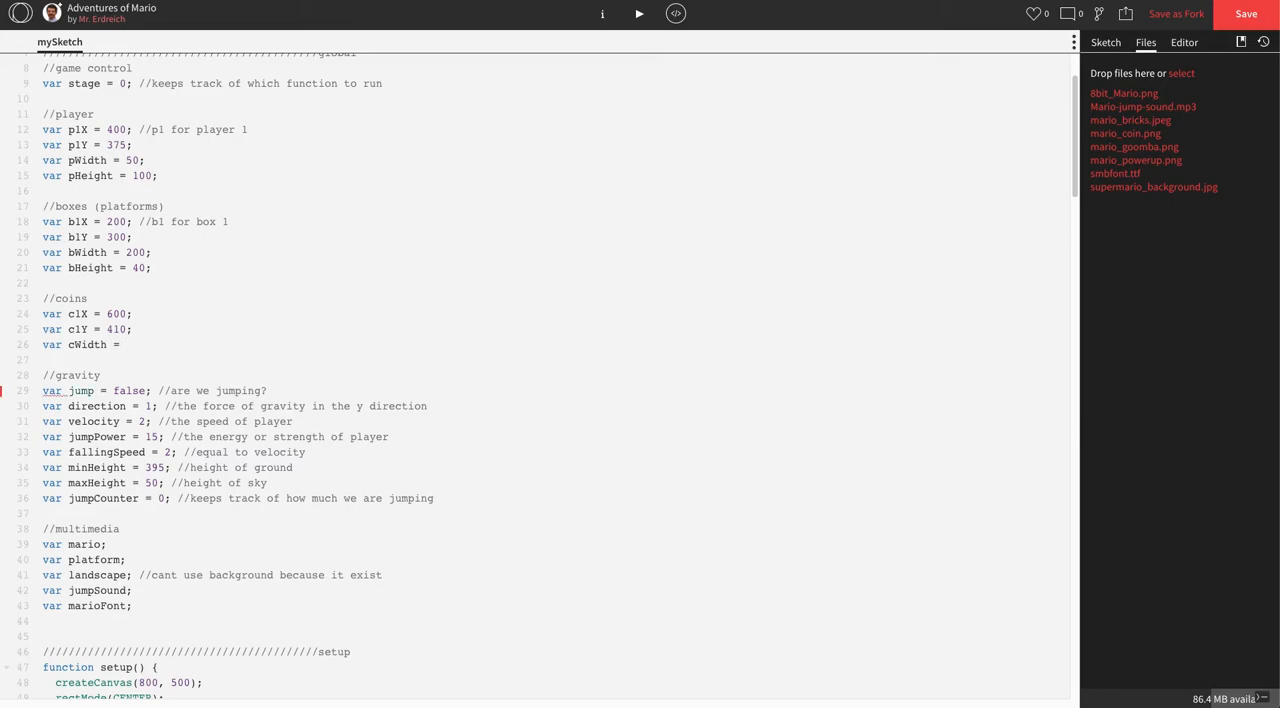
text(30;)
text(var cHeight =)
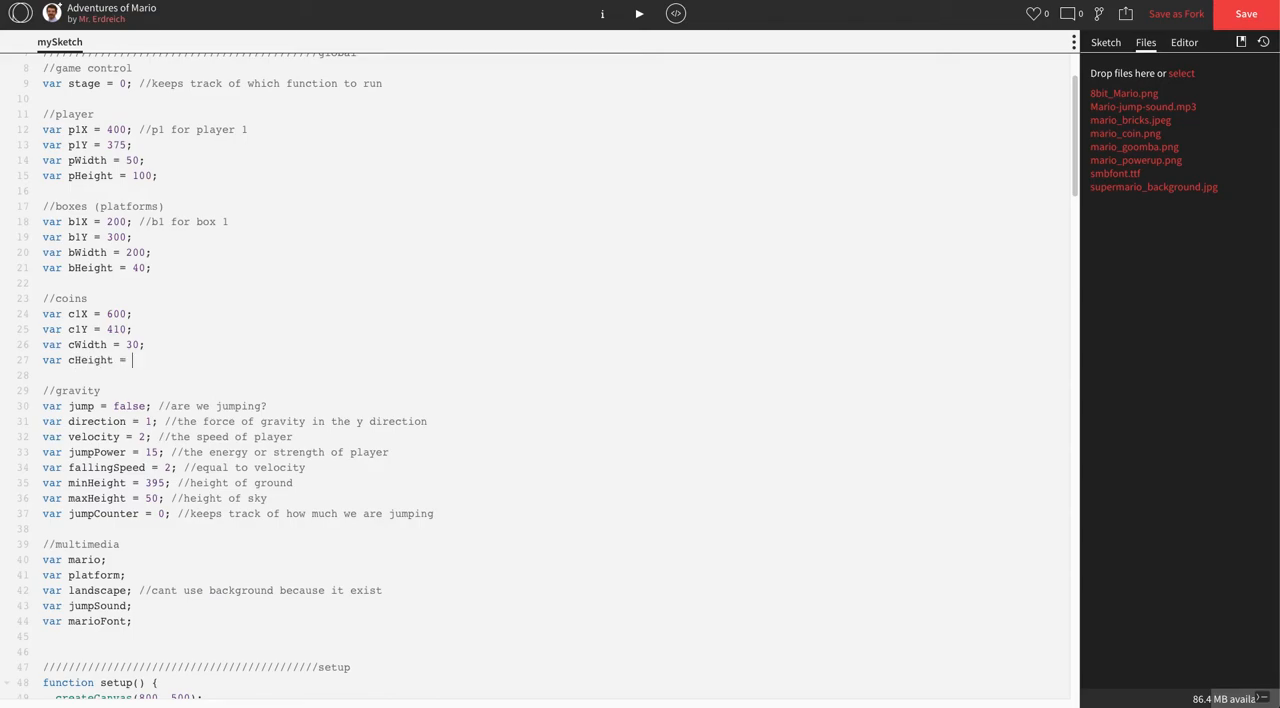
text(30;)
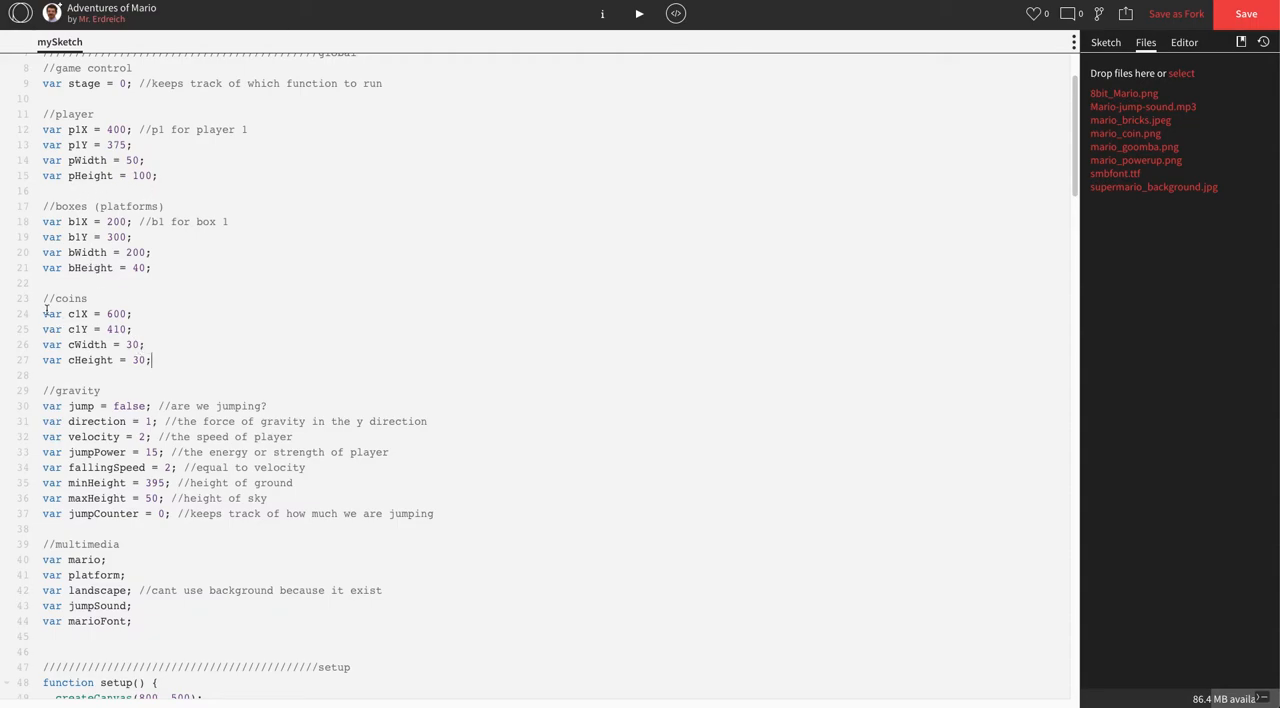
Comment the new coin variable lines with '//c1 for coin 1'.
drag(42, 298, 151, 360)
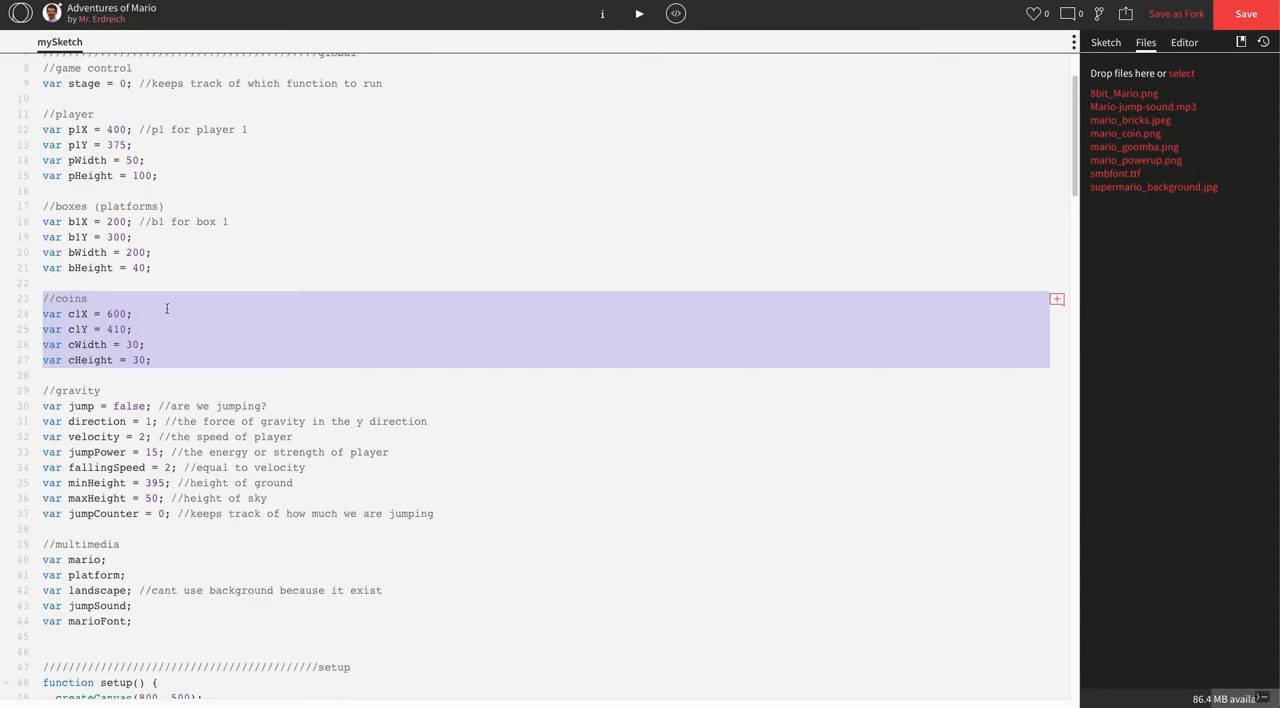
text(//c1)
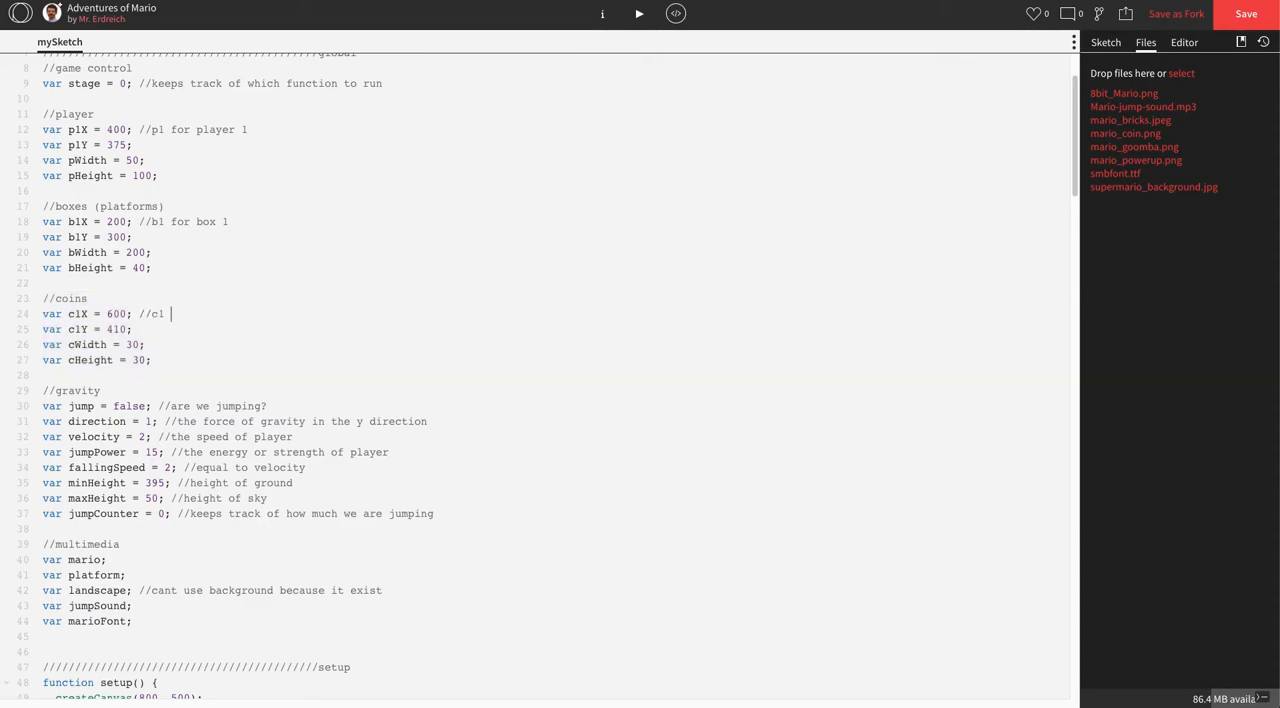
text(for coin 1)
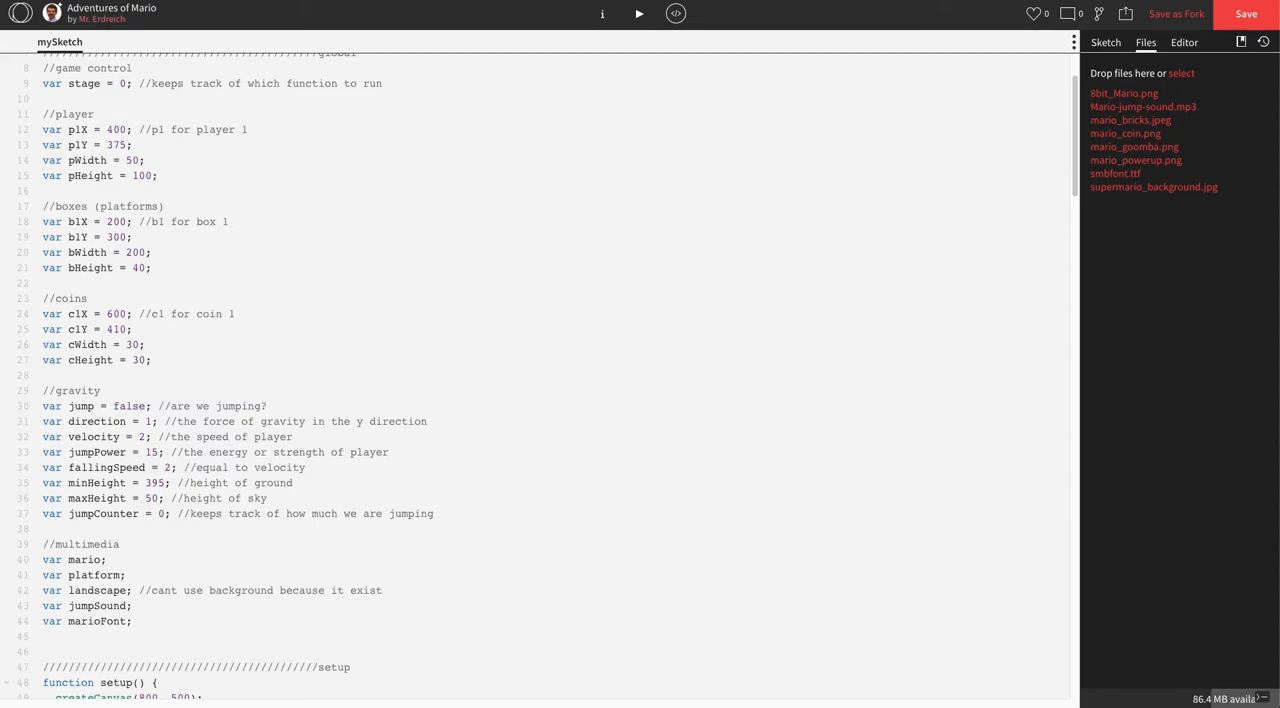
click(203, 360)
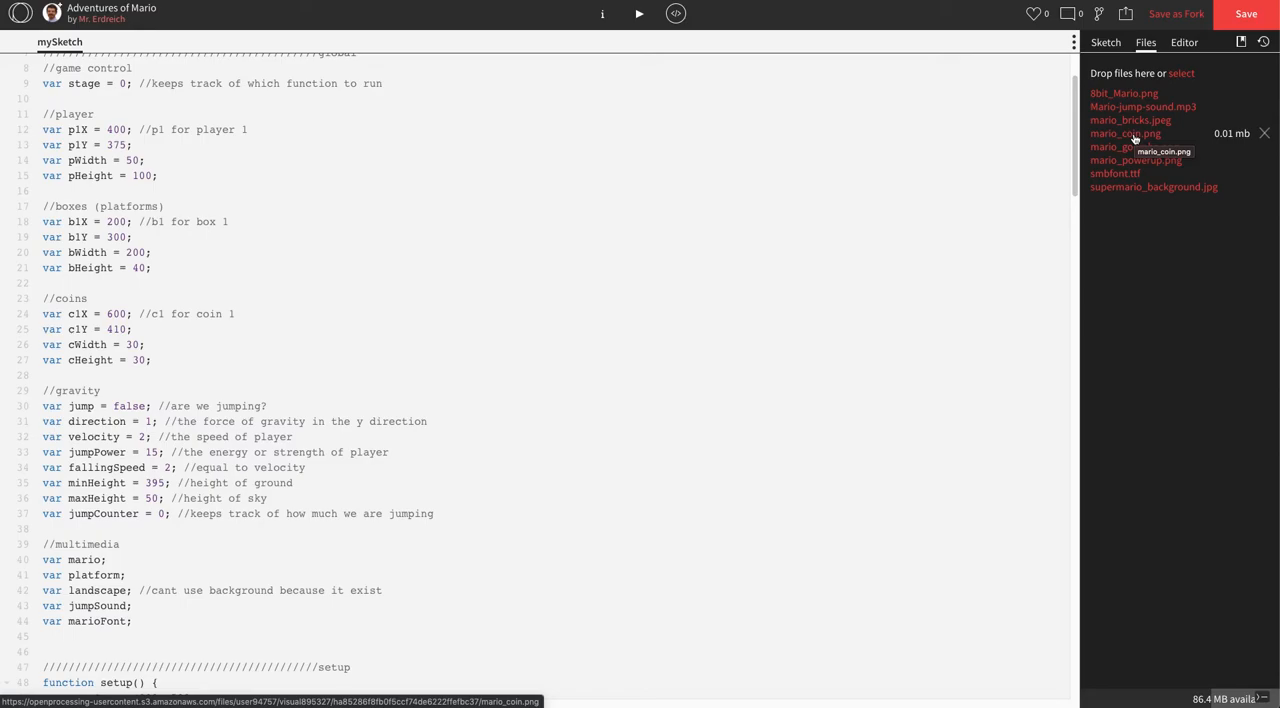
mouse_move(1120, 146)
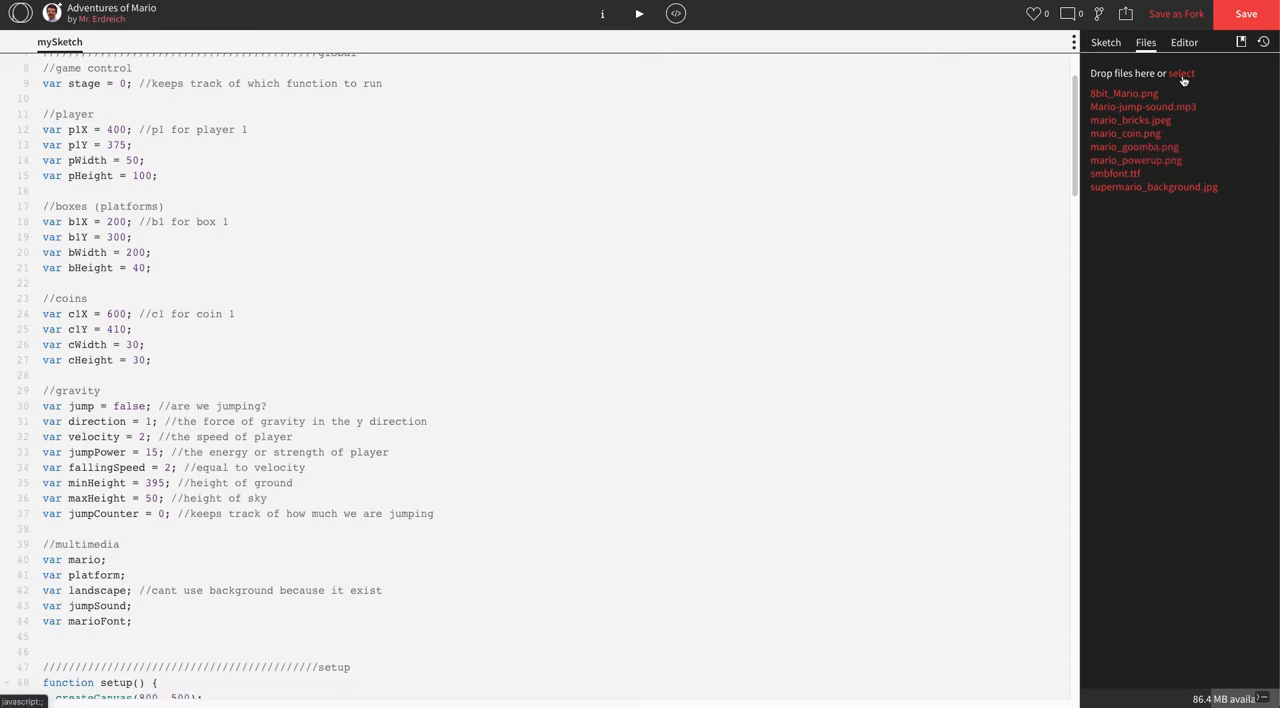
mouse_move(1186, 82)
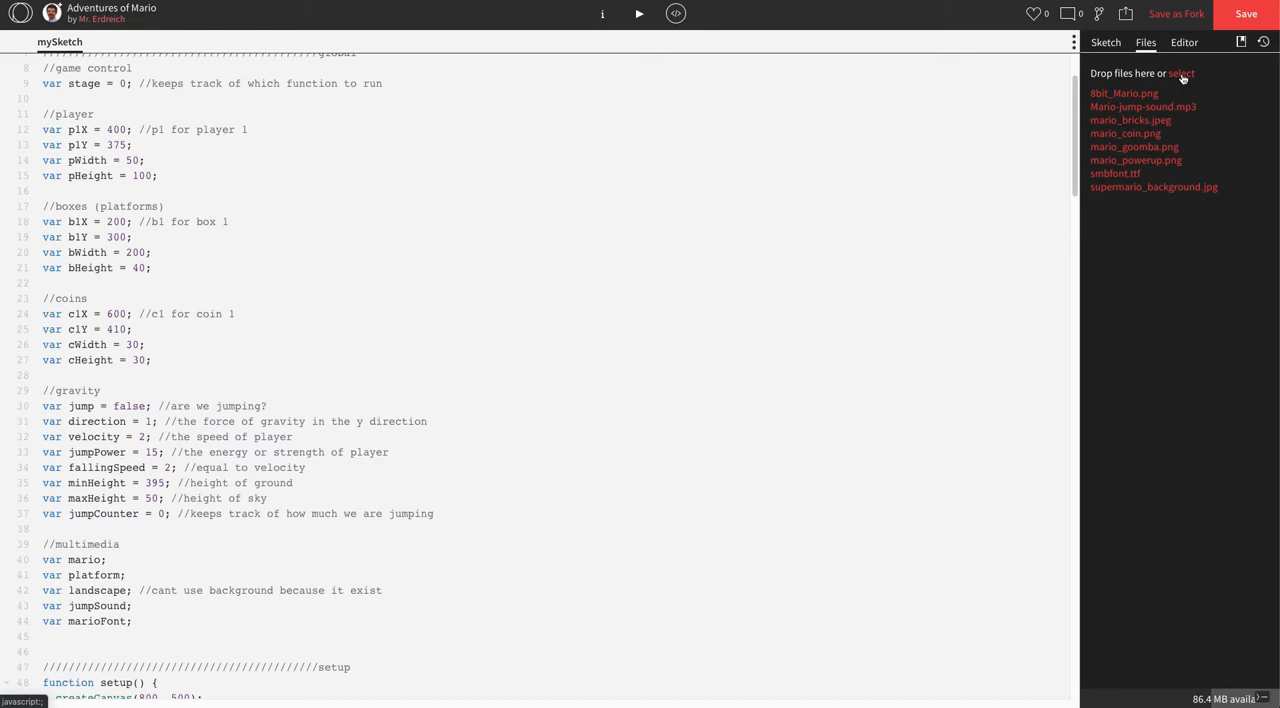
Check mario_coin.png in Files, then add 'var coin;' after marioFont.
click(1181, 72)
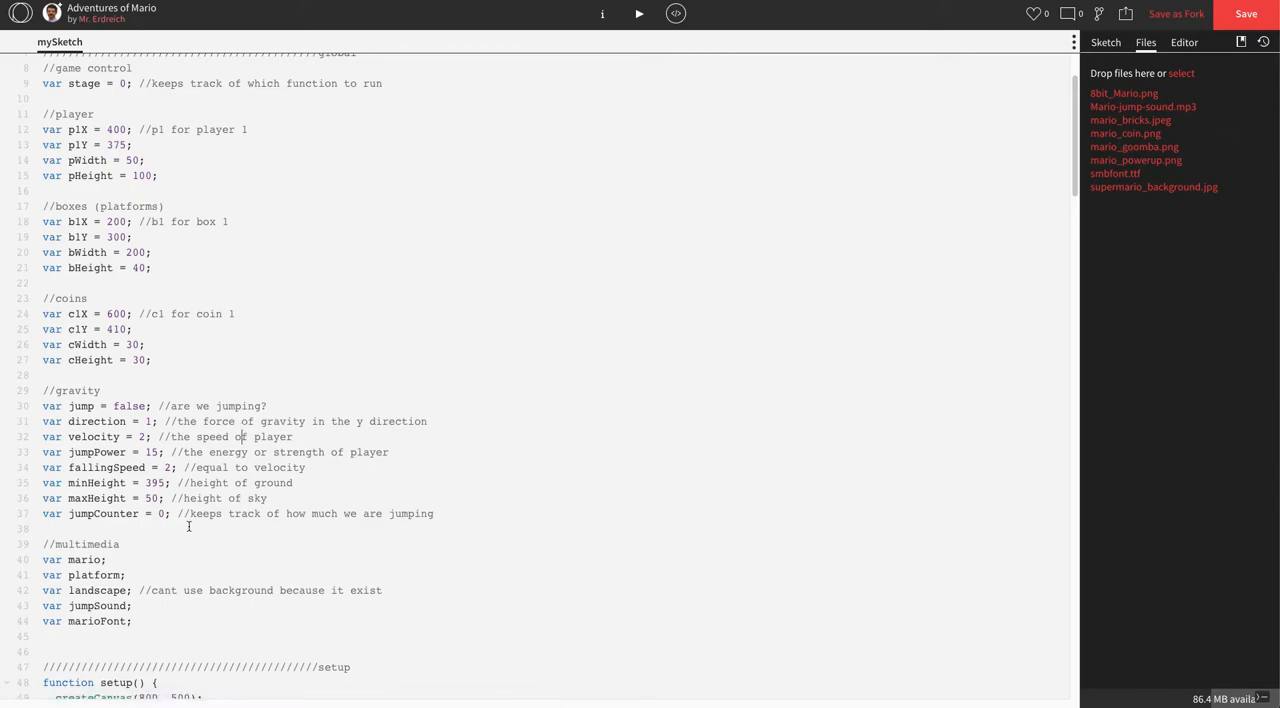
scroll(down, 3)
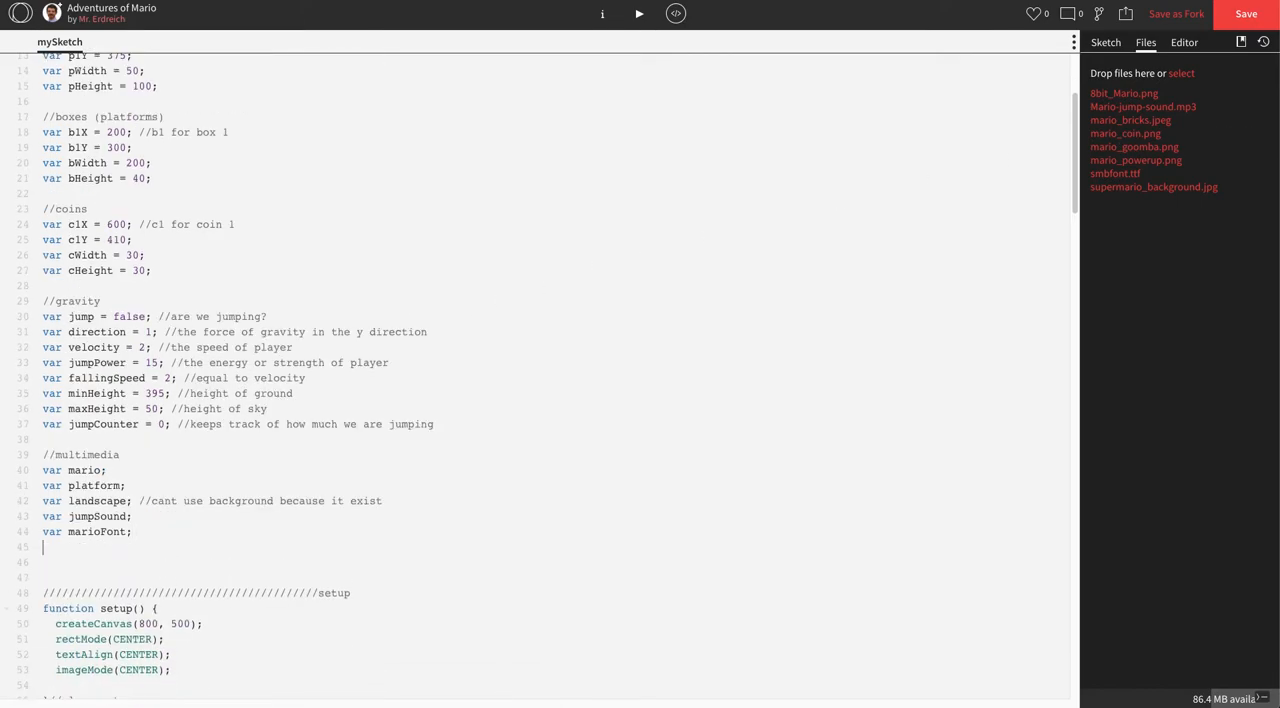
text(var c)
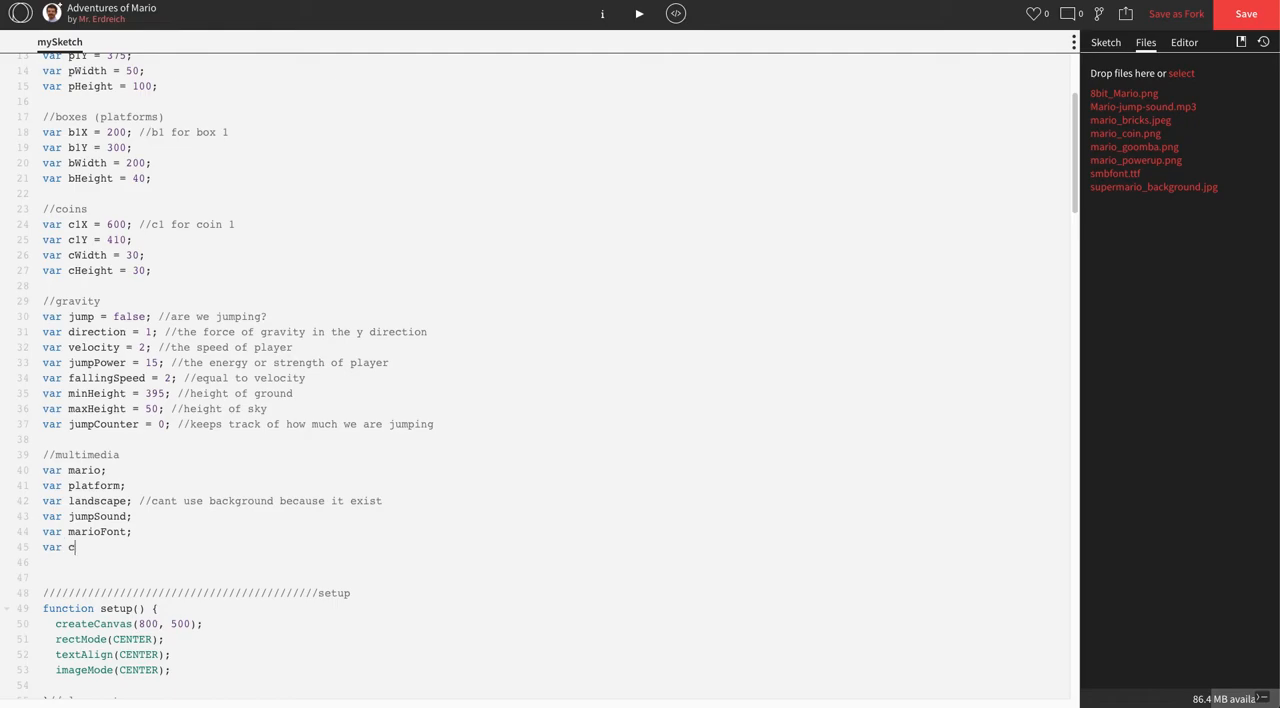
text(oin;)
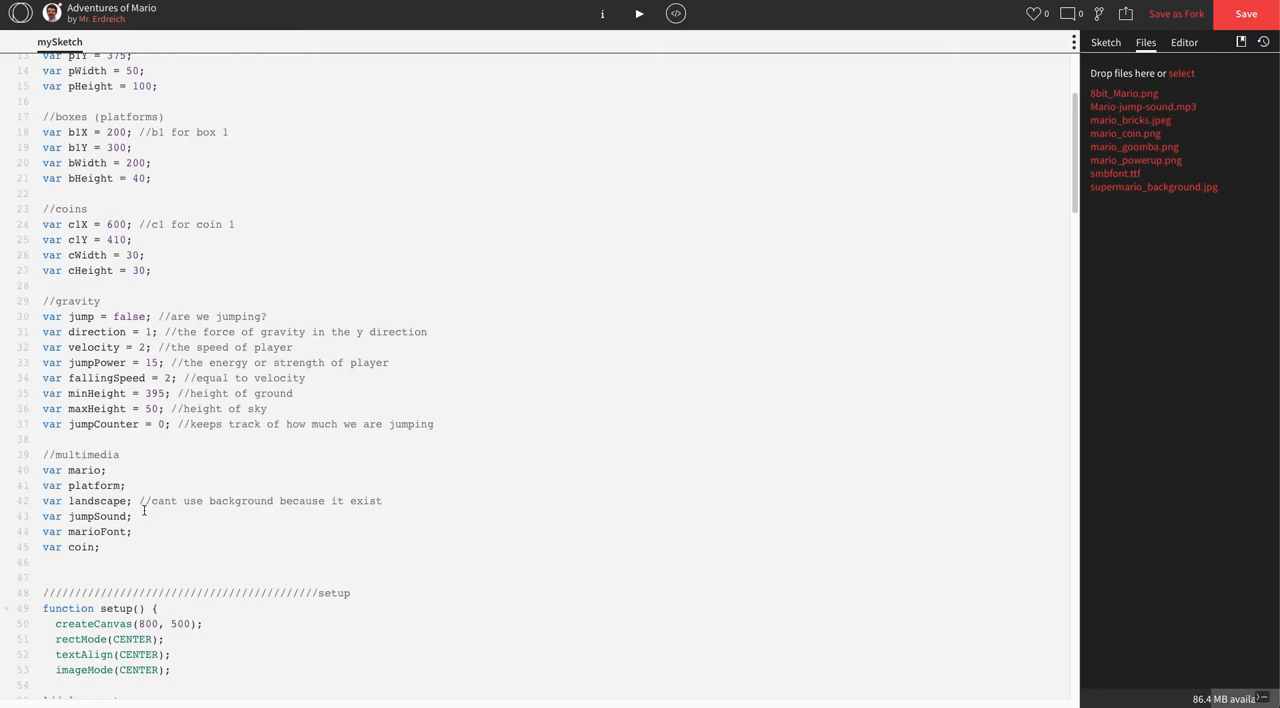
Add coin = loadImage('mario_coin.png'); as the last line of preload().
scroll(down, 3)
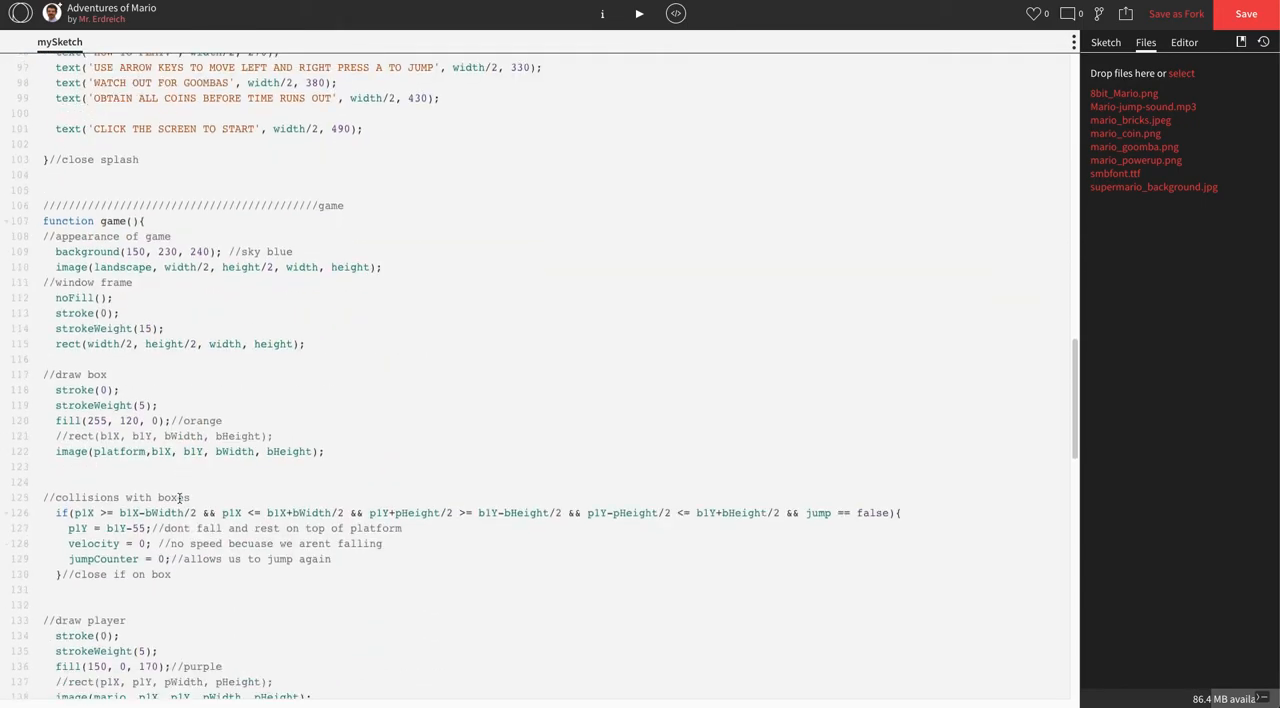
scroll(down, 3)
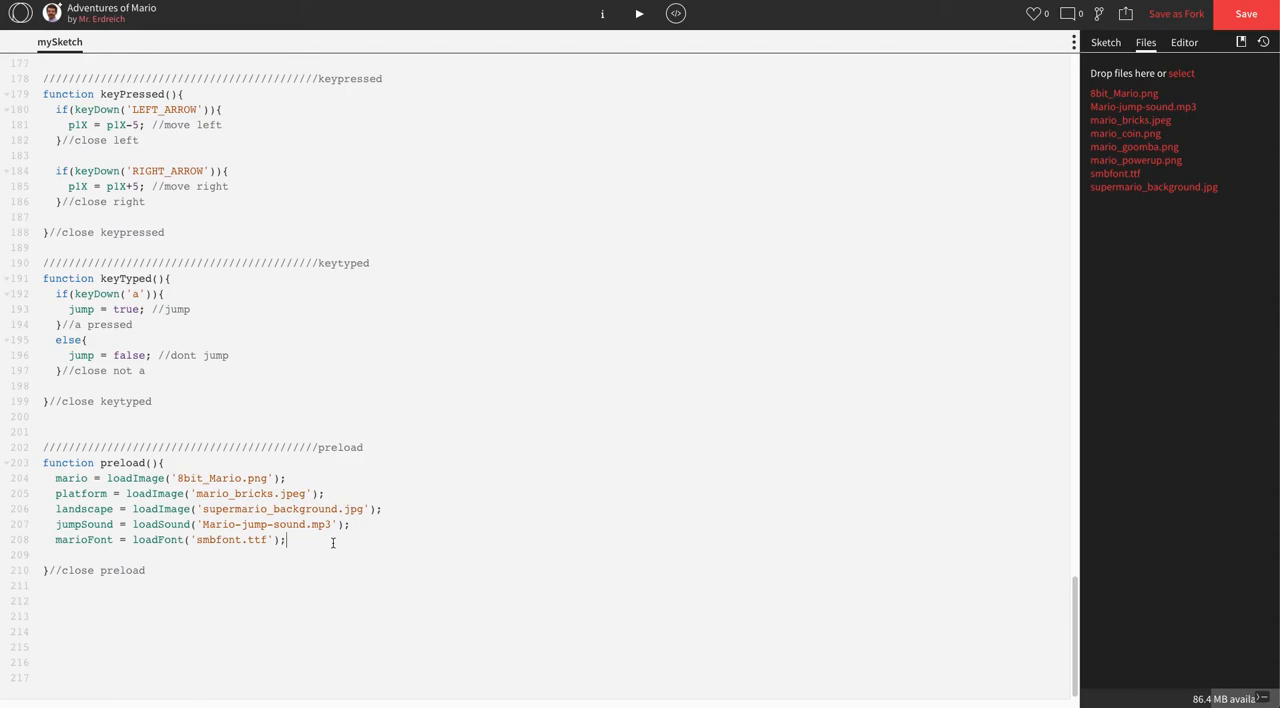
text(coin =)
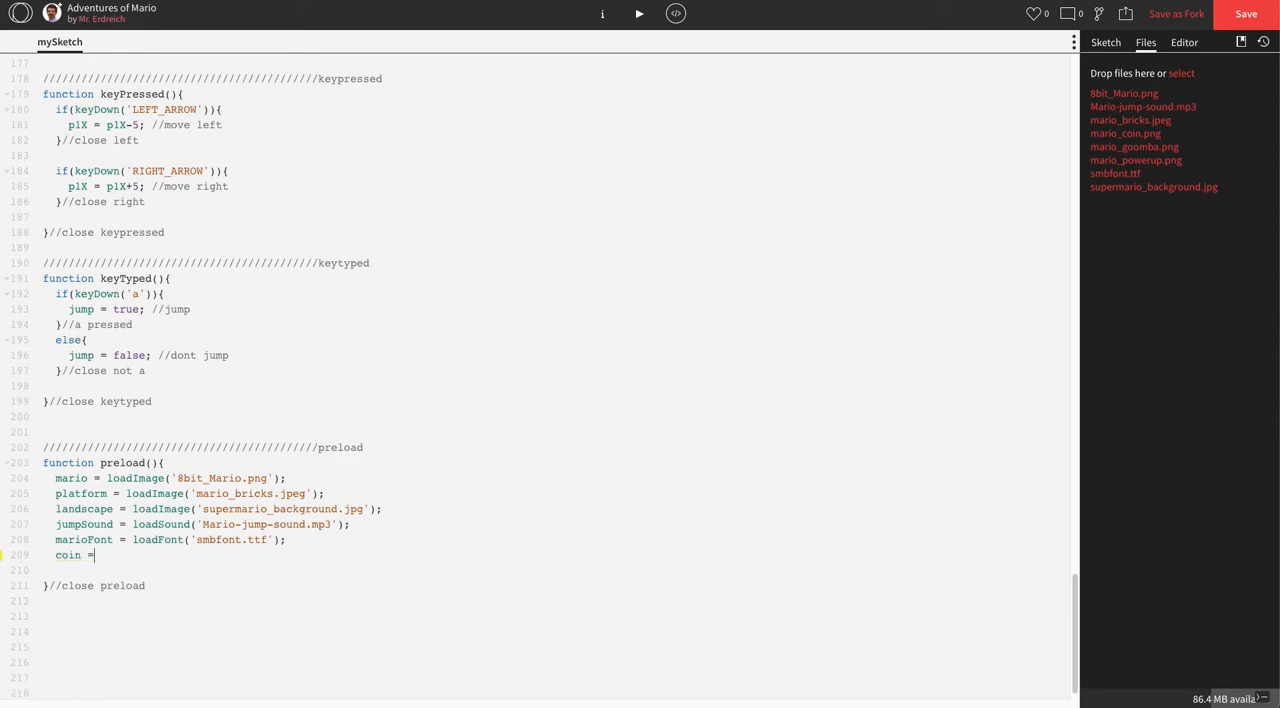
text(1)
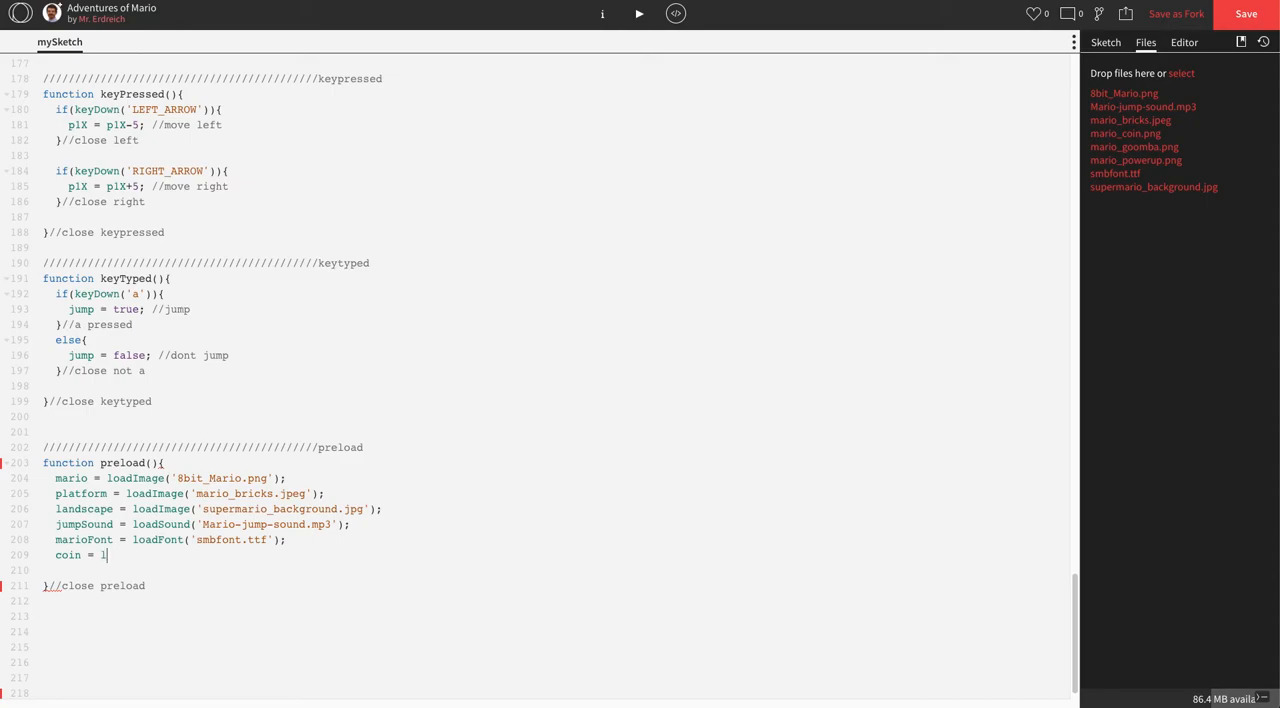
text(loadImage()
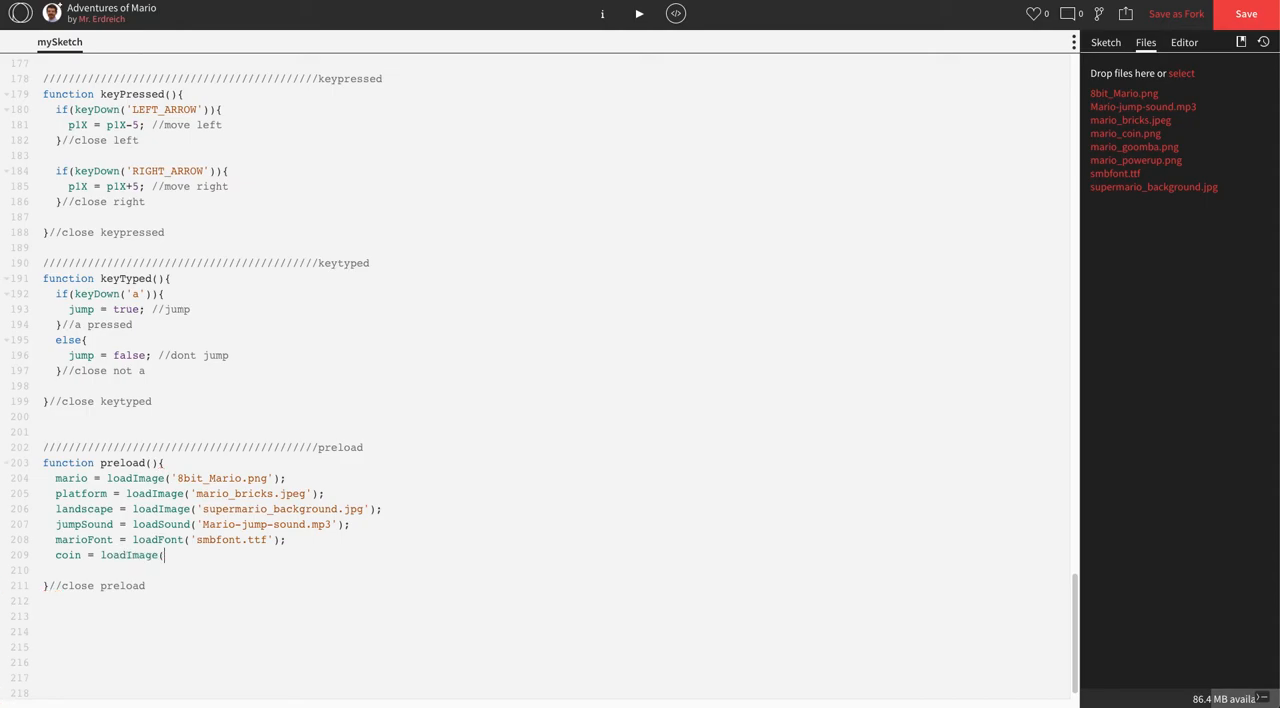
text(')
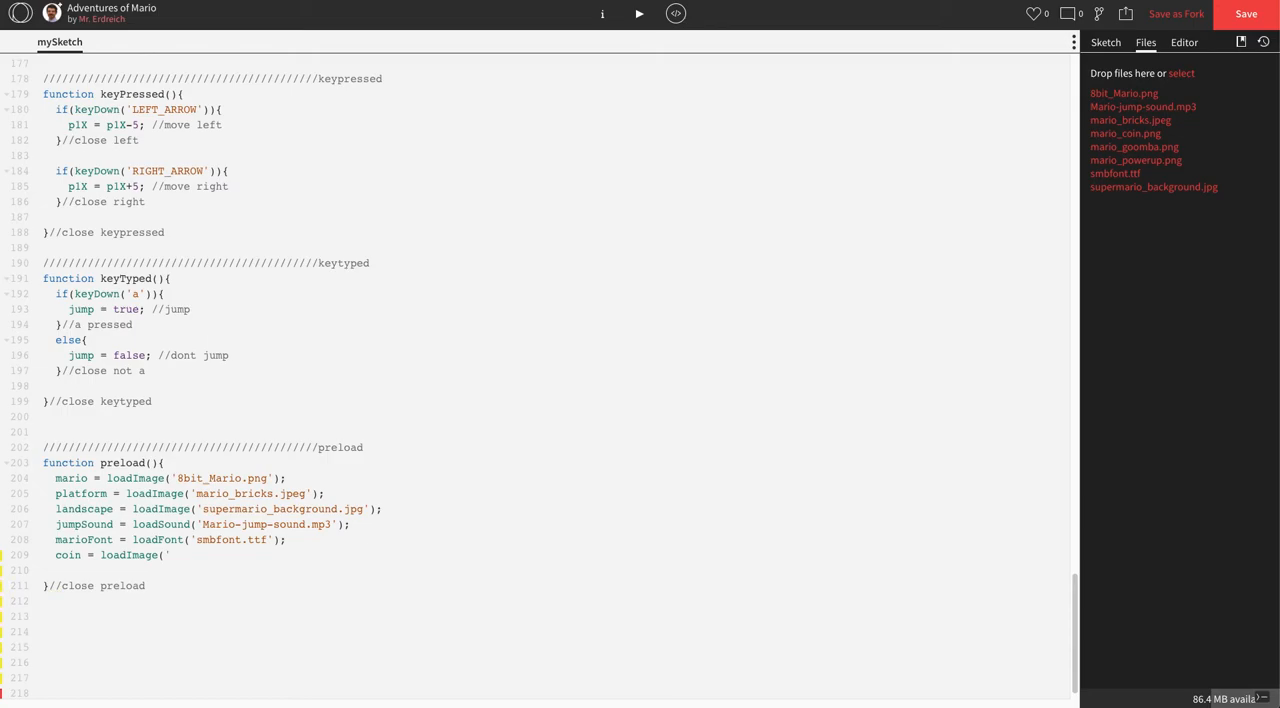
text(mario_coin)
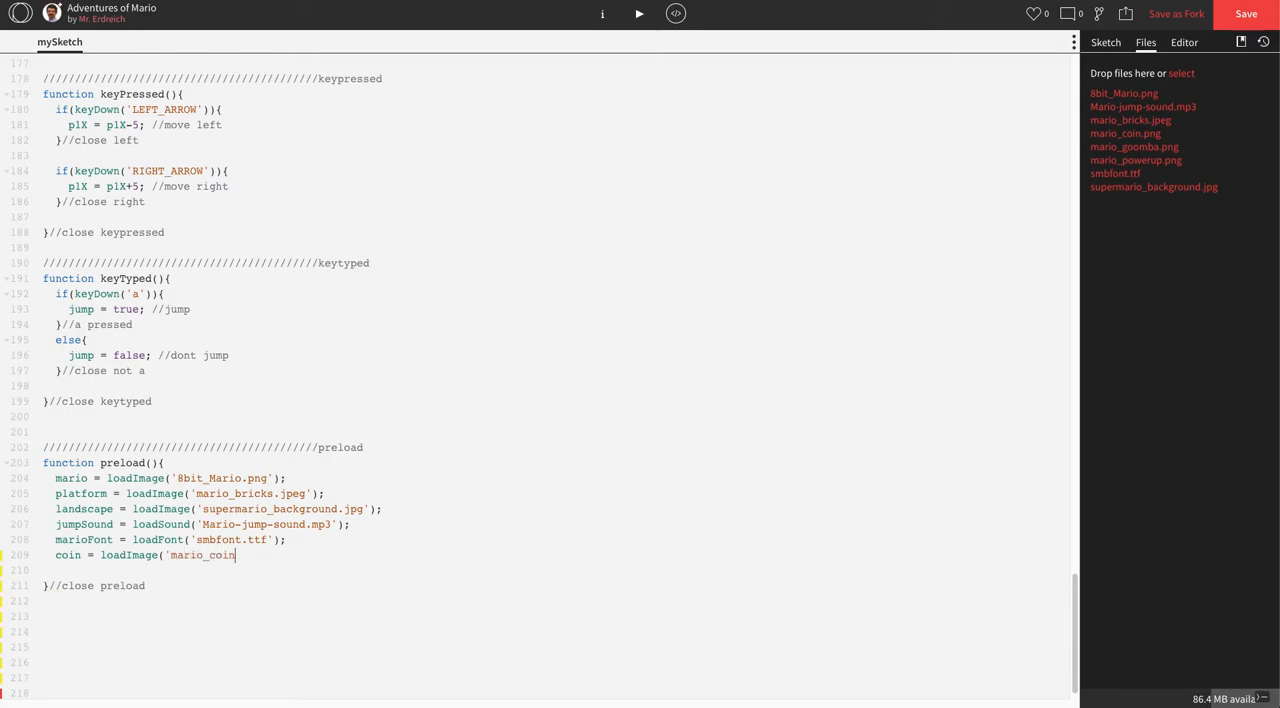
text(.)
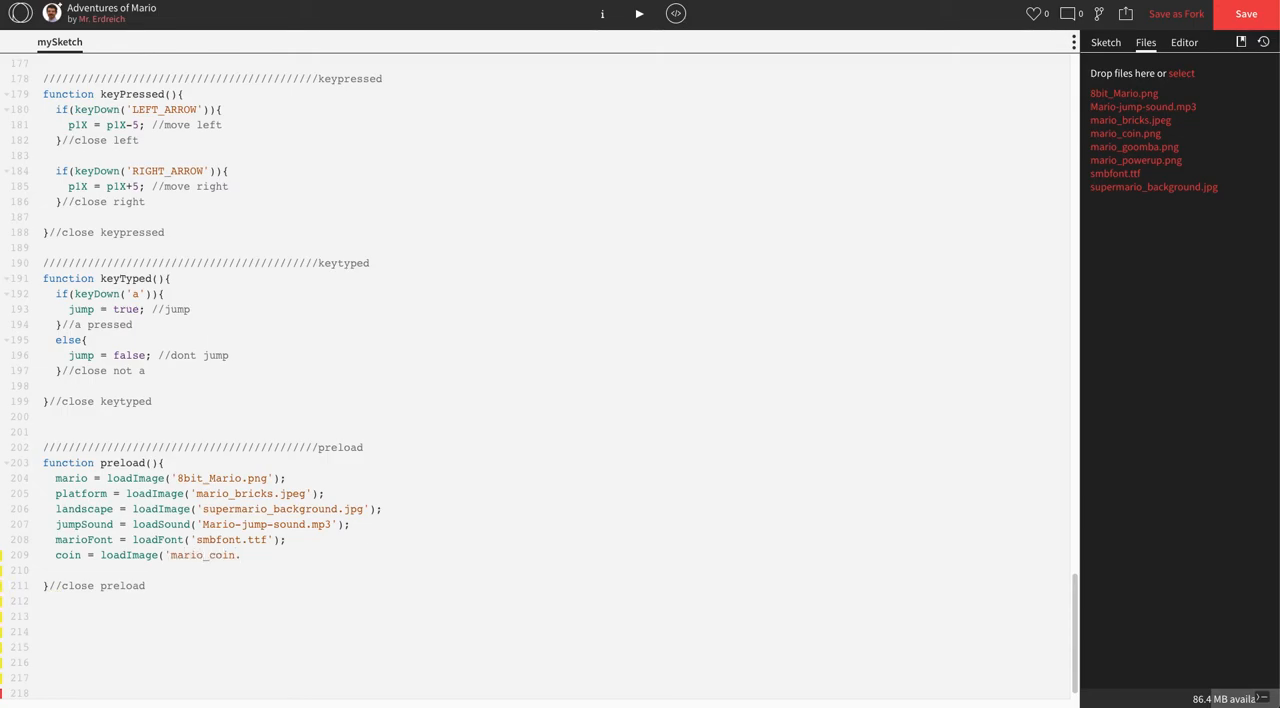
text(png)
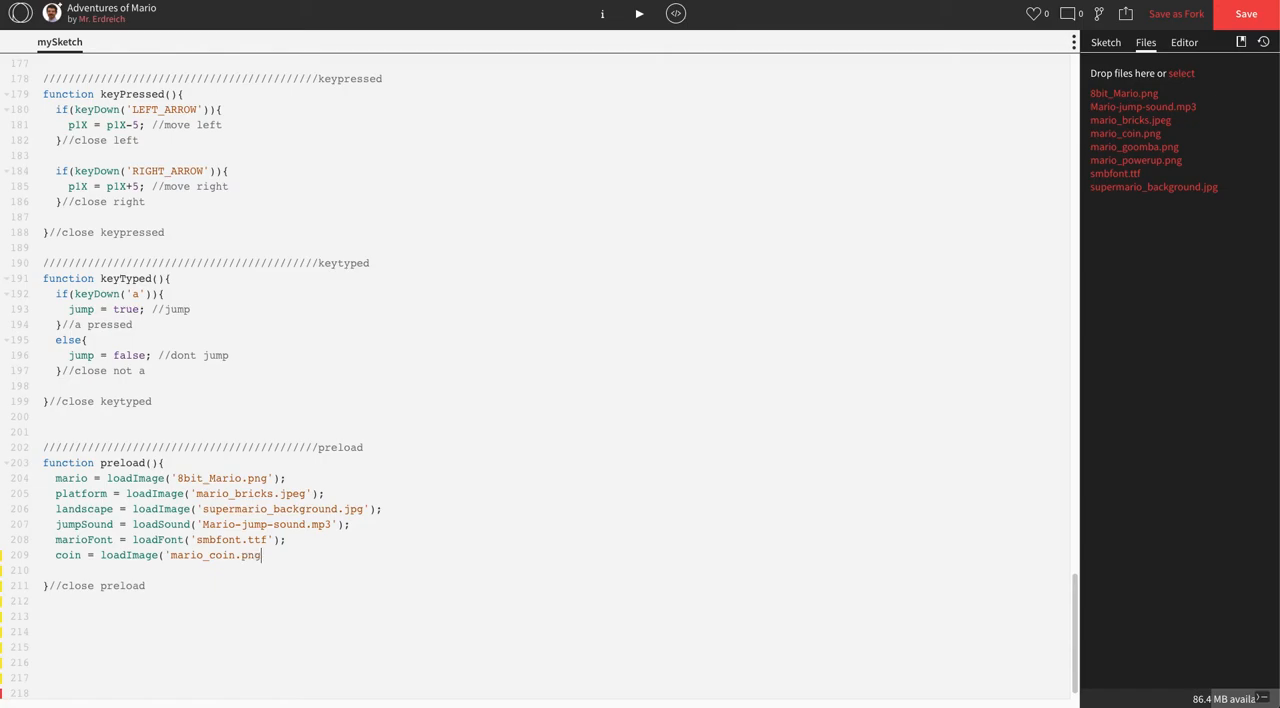
text(');)
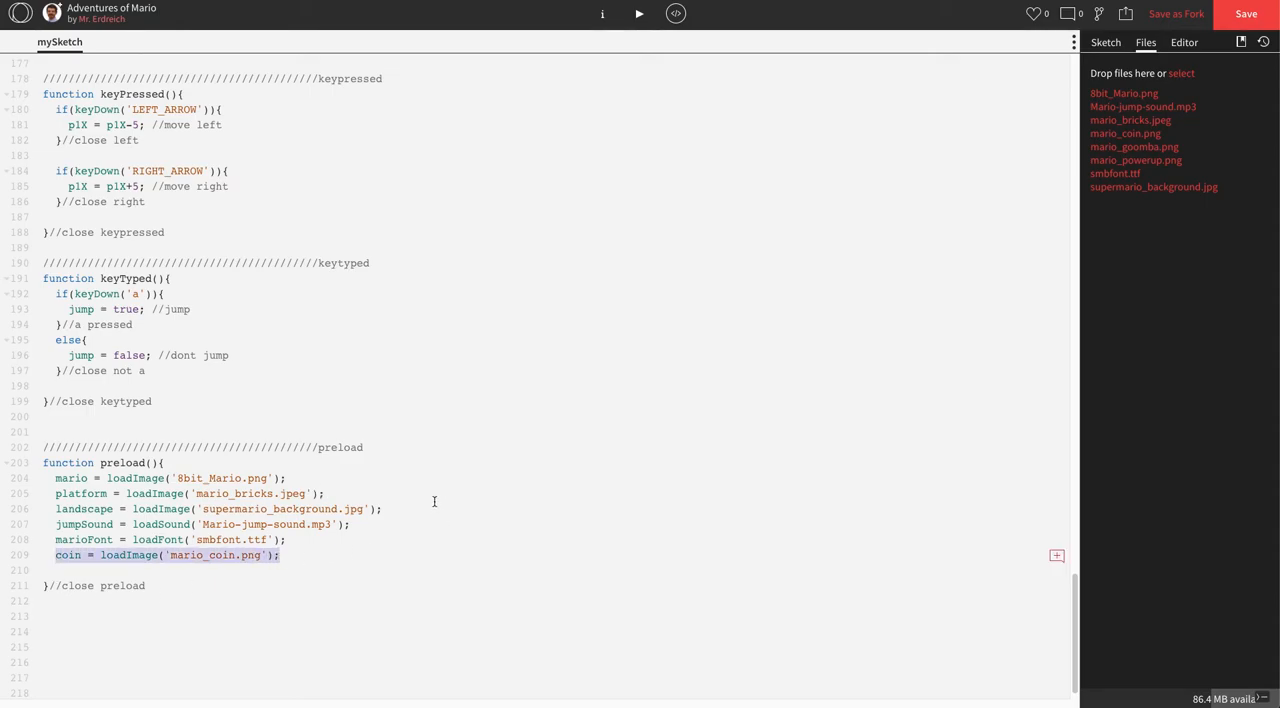
Play the Mario sketch to check it still works, then stop it and return to the code.
click(638, 13)
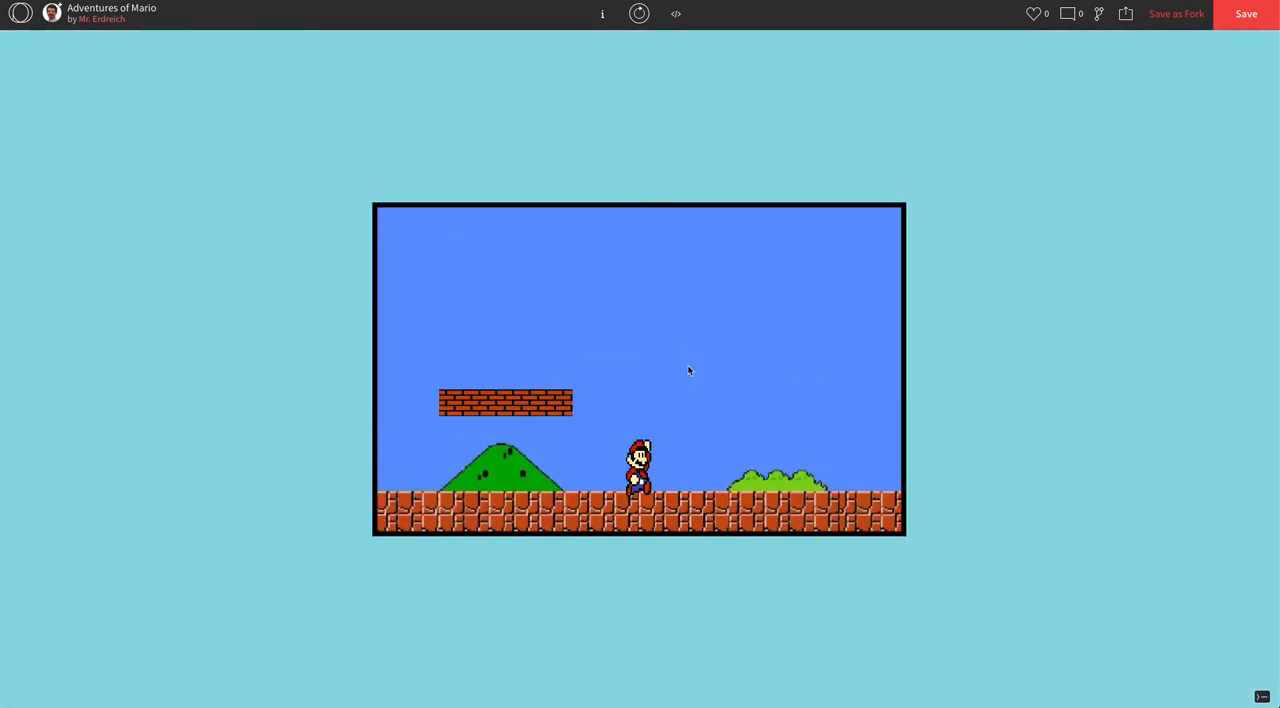
mouse_move(702, 430)
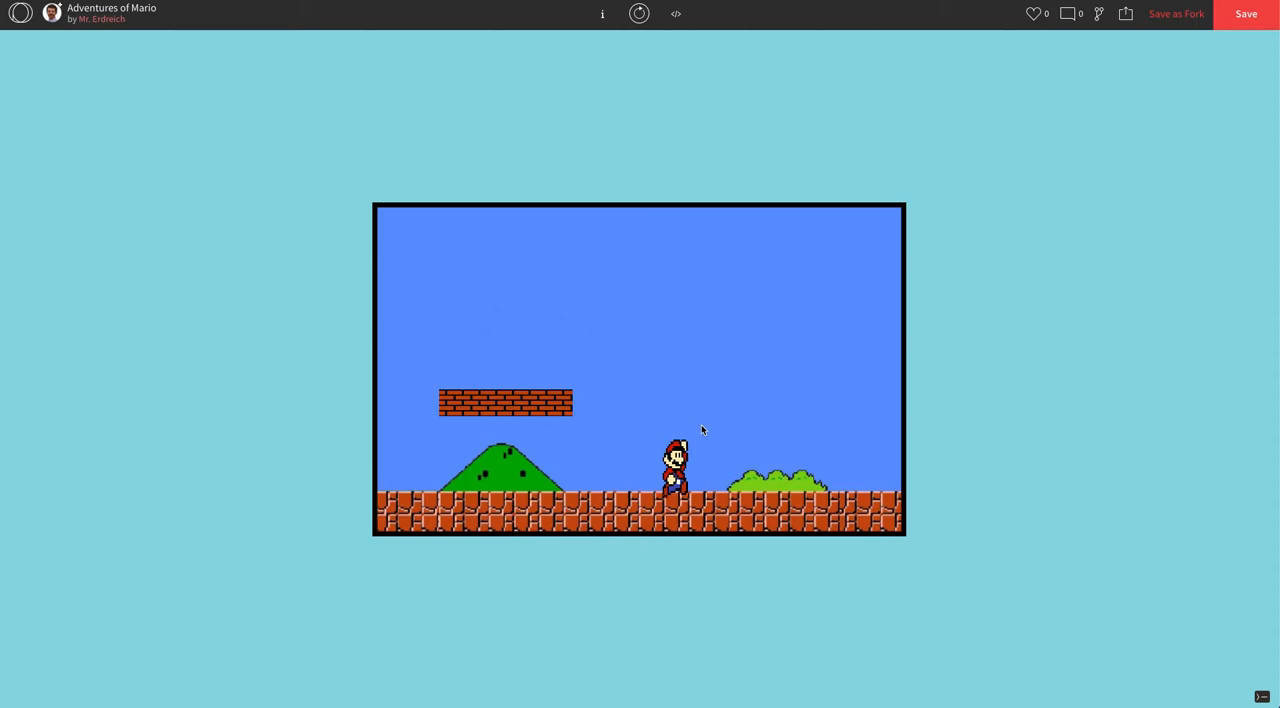
click(675, 13)
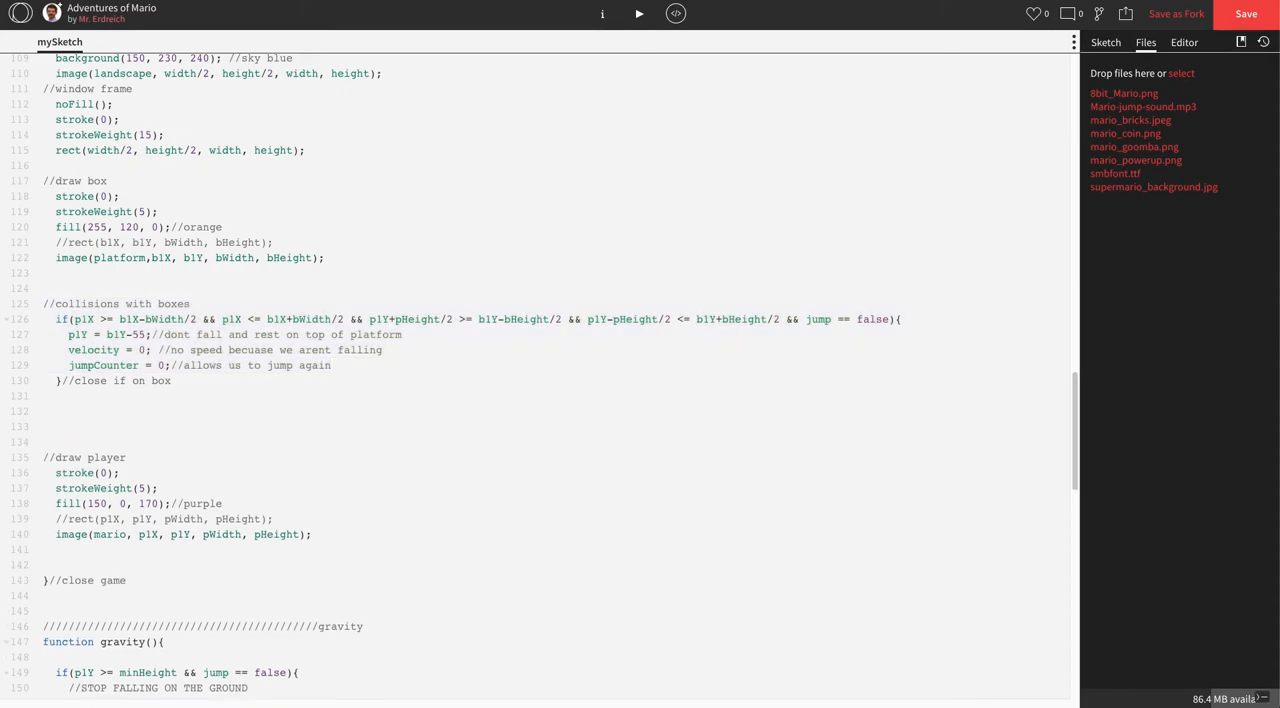
Above //draw player, add //coins with image(coin, c1X, c1Y, cWidth, cHeight);.
text(//coins)
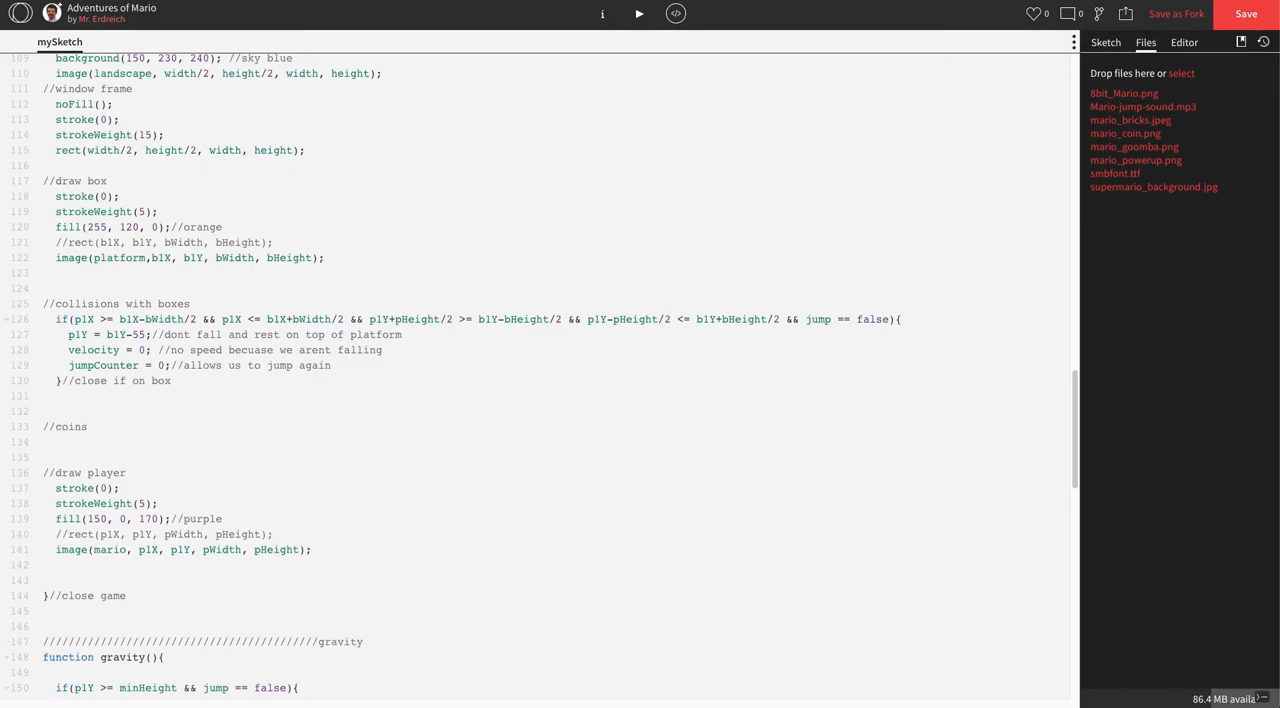
text(image)
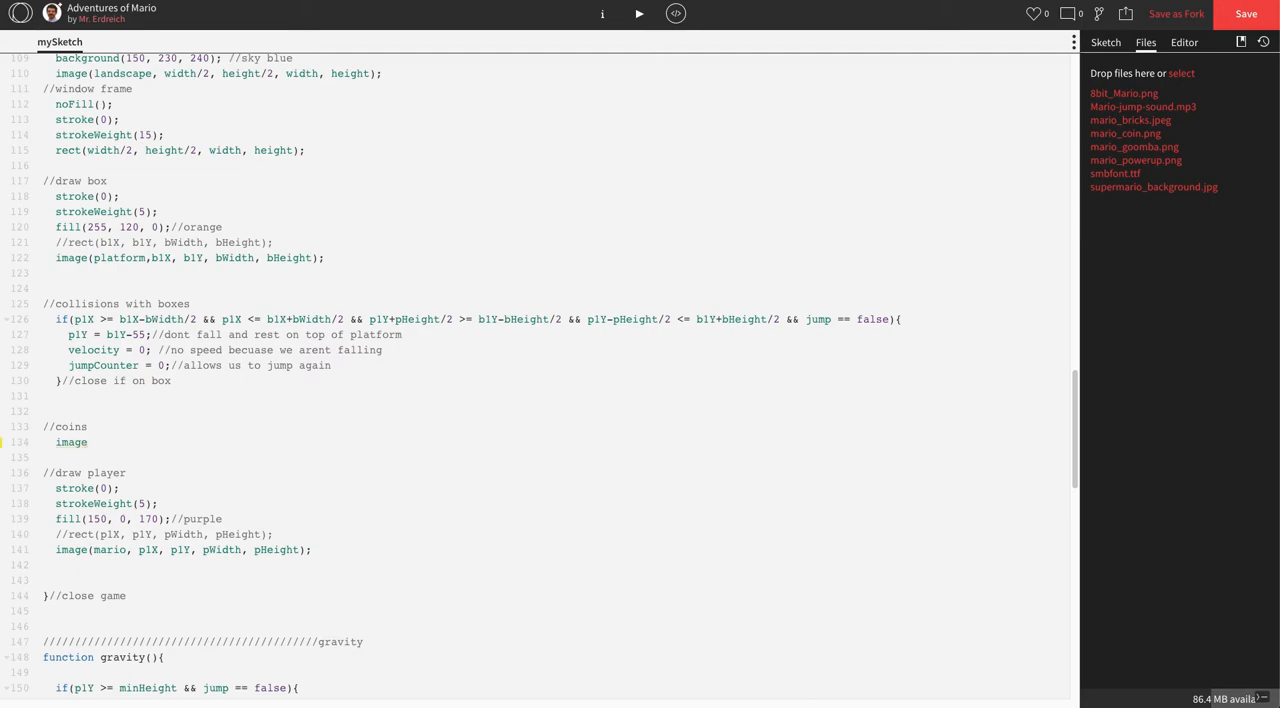
text((coin,)
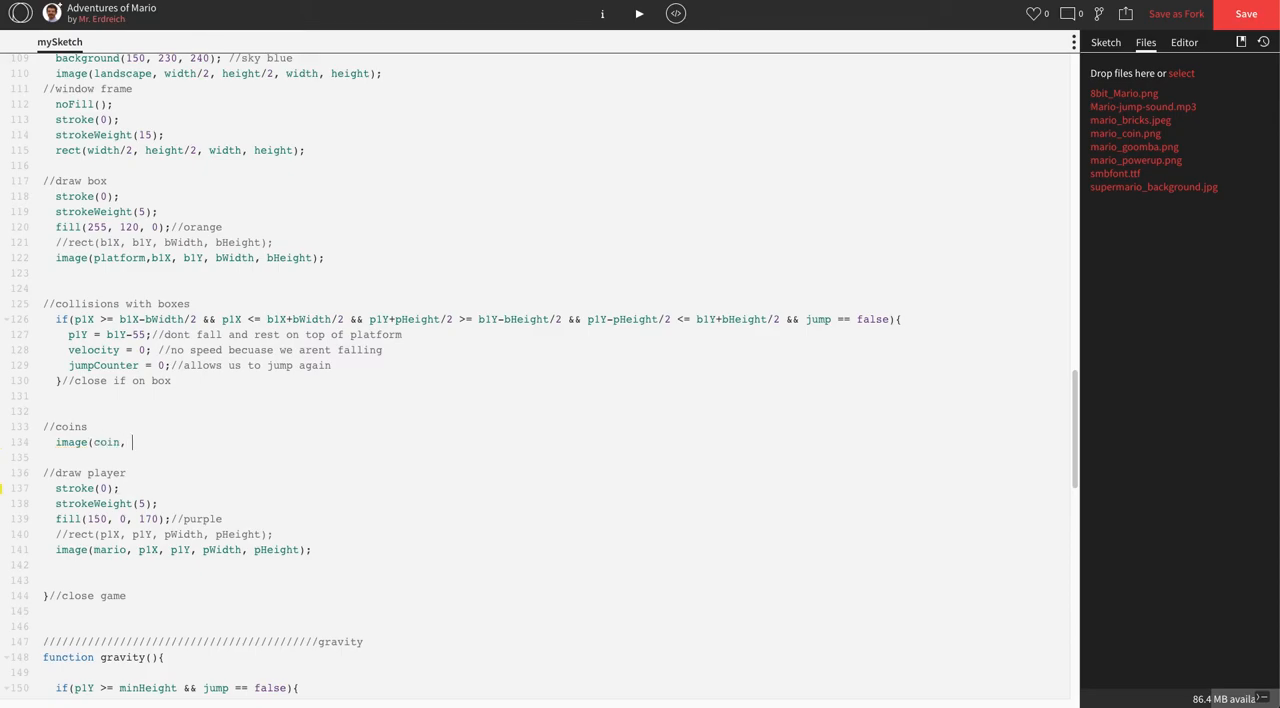
text(c1X, c1Y, cWidth, cH)
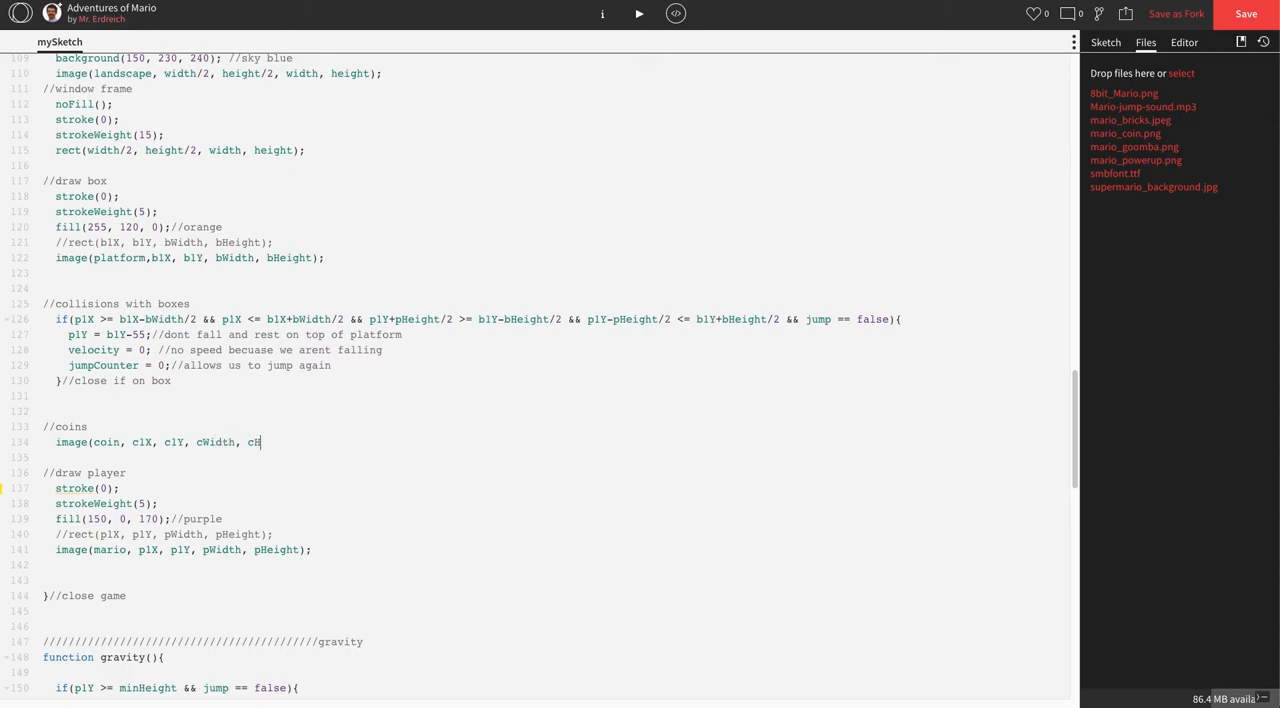
text(eight);)
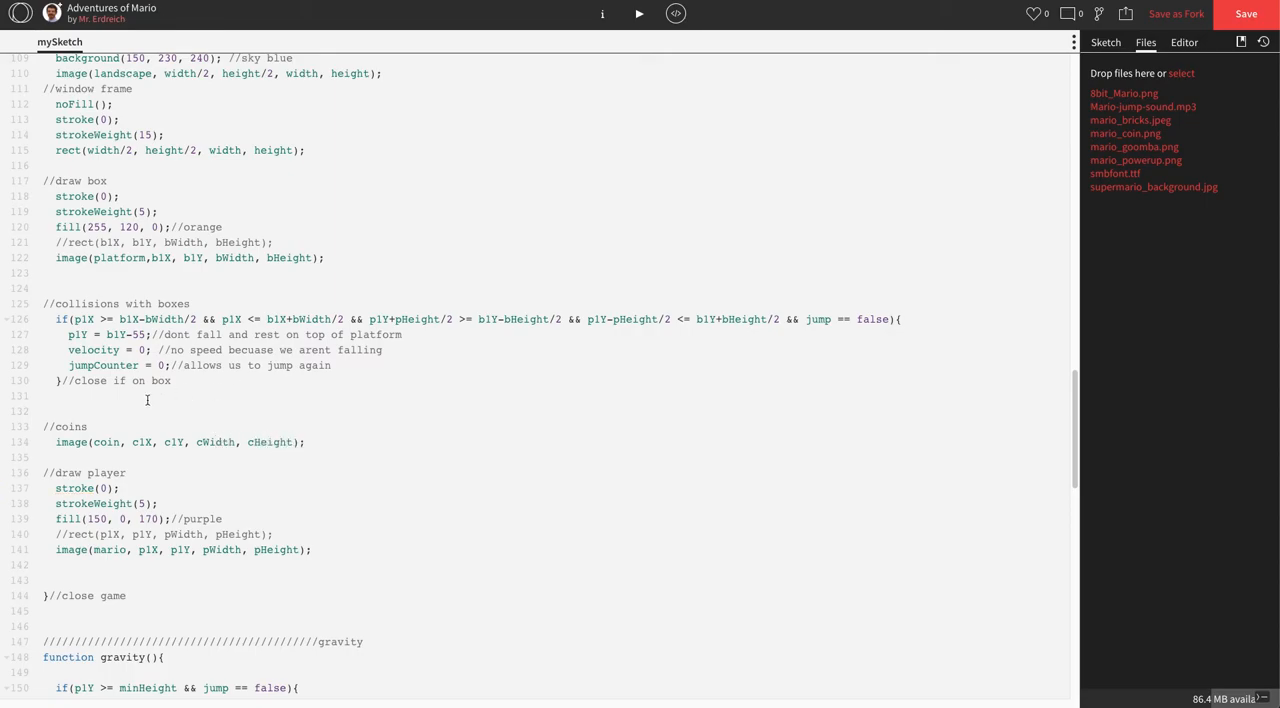
double_click(172, 442)
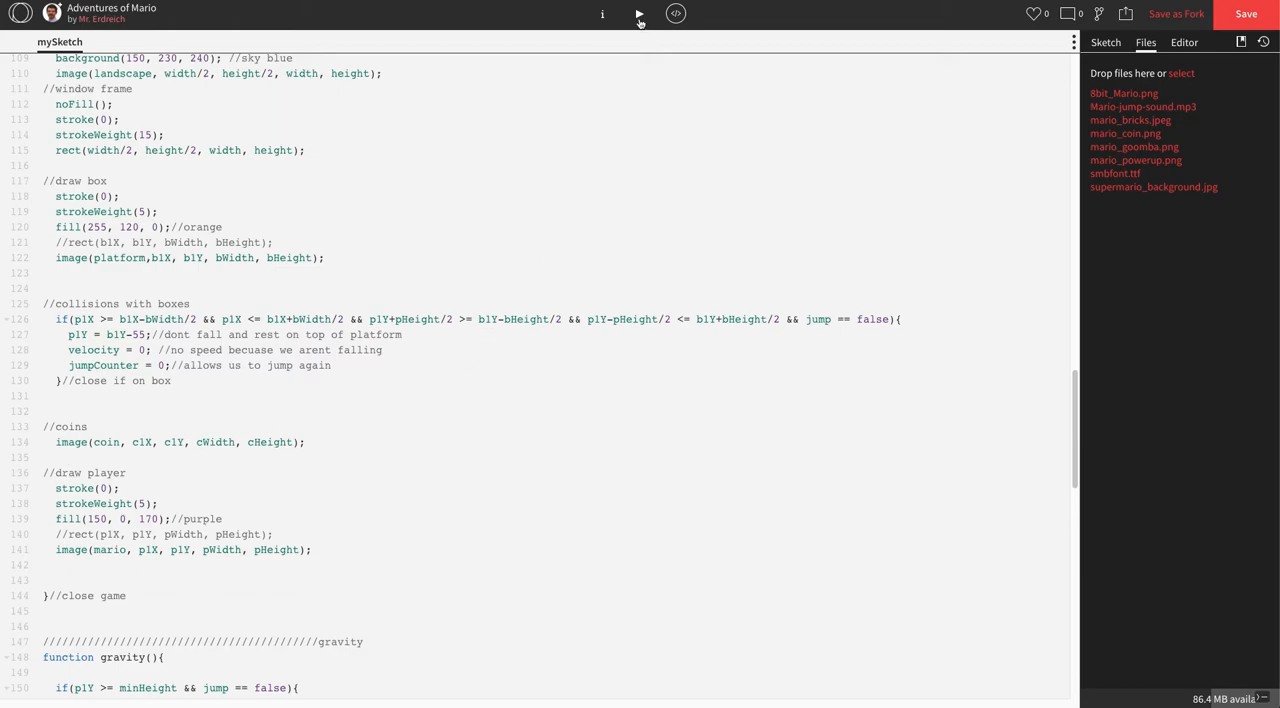
click(637, 13)
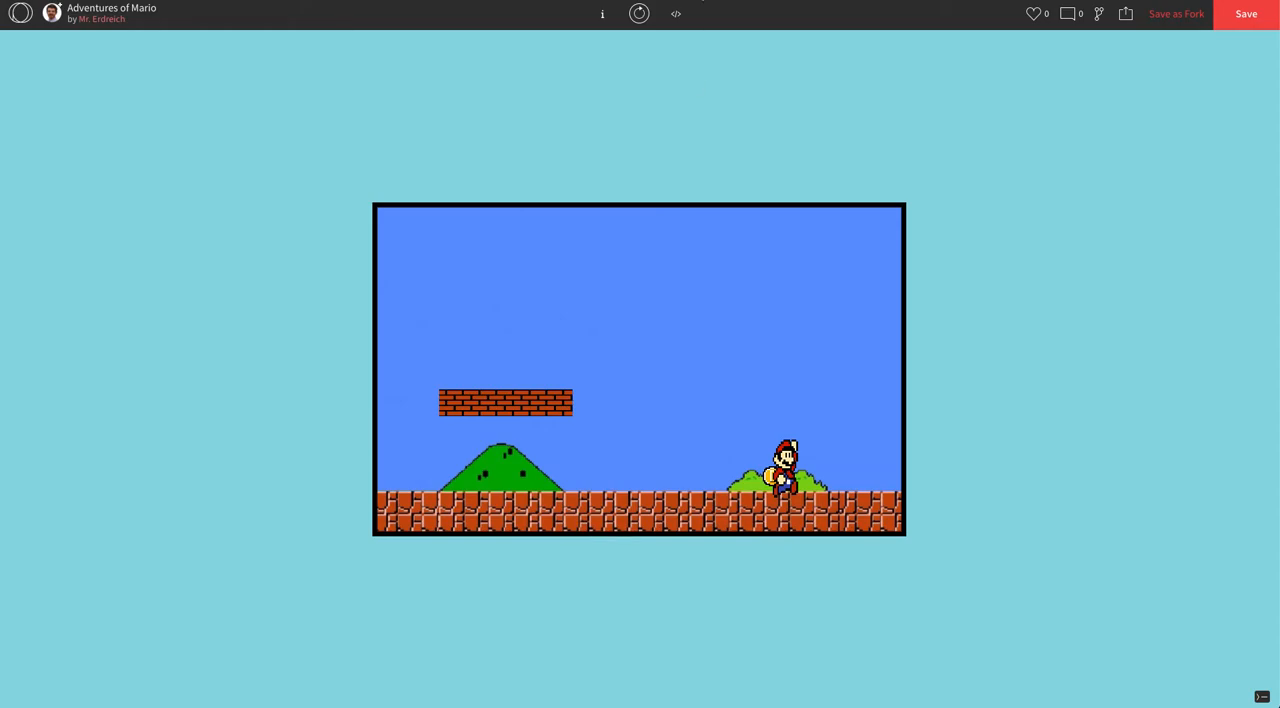
click(675, 13)
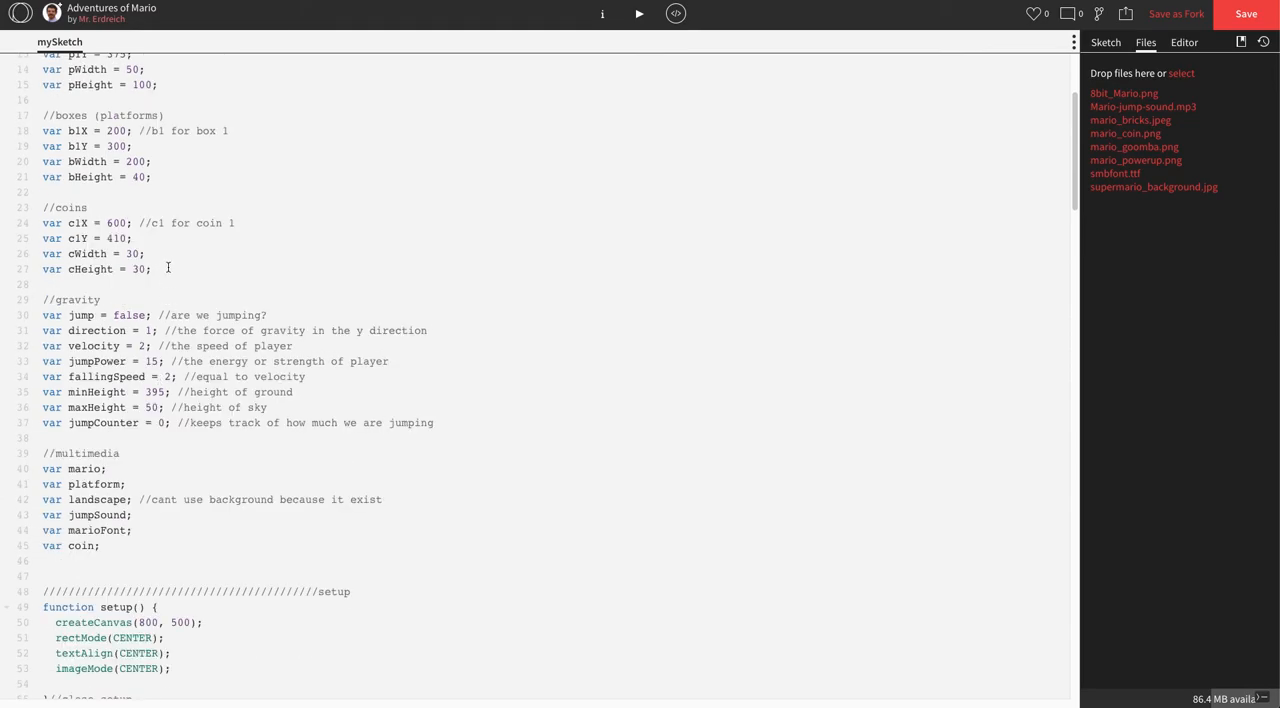
Add a //counters comment declaring var score = 0; below the coin variables.
text(//c)
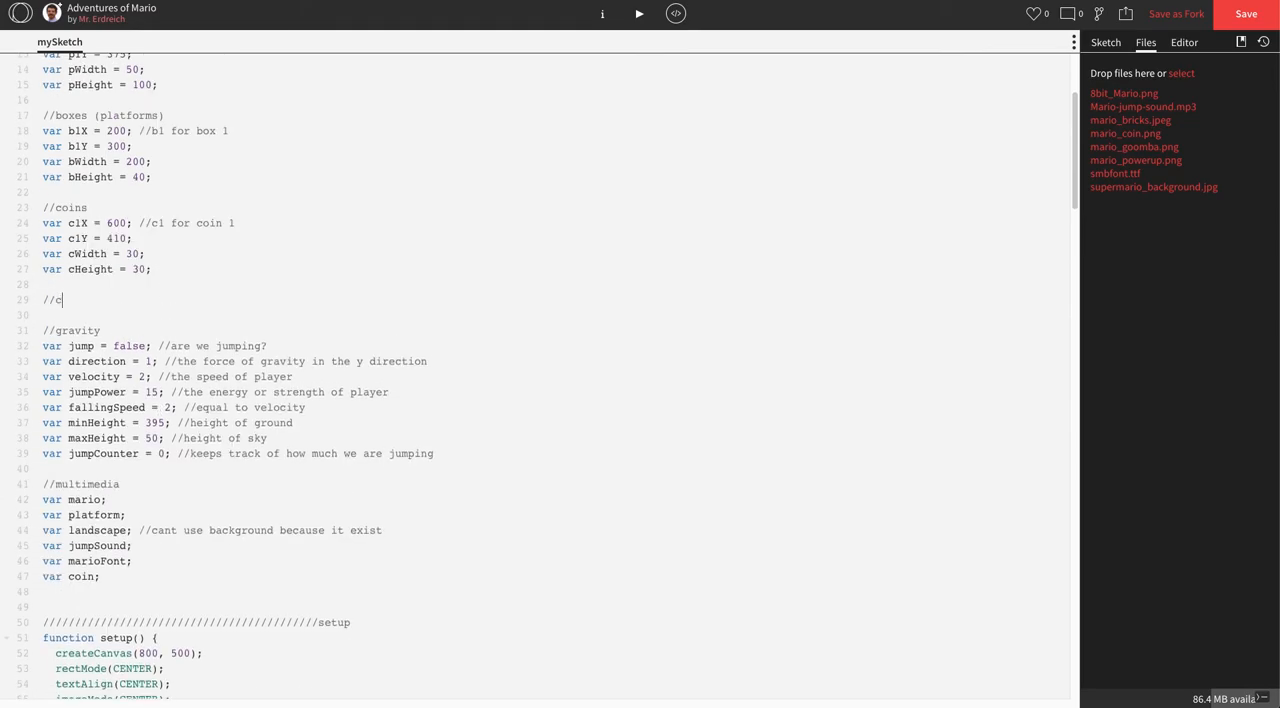
text(ounters)
text(var)
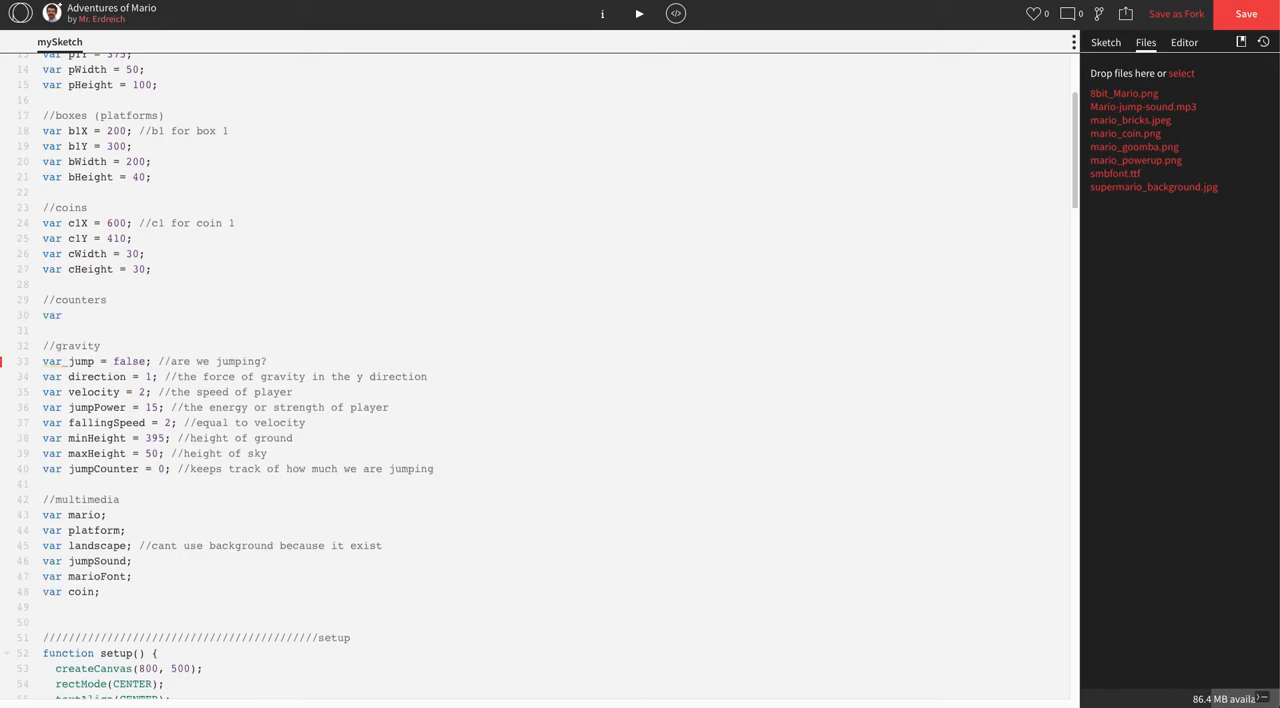
text(s)
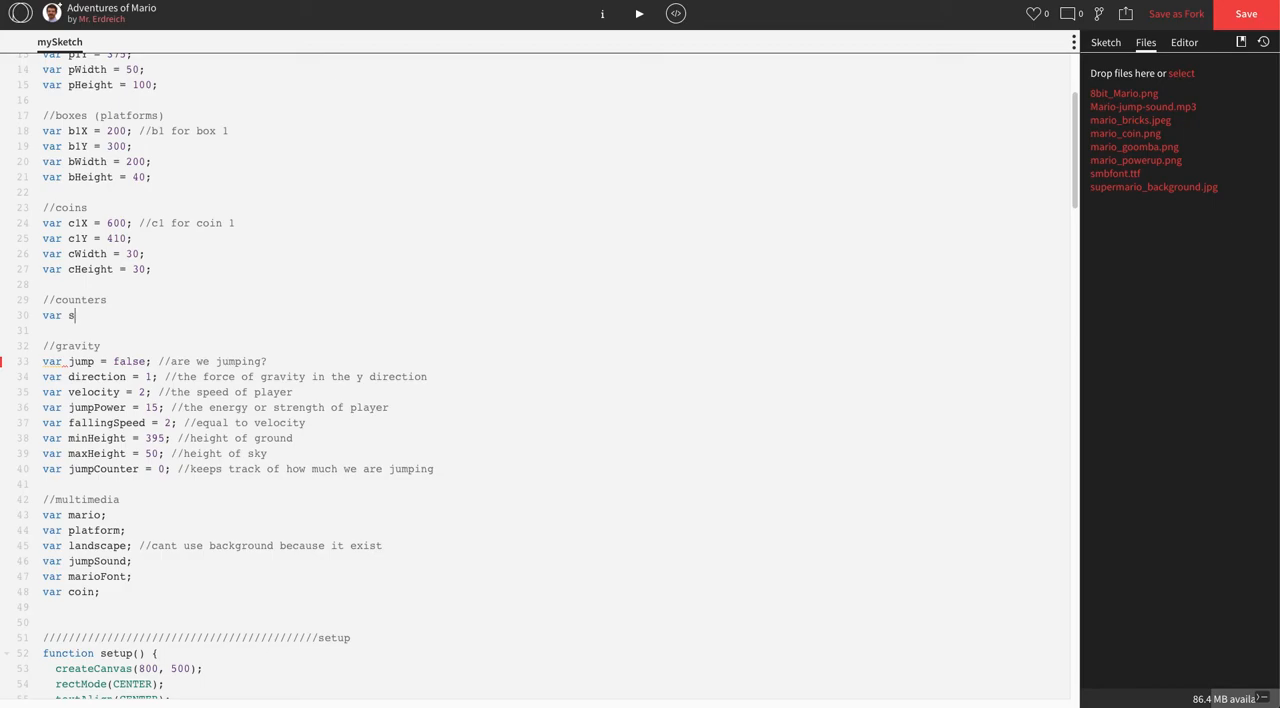
text(core = 0;)
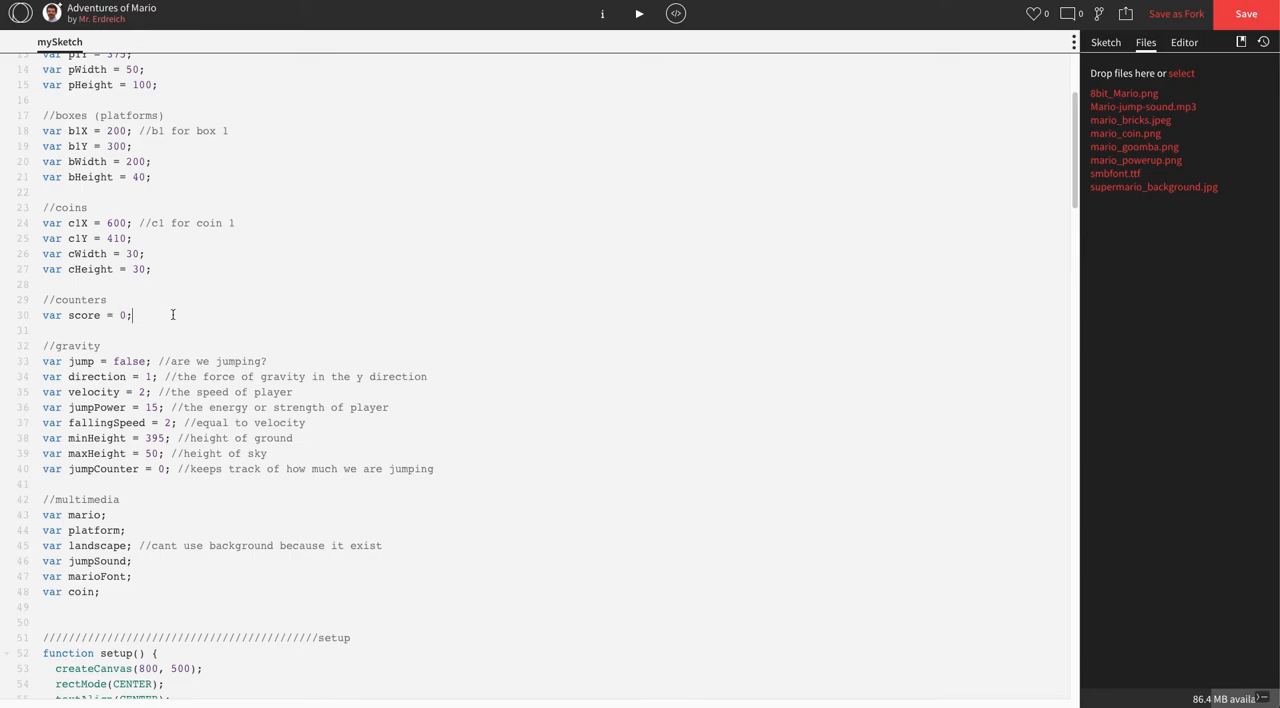
scroll(down, 3)
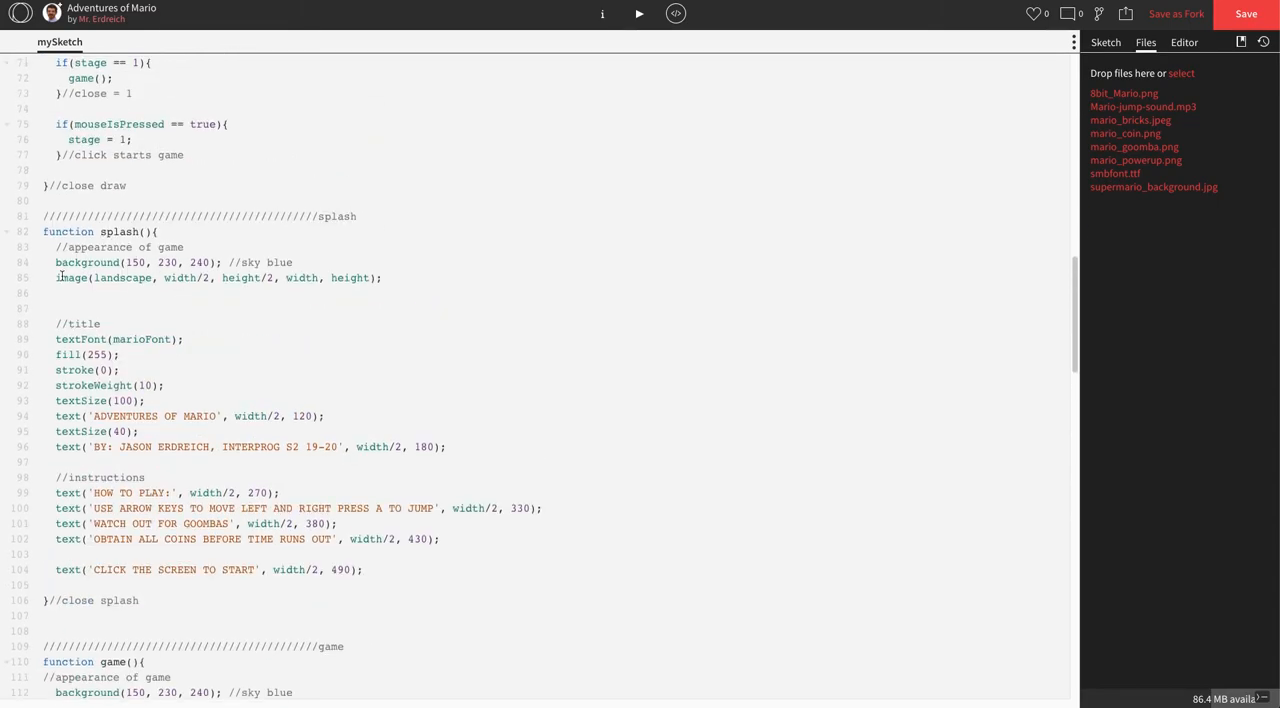
Select and copy splash()'s title font, fill and text lines, then scroll to game().
drag(56, 338, 163, 385)
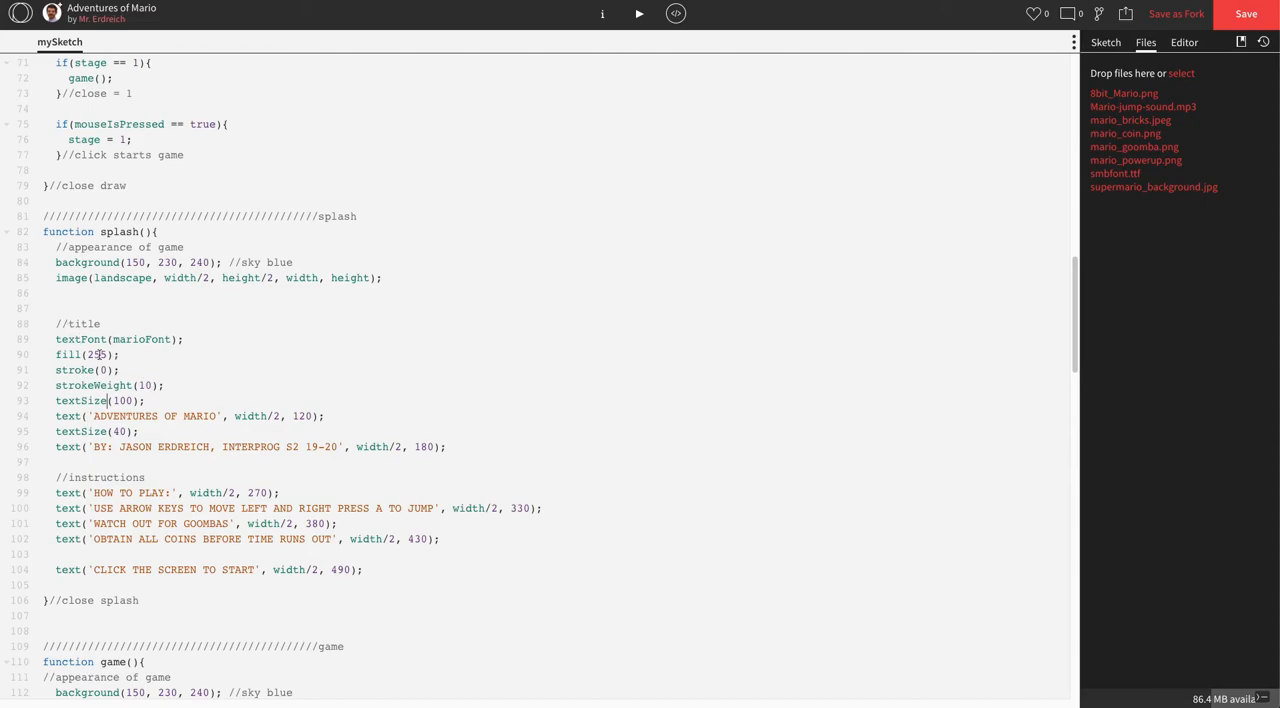
drag(55, 339, 163, 385)
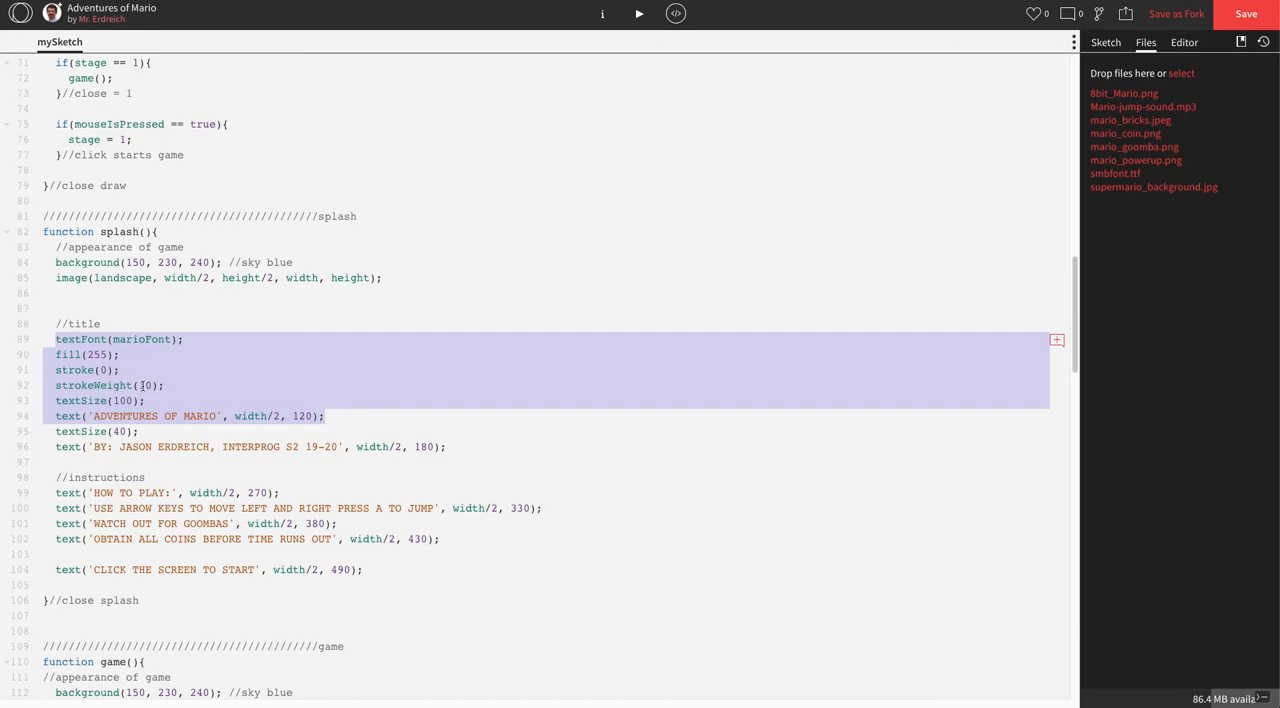
scroll(down, 3)
text(//)
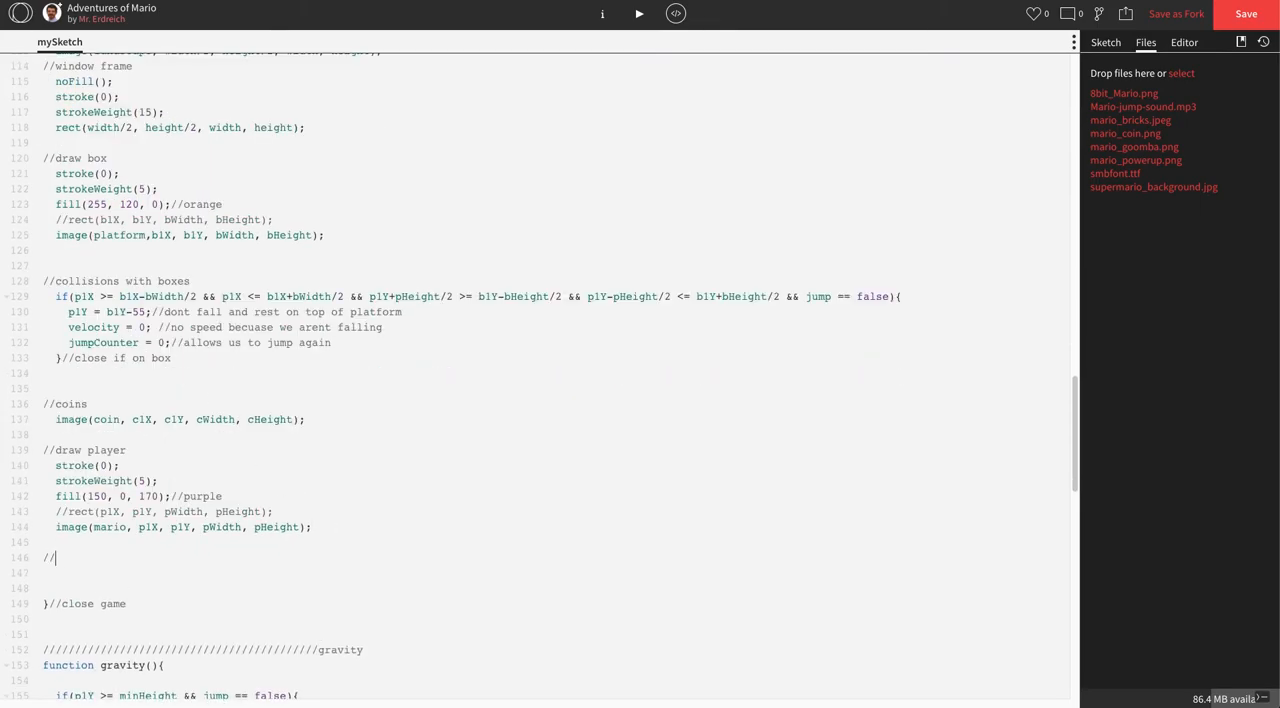
Label the copied block //scoreboard, using text size 30 and text 'POINTS:' at 50, 50.
text(scoreboard)
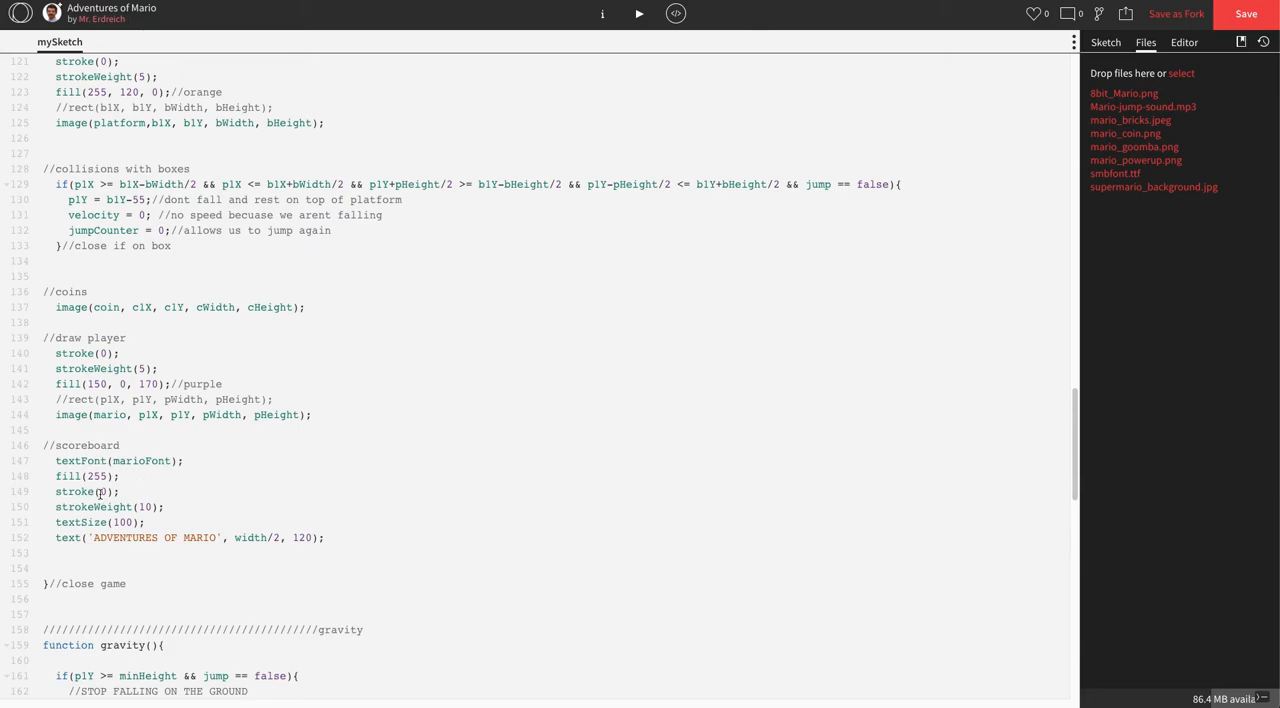
double_click(122, 522)
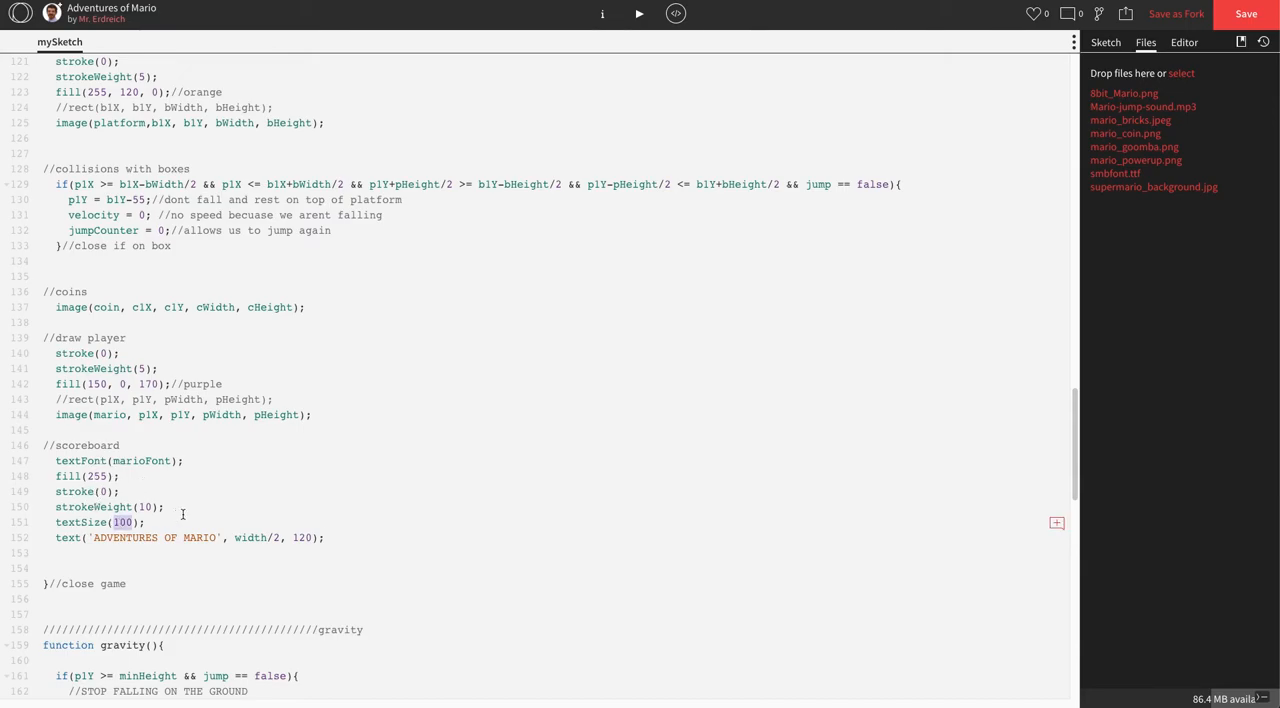
text(30)
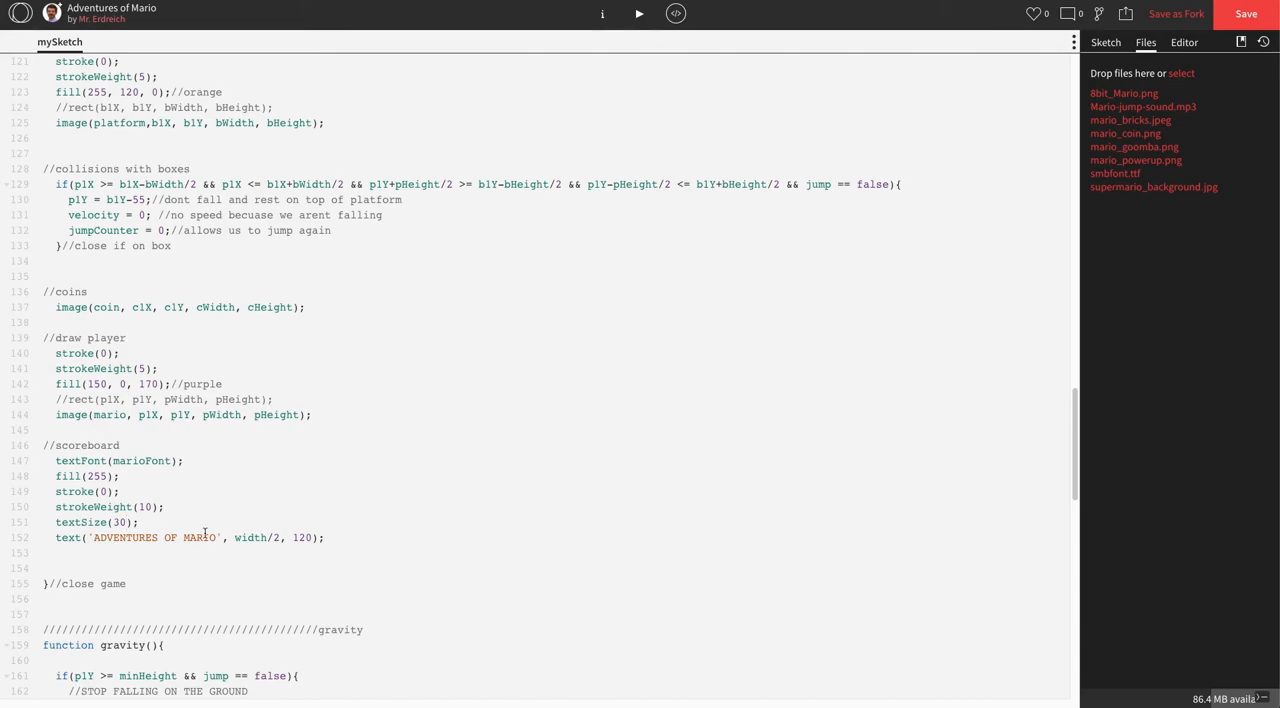
double_click(155, 537)
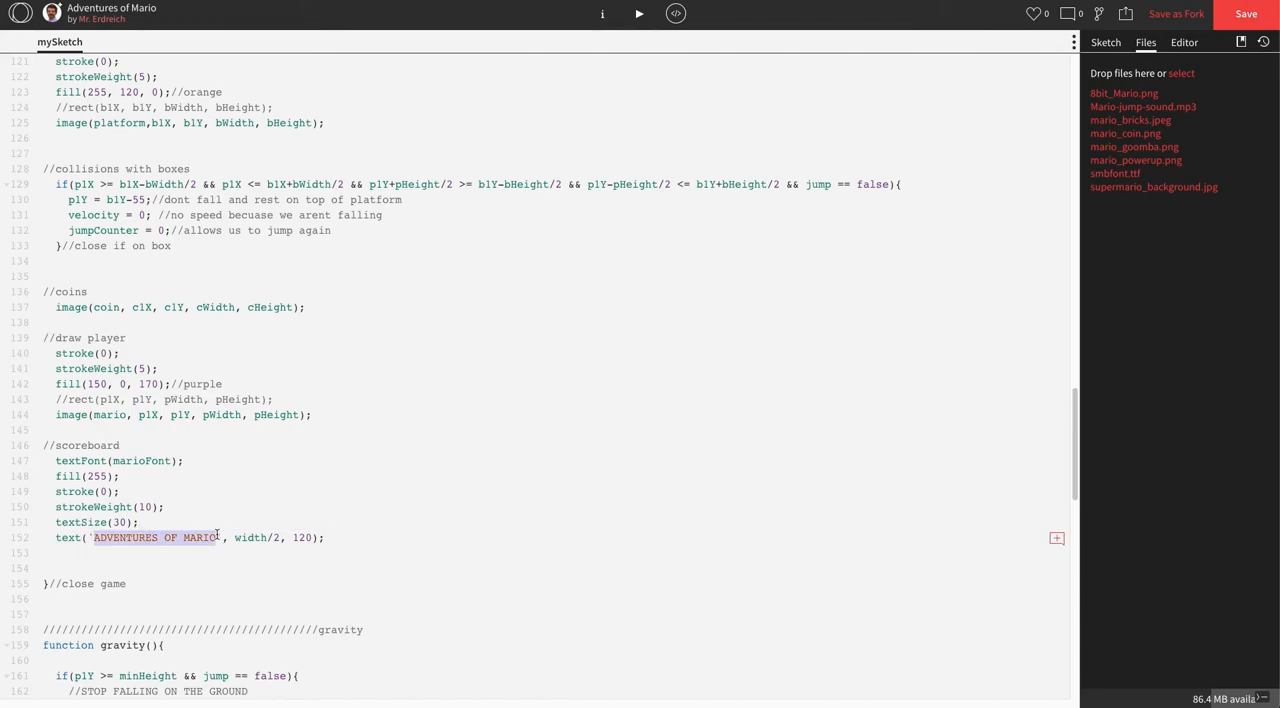
text(POINT)
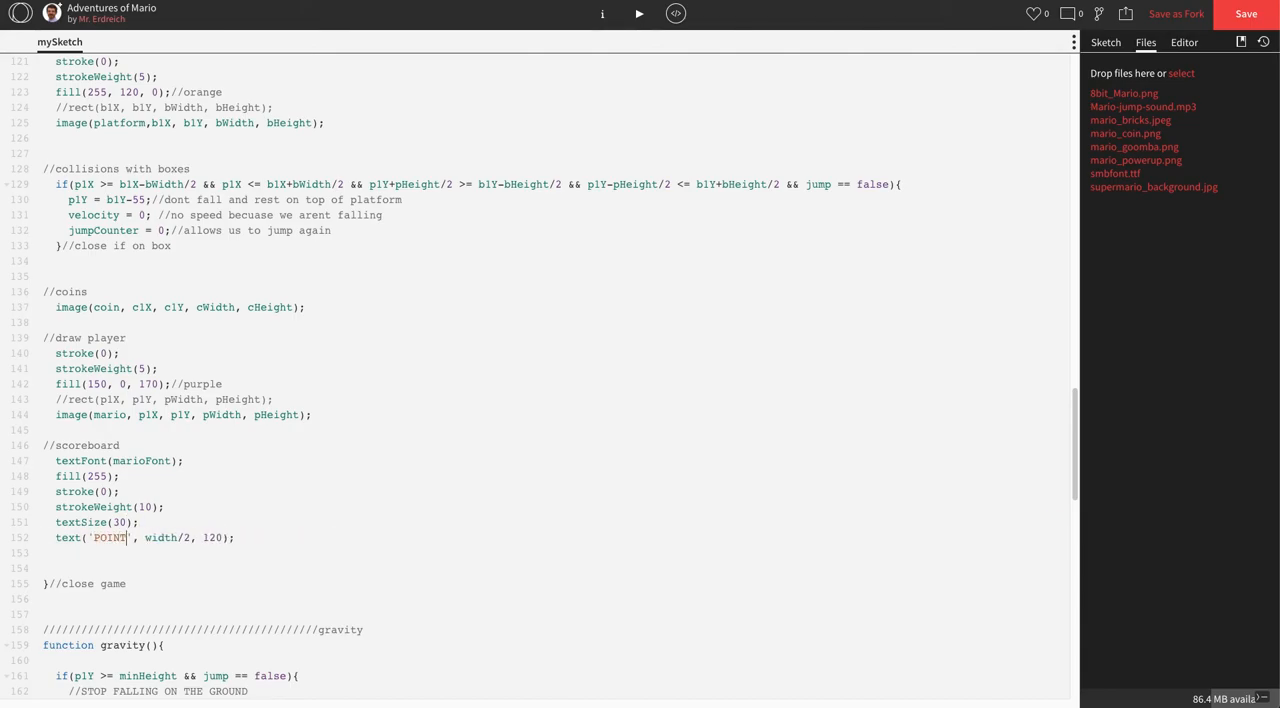
text(S:)
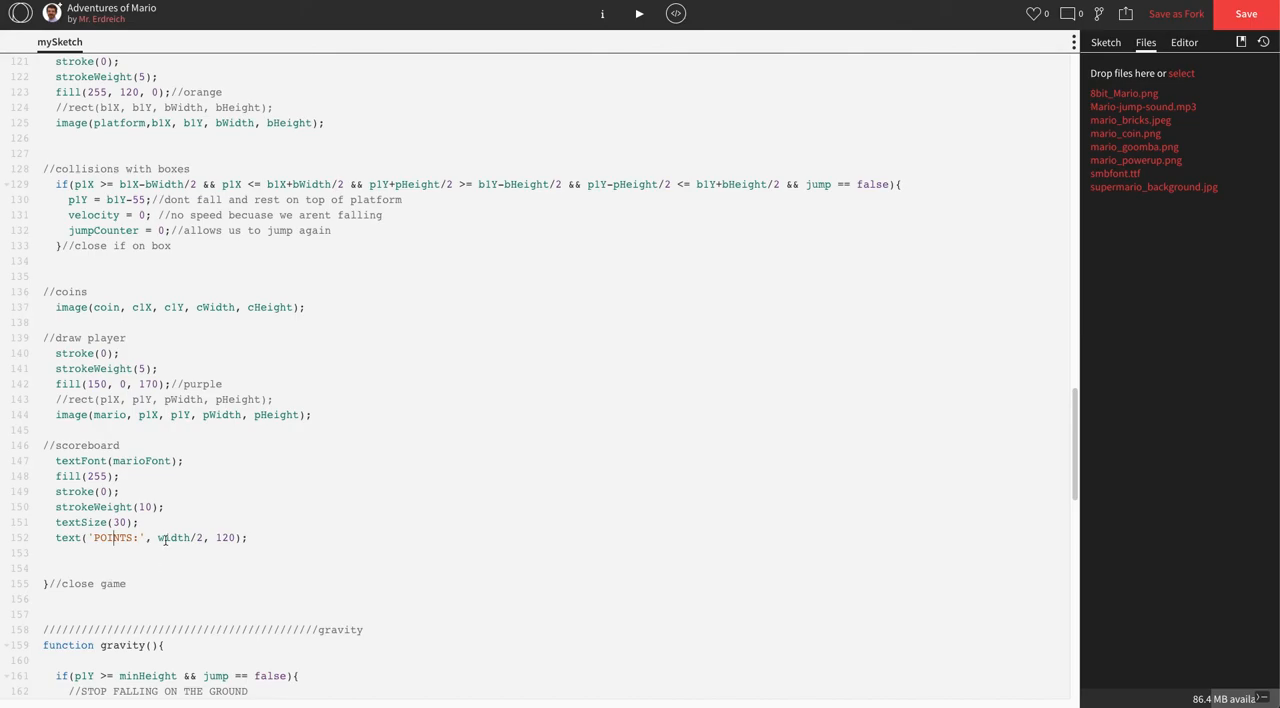
double_click(185, 537)
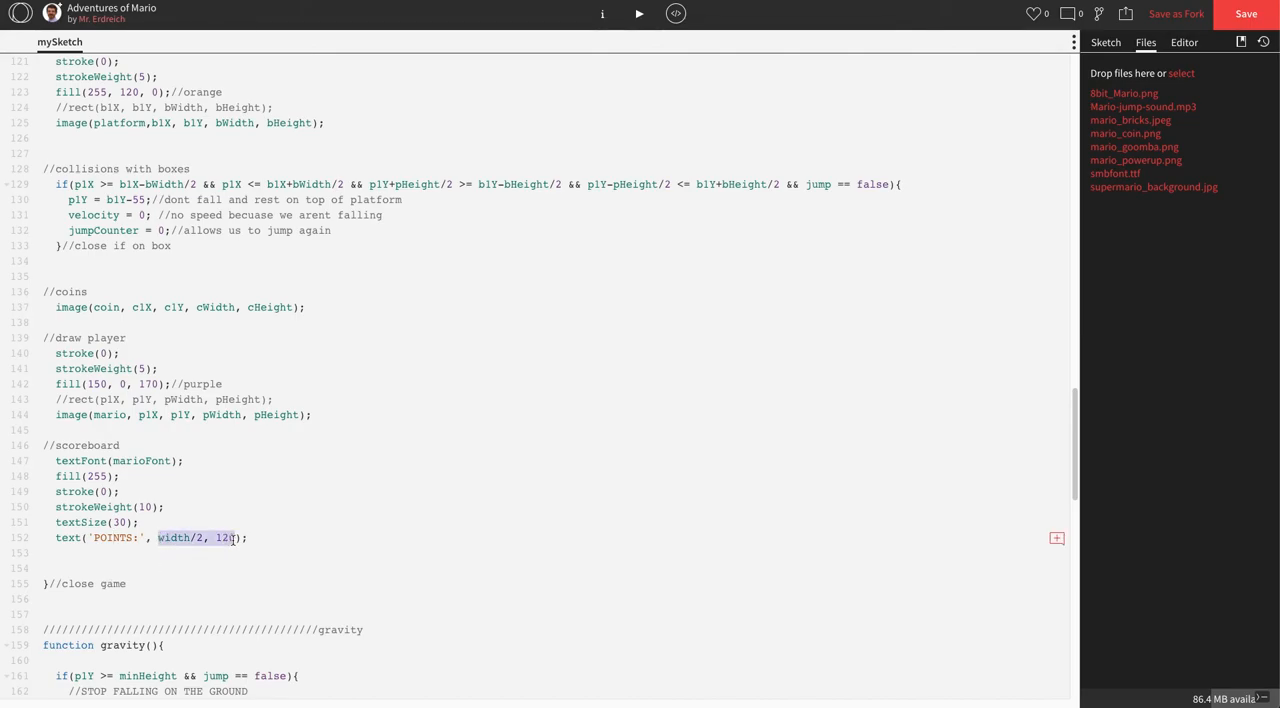
text(50,)
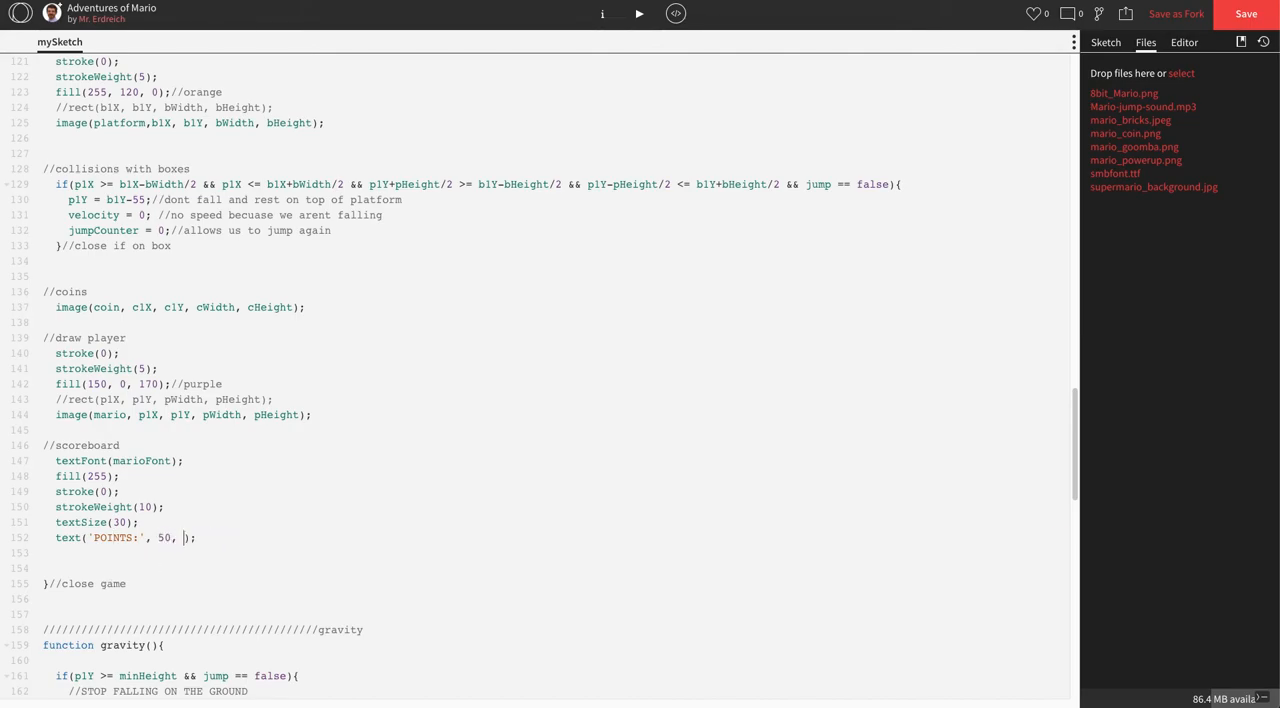
text(50)
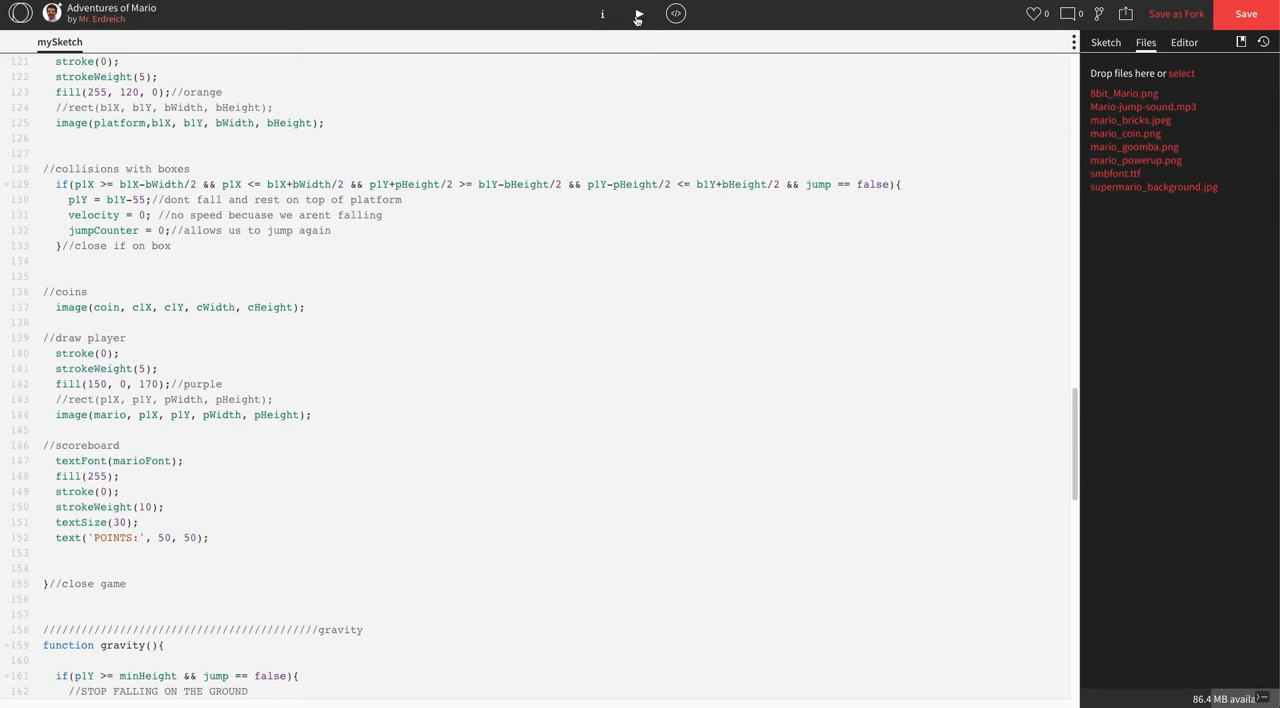
click(638, 13)
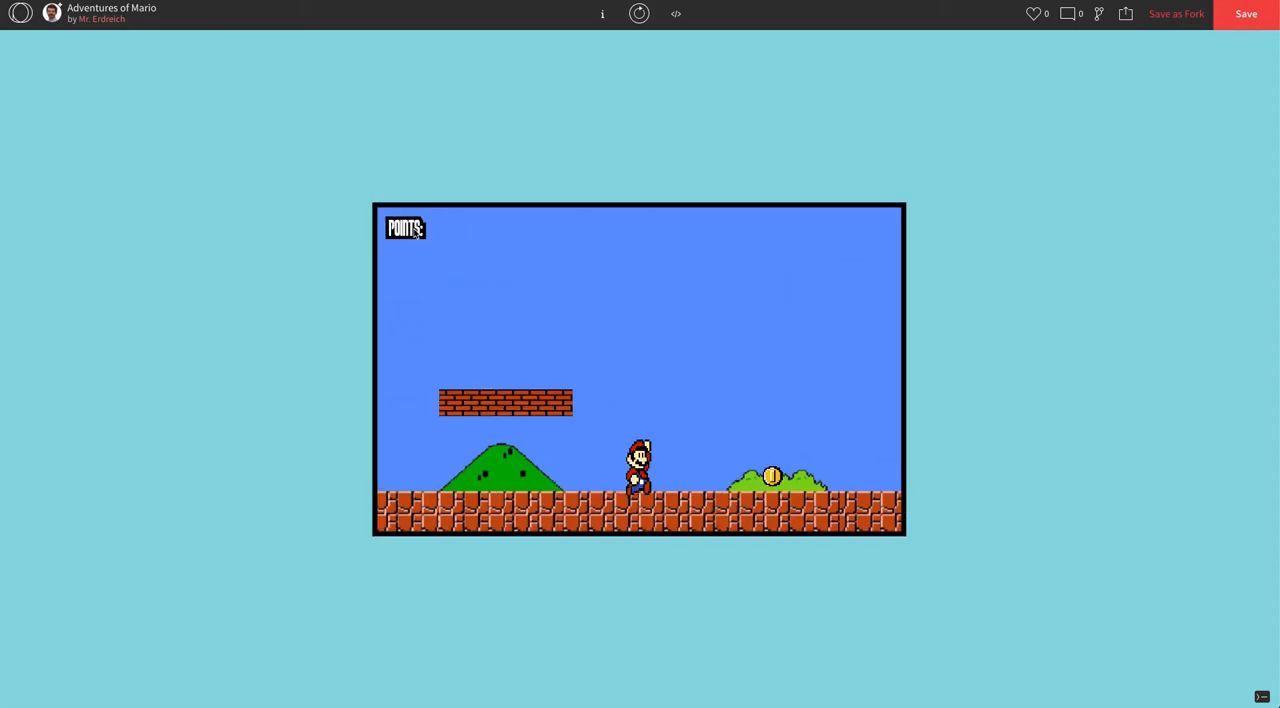
mouse_move(433, 230)
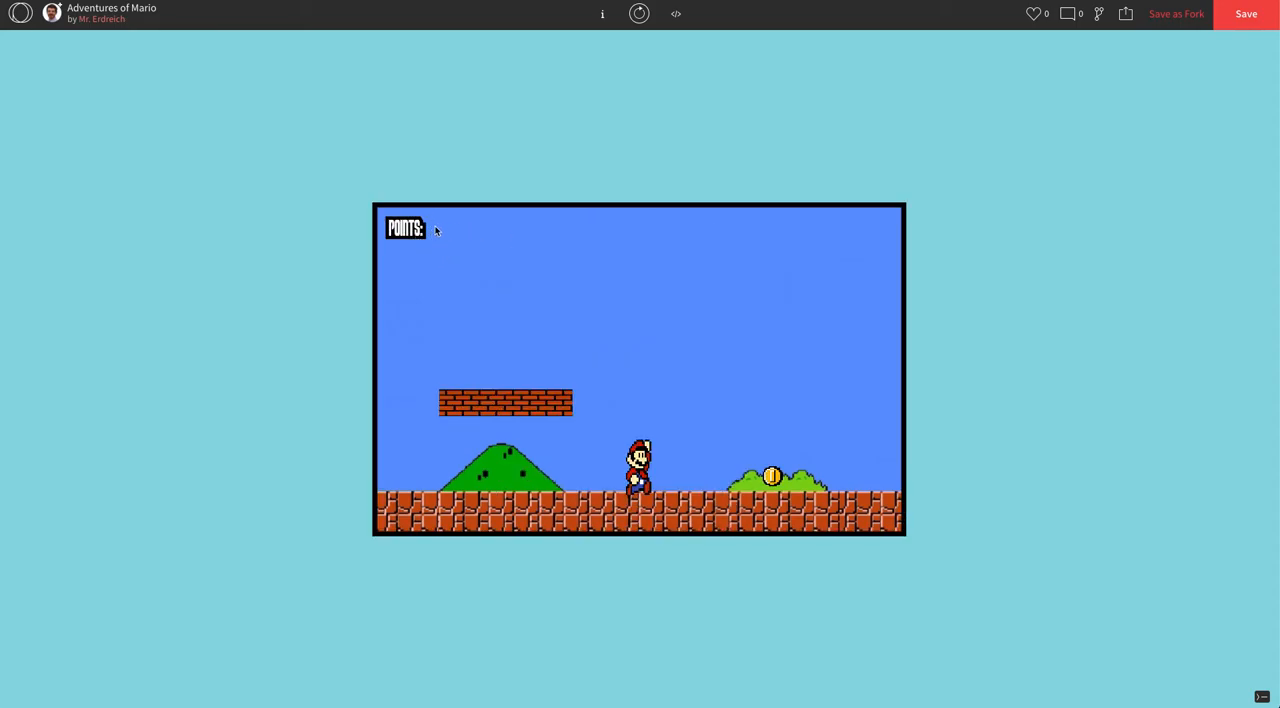
mouse_move(733, 119)
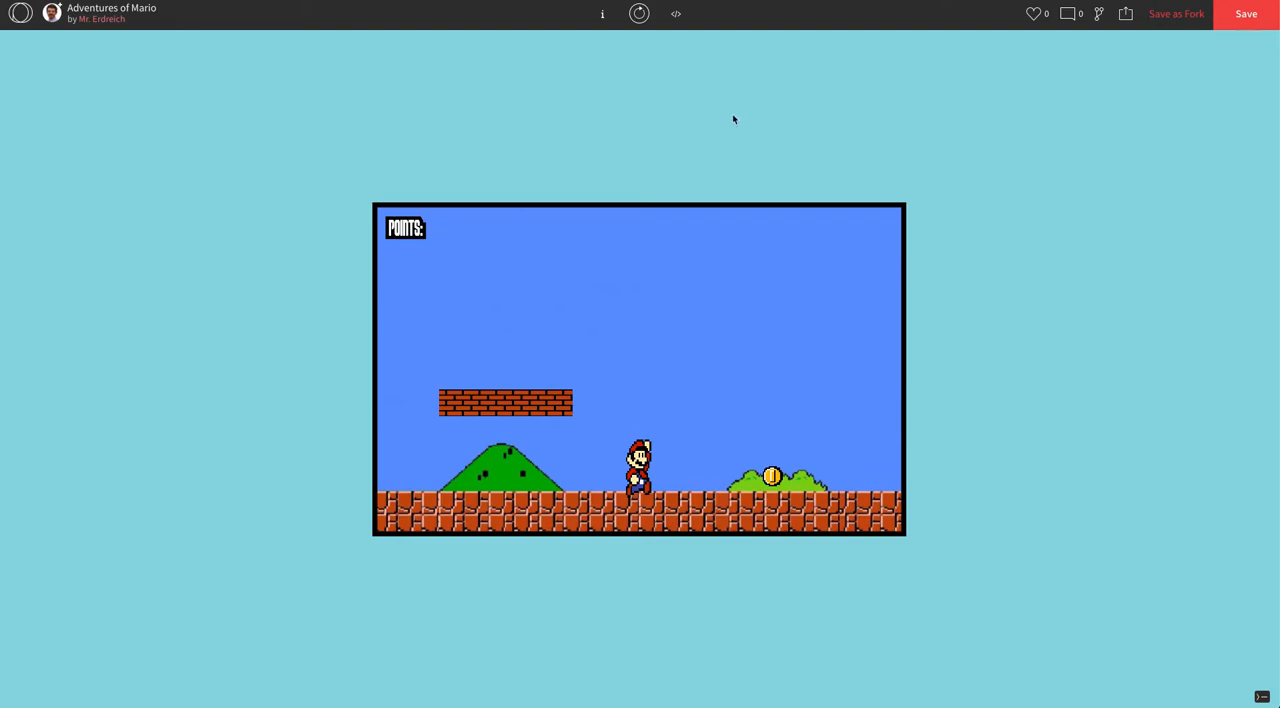
click(675, 13)
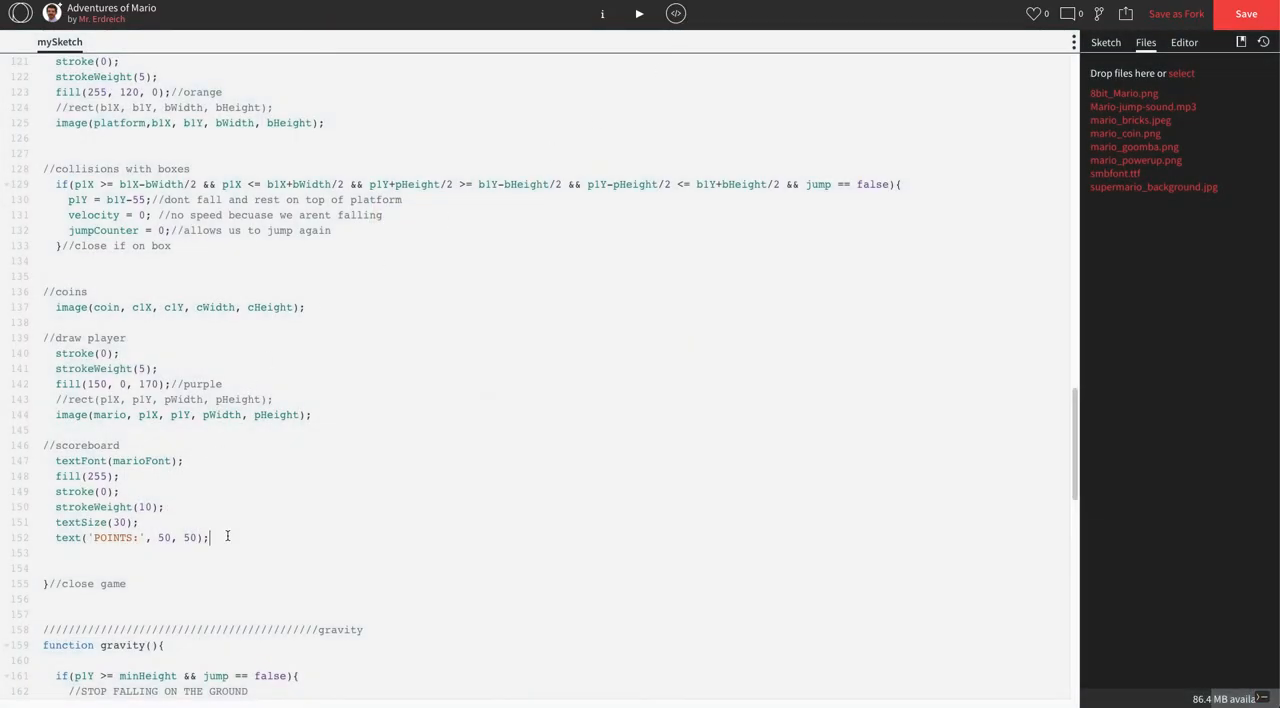
Add text(score, 100, 50); below the POINTS: line and run the sketch to see POINTS: 0.
text(text)
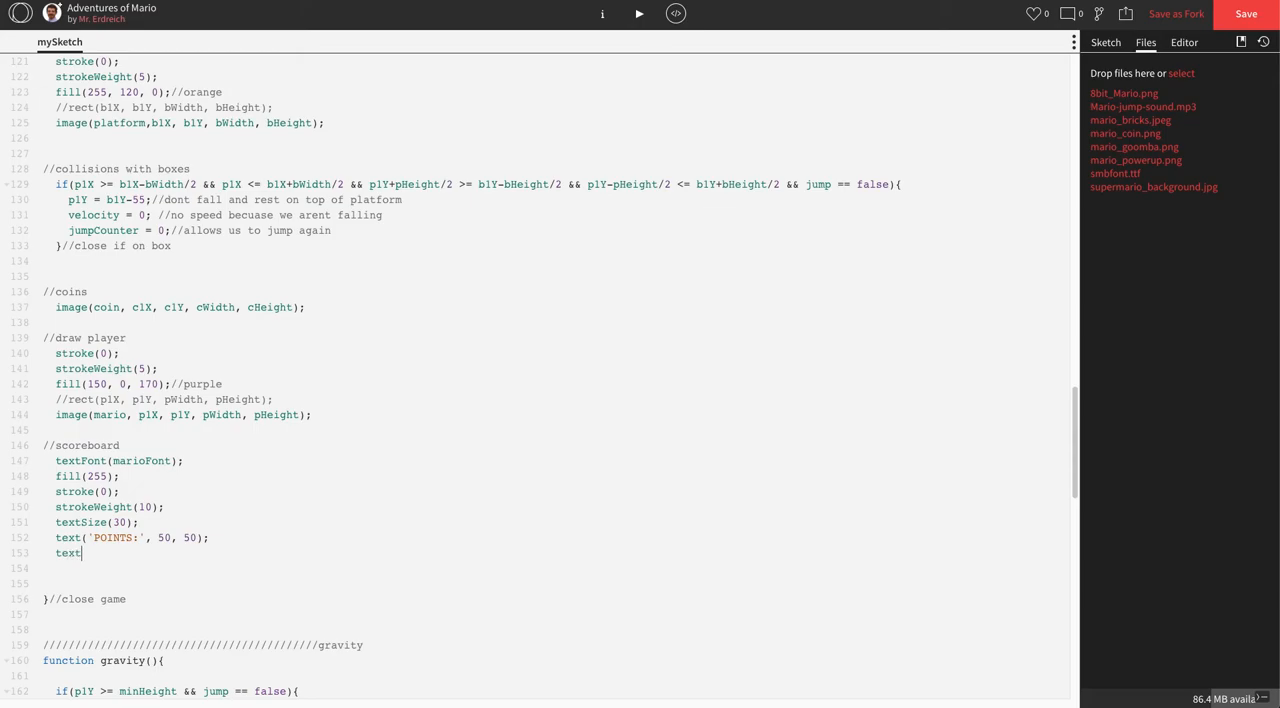
text((score,)
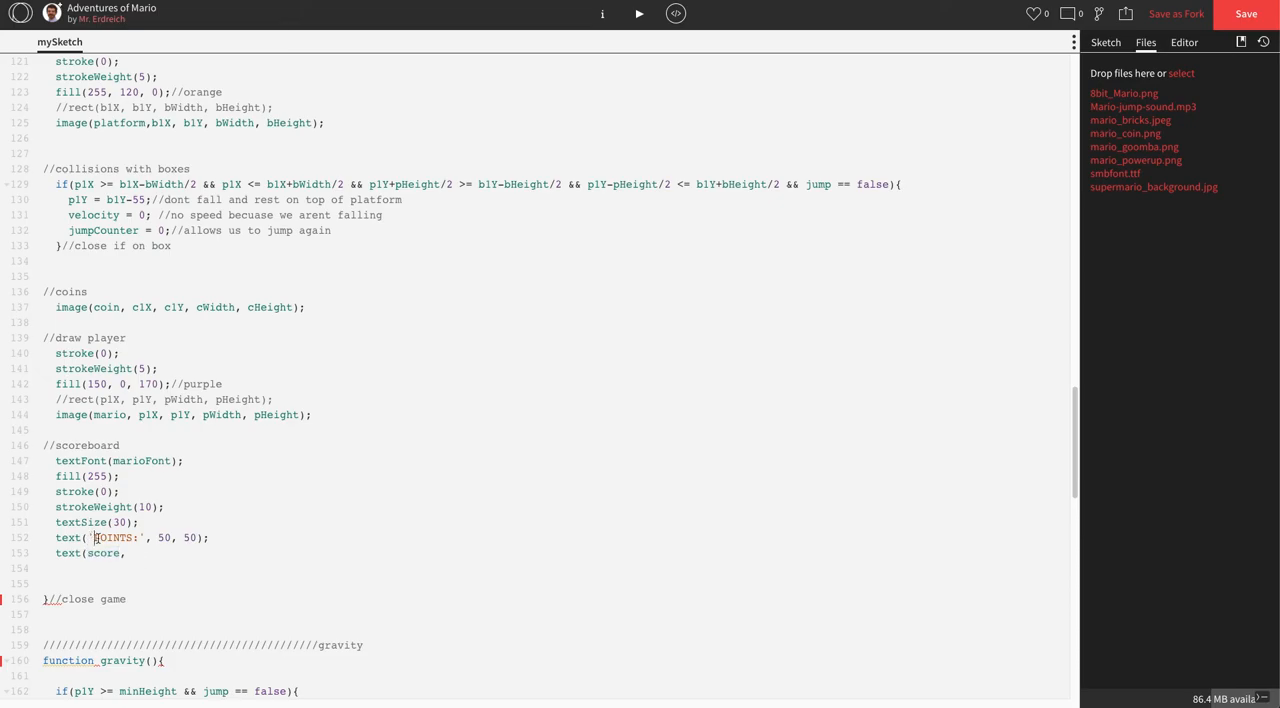
double_click(116, 537)
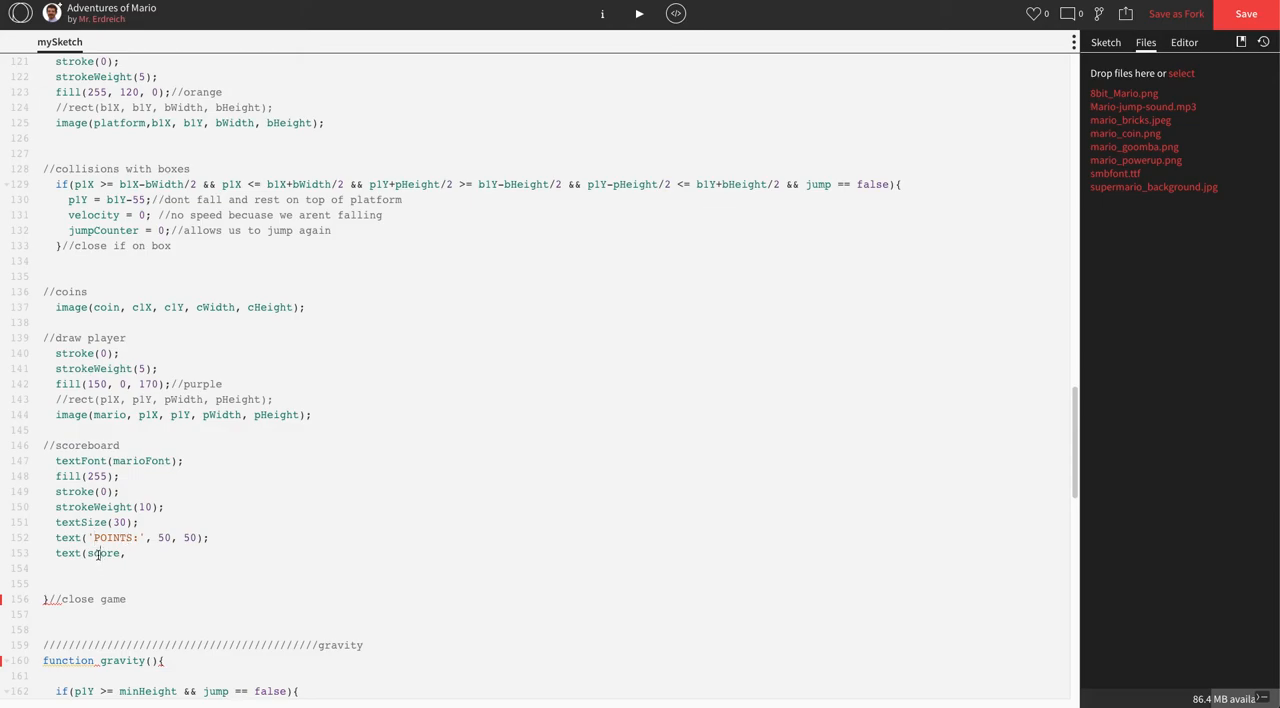
double_click(102, 553)
text( 1)
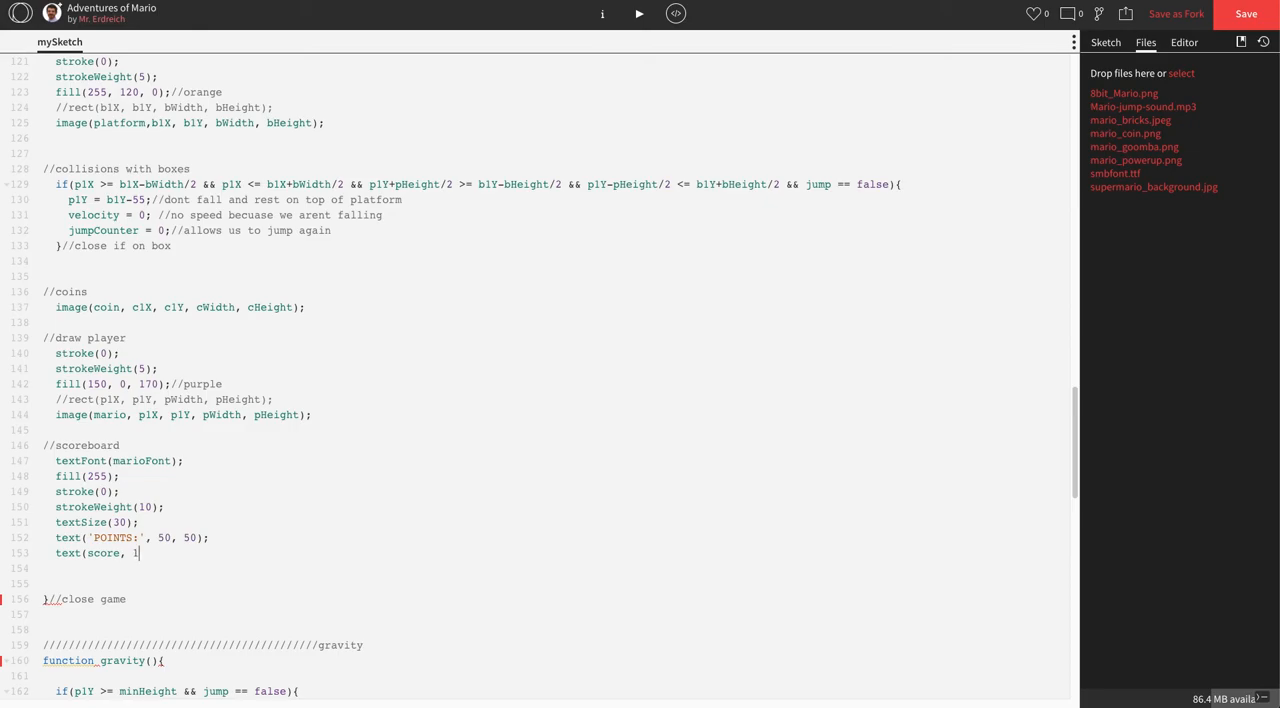
text(00,)
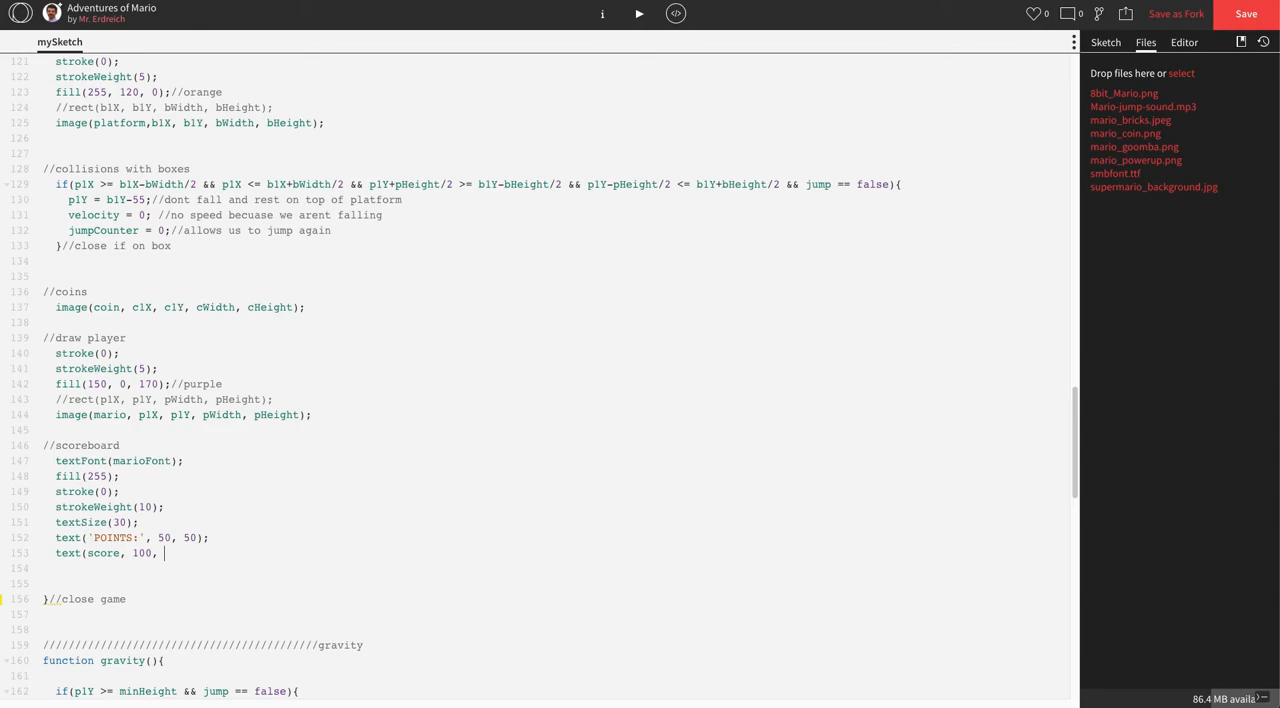
text(50);)
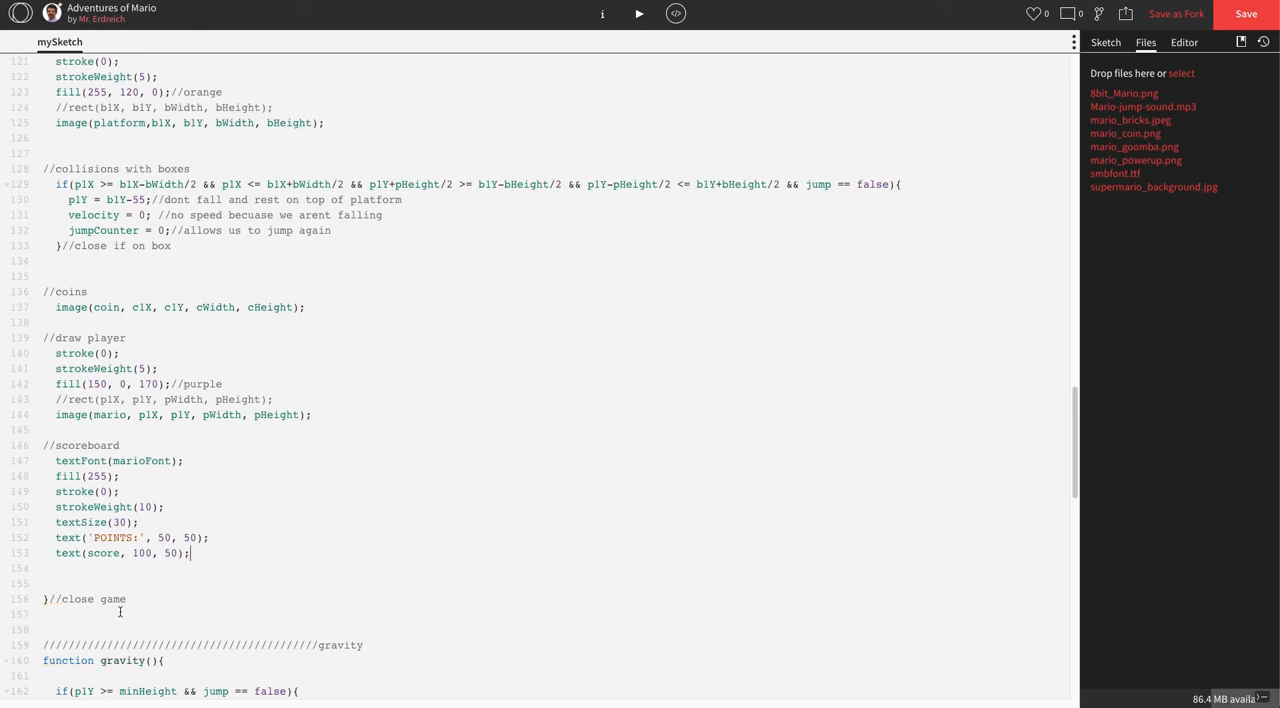
double_click(102, 553)
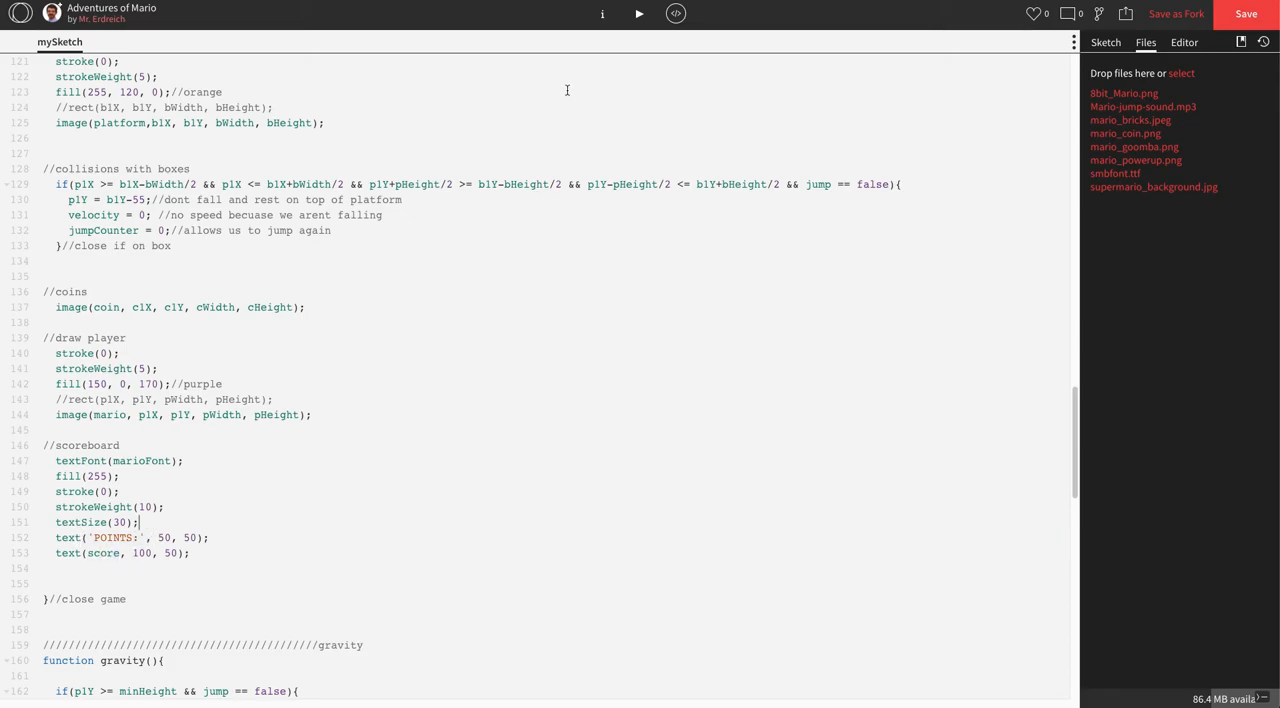
click(638, 13)
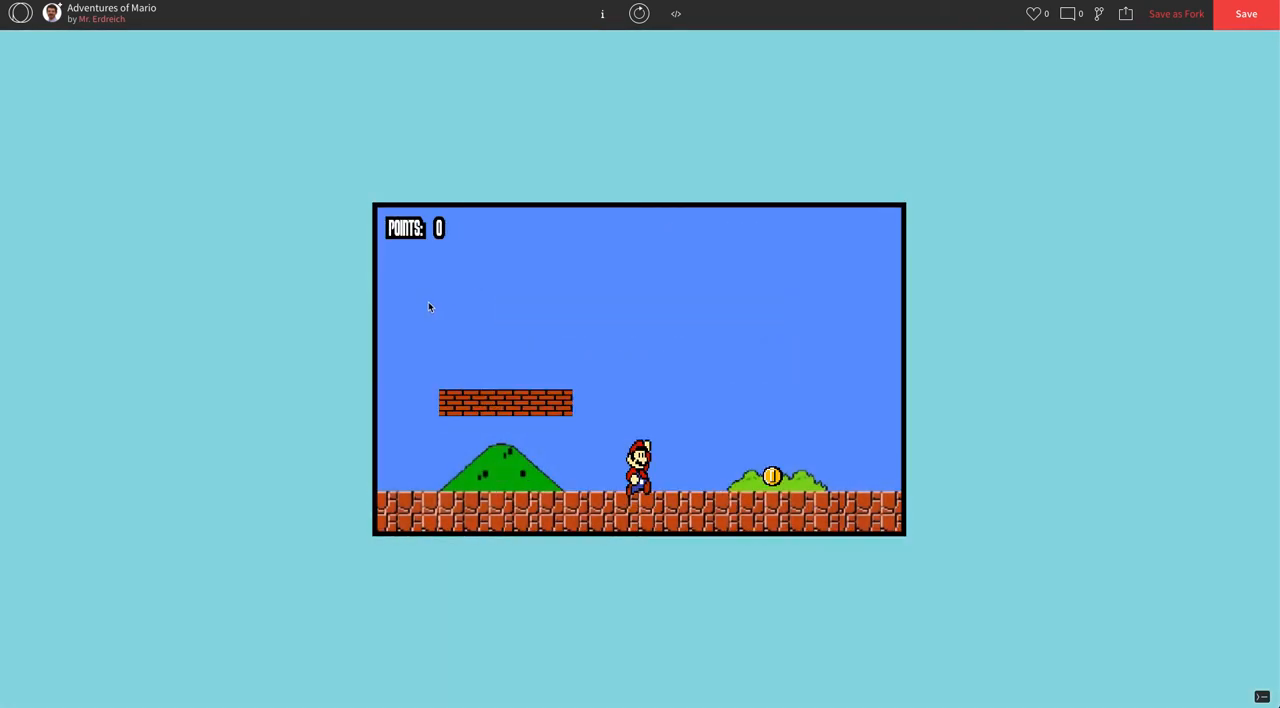
mouse_move(436, 317)
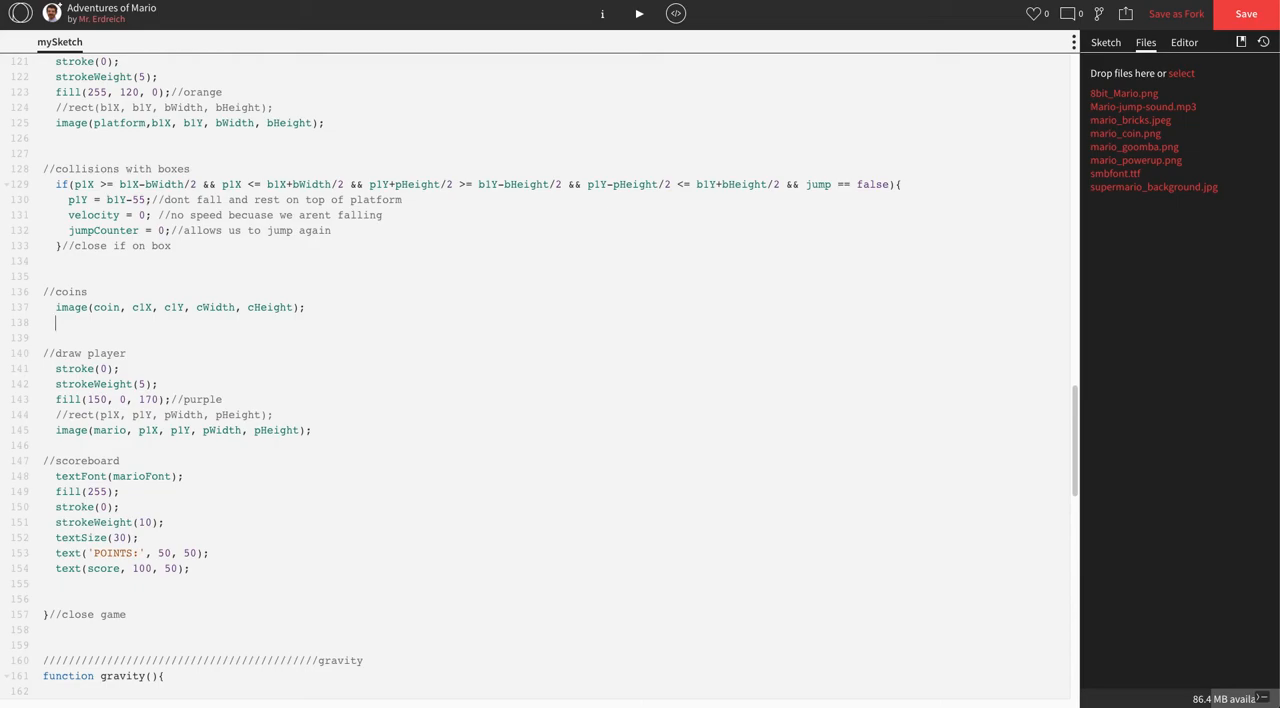
Start the if condition checking p1X lies between c1X-cWidth/2 and c1X+cWidth/2.
text(if)
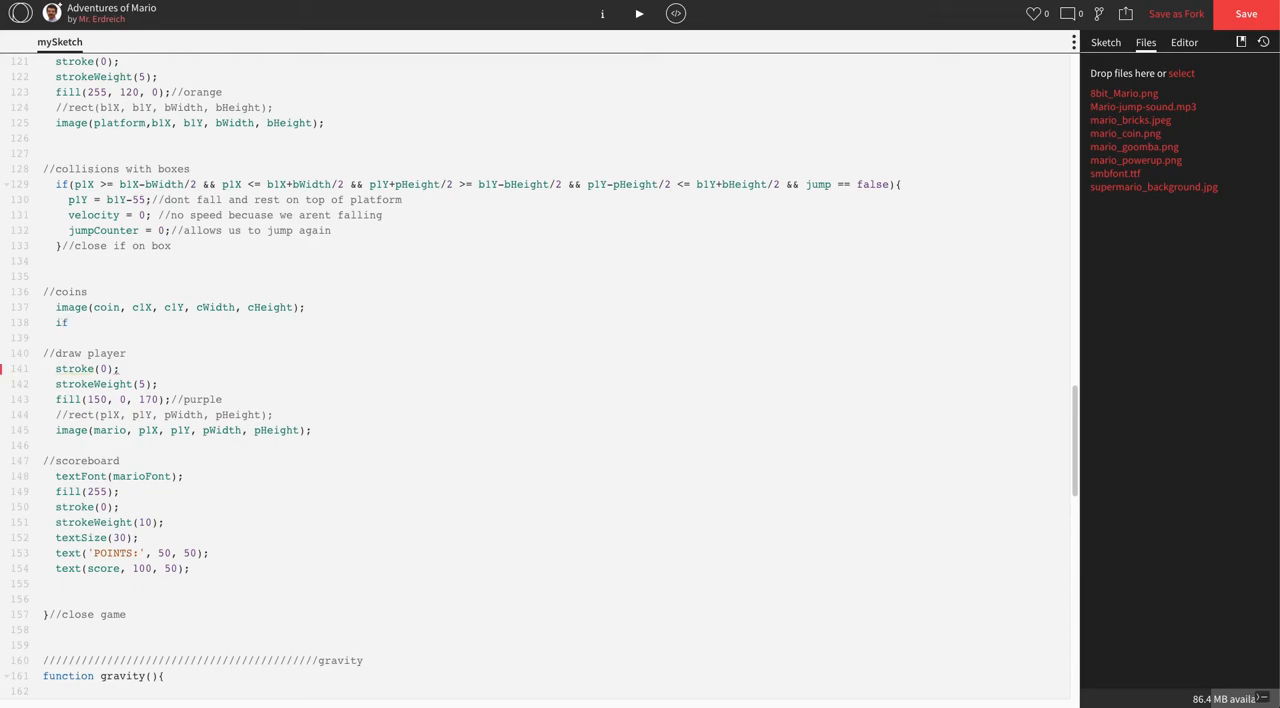
text(()
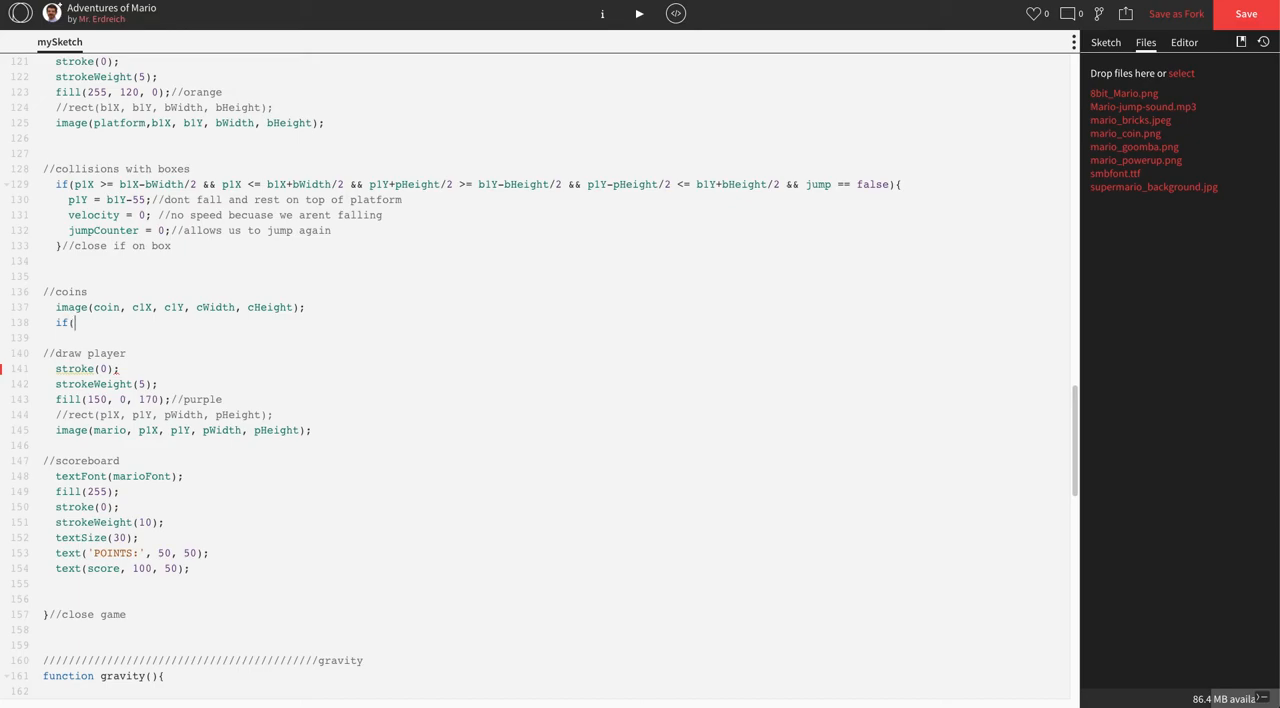
text(p1)
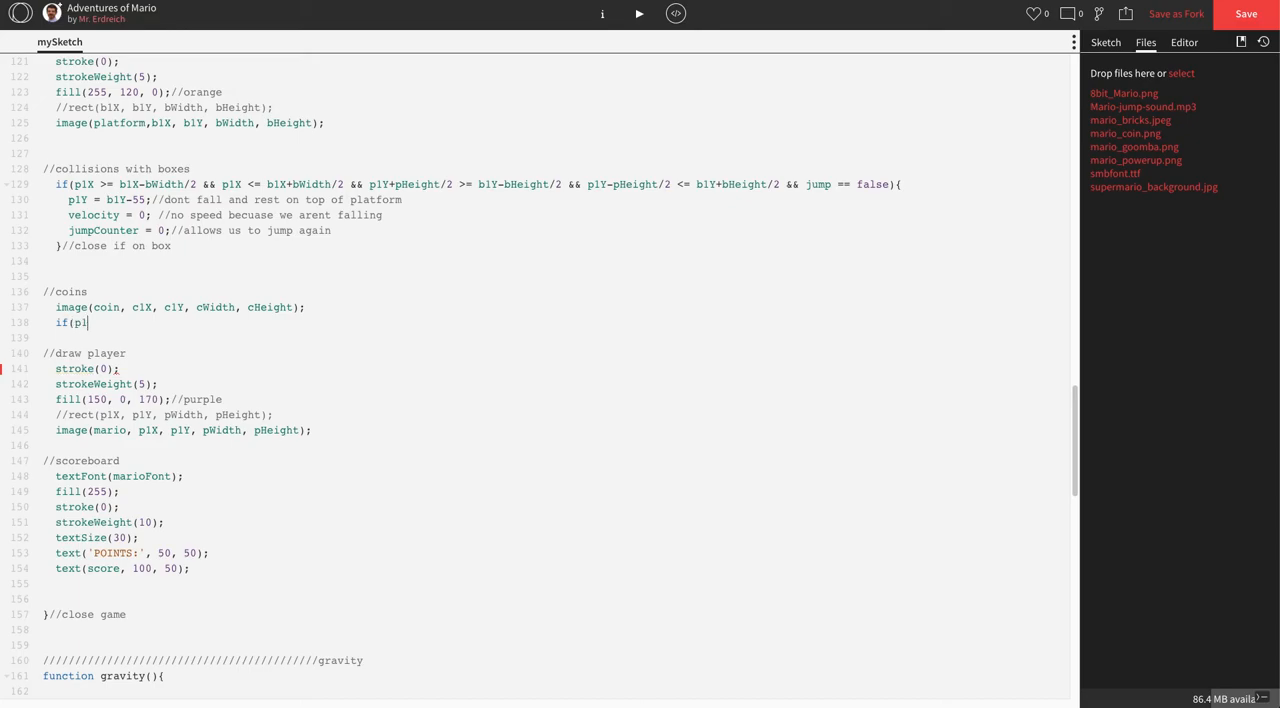
text(X >=)
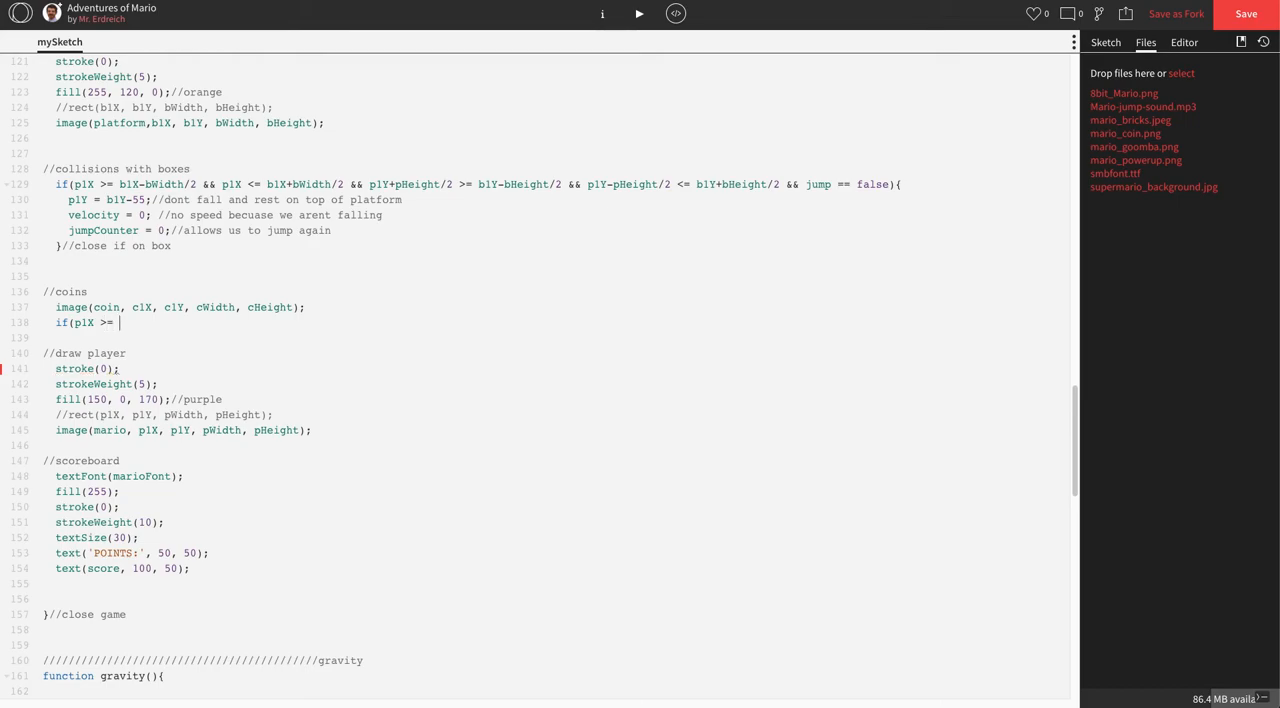
text(clX)
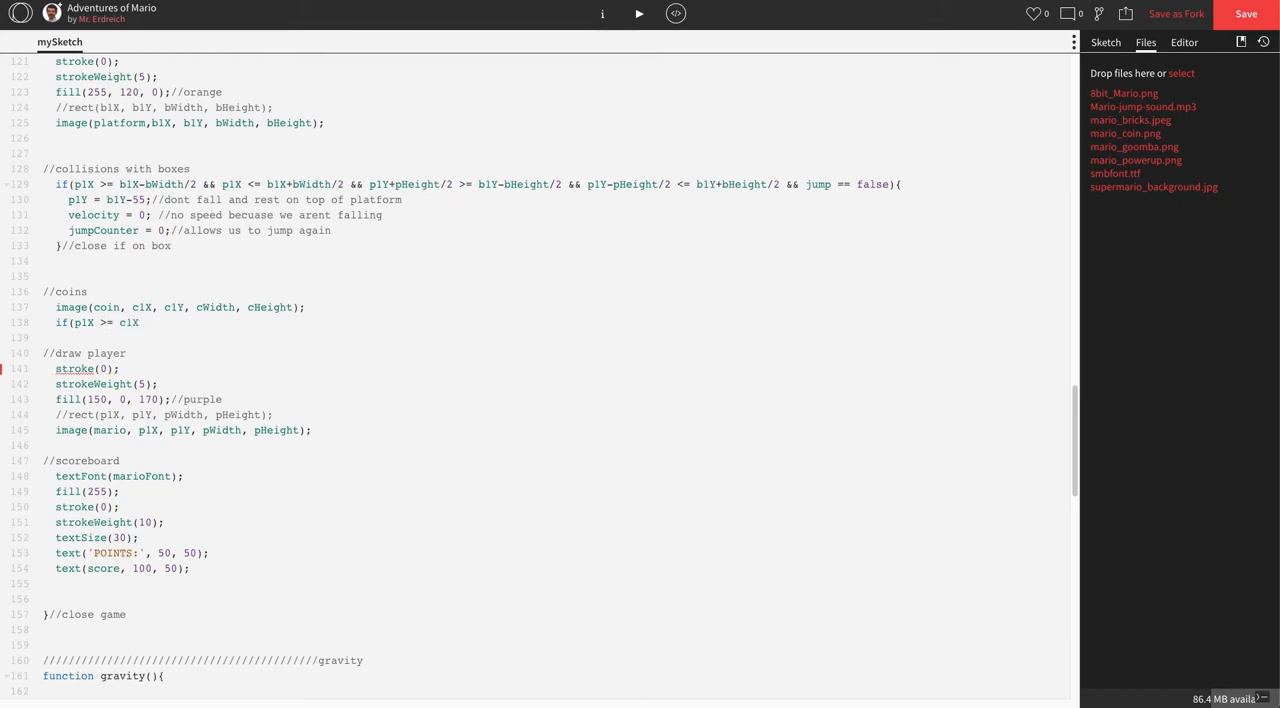
text(-c)
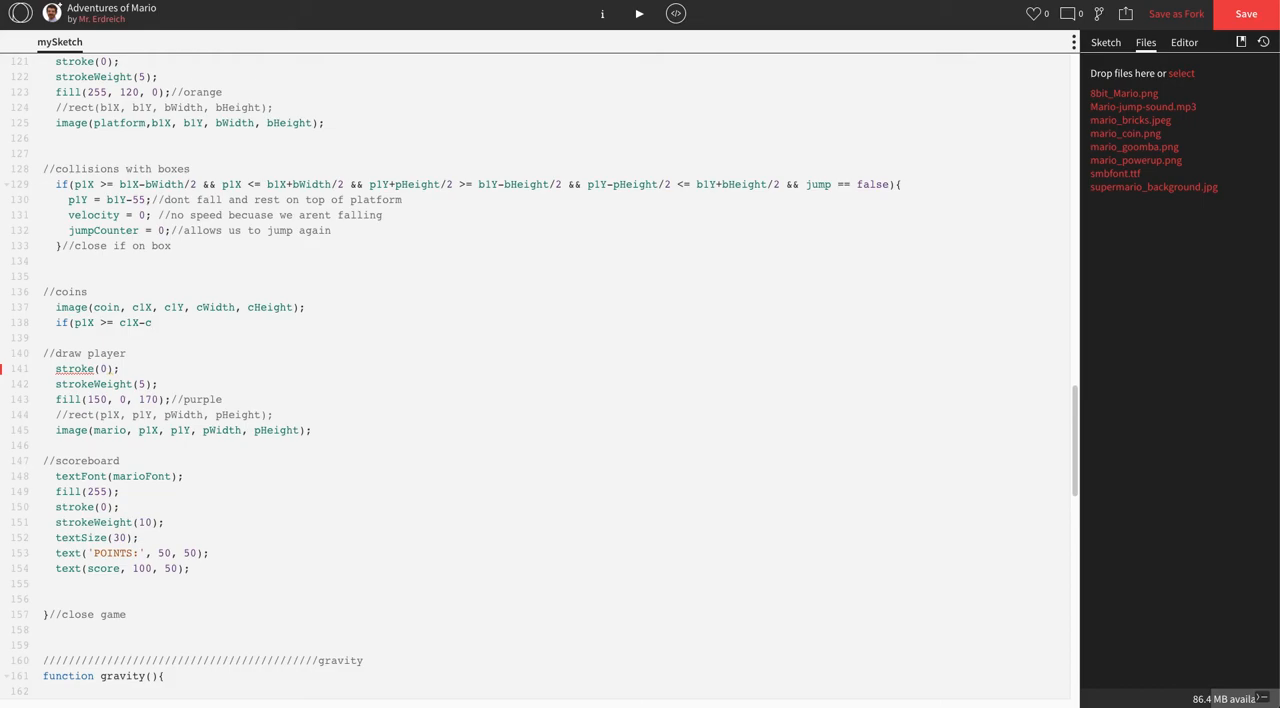
text(Width)
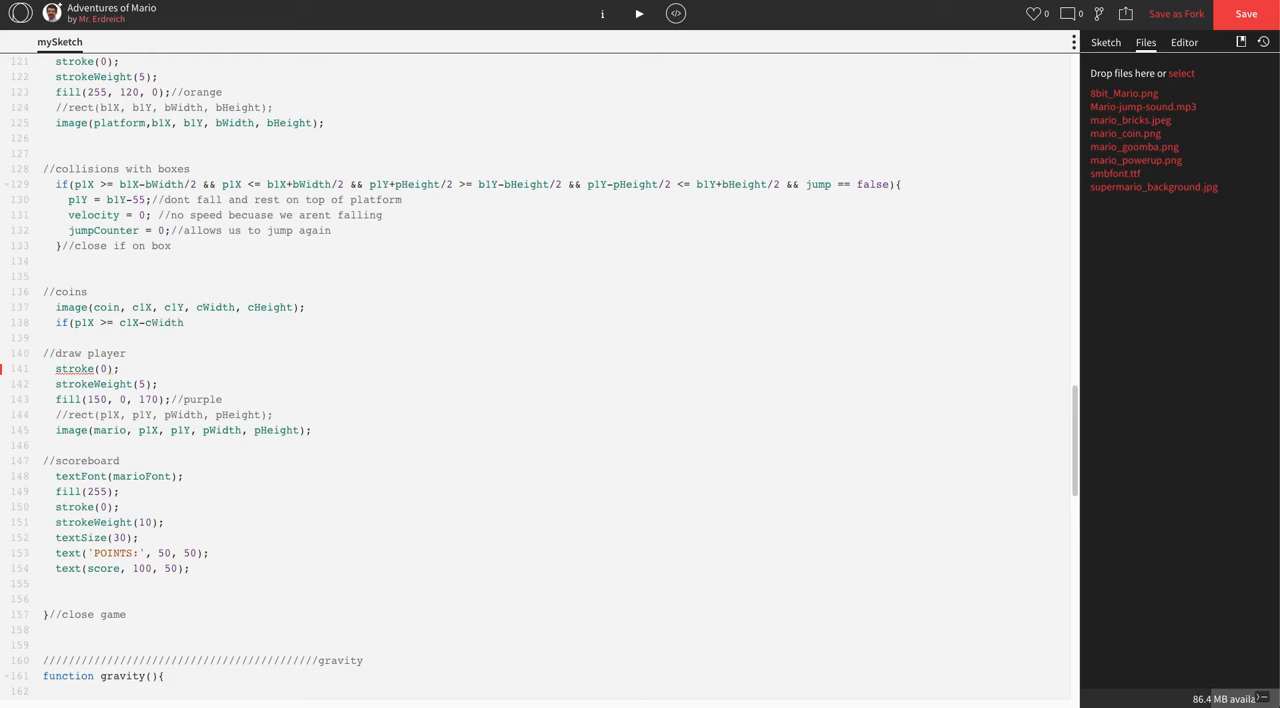
text(/2)
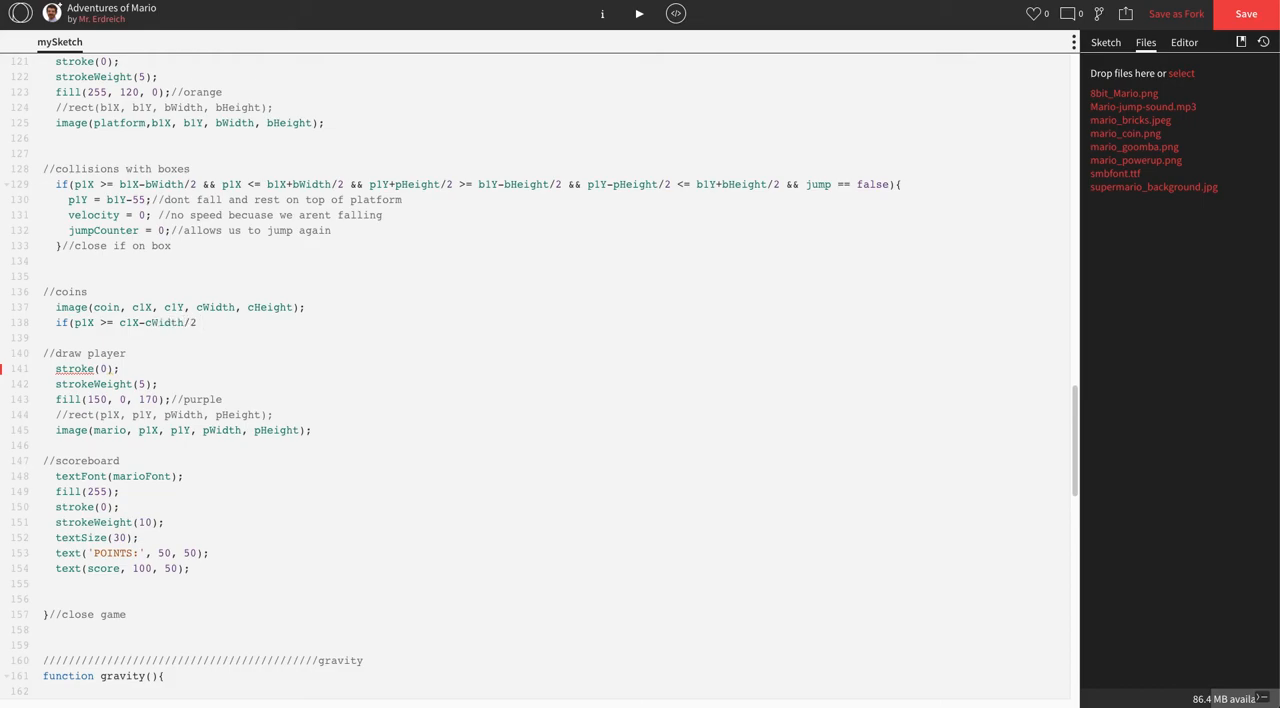
text(&&)
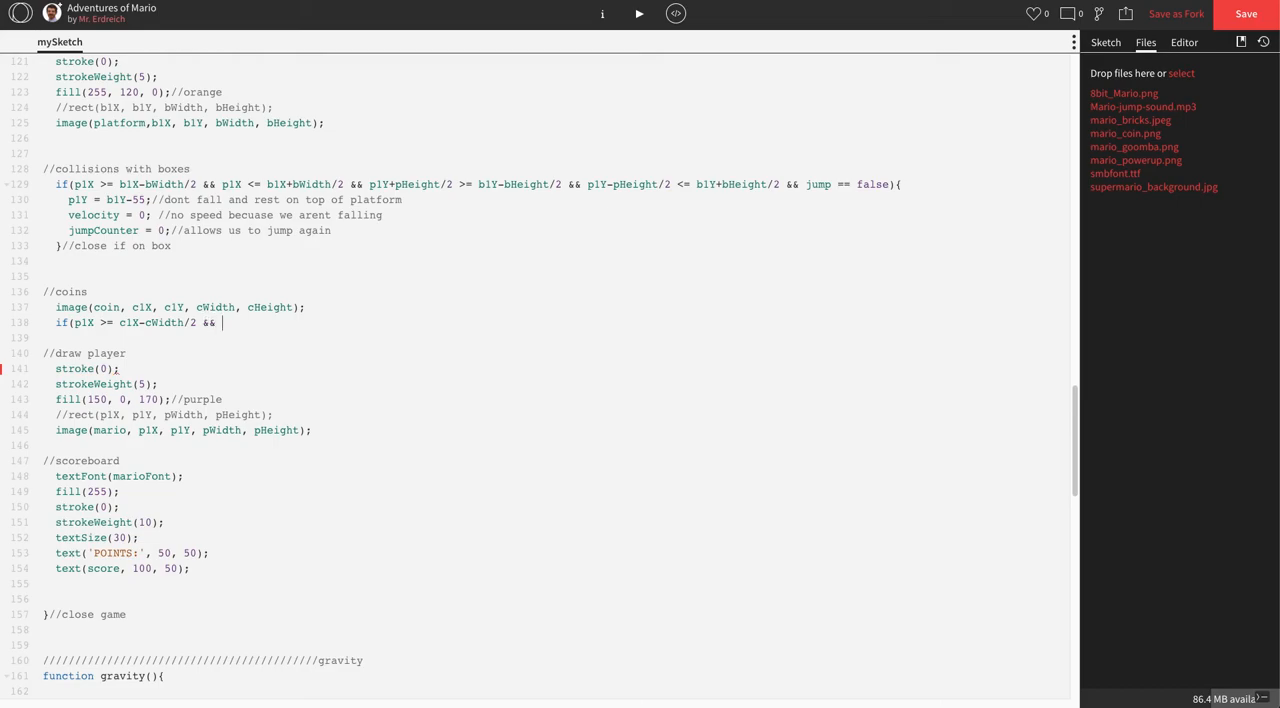
text(plX)
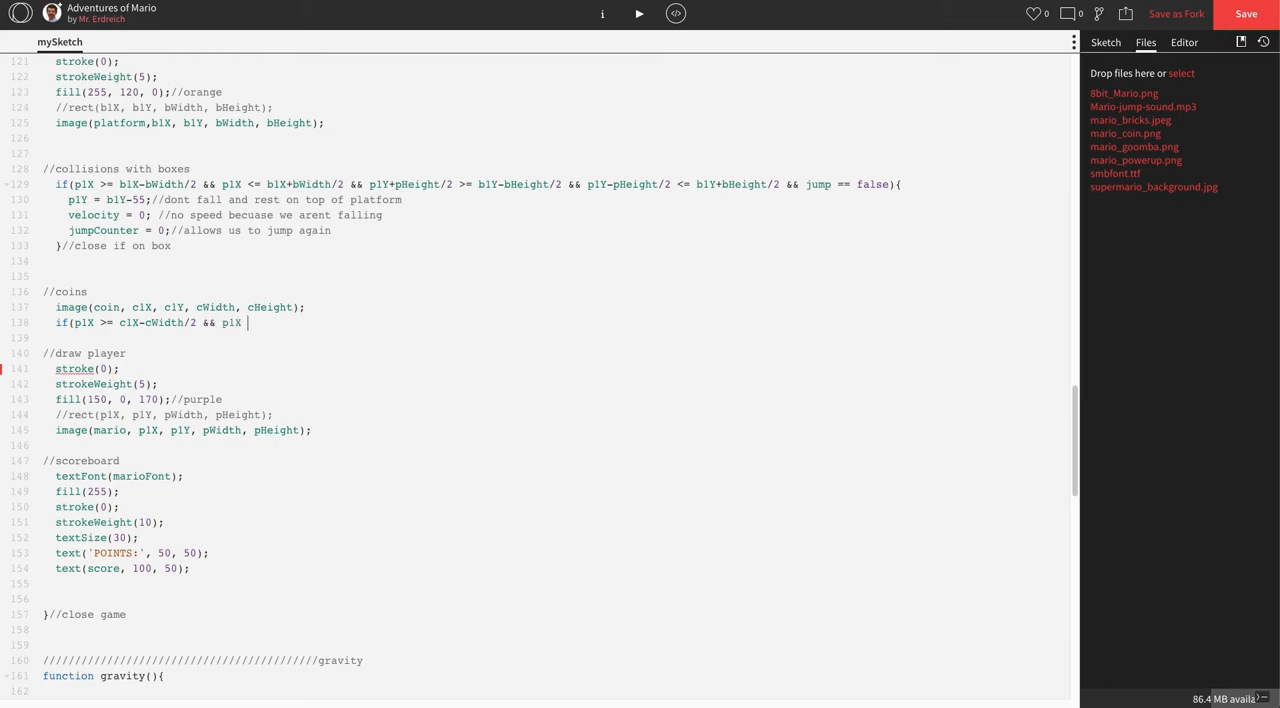
text(<=)
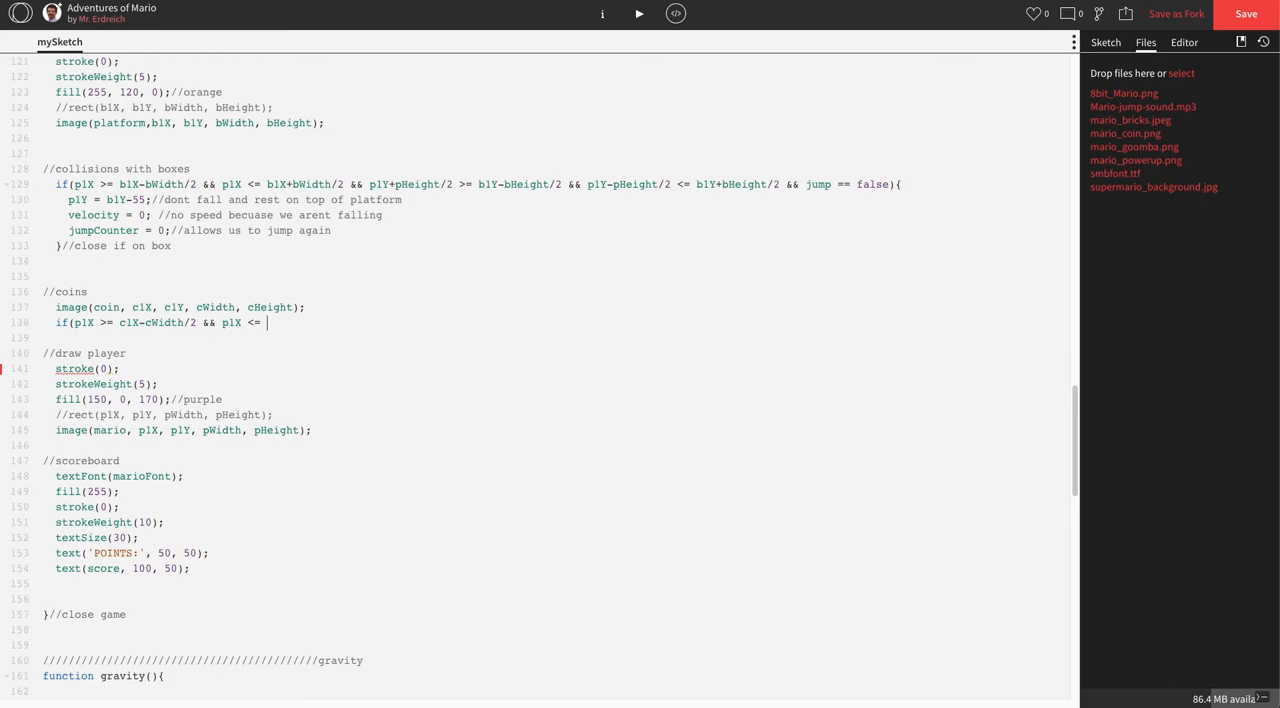
text(c1X)
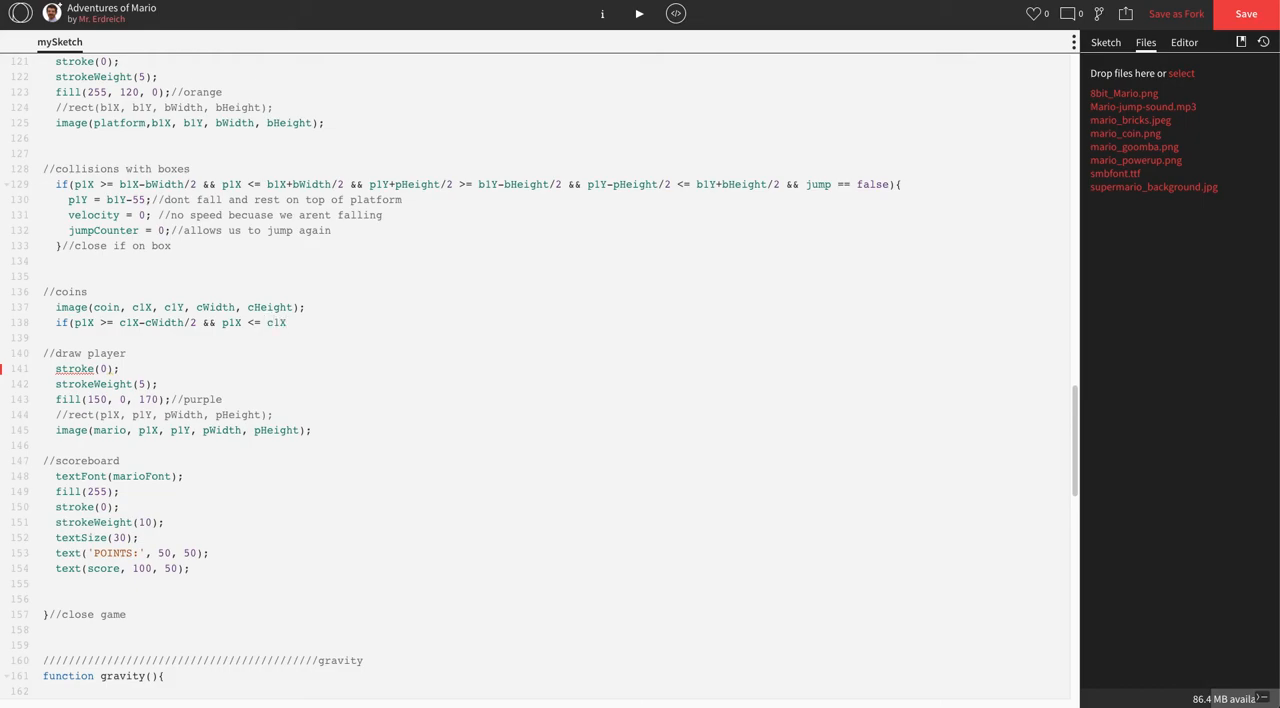
text(+cW)
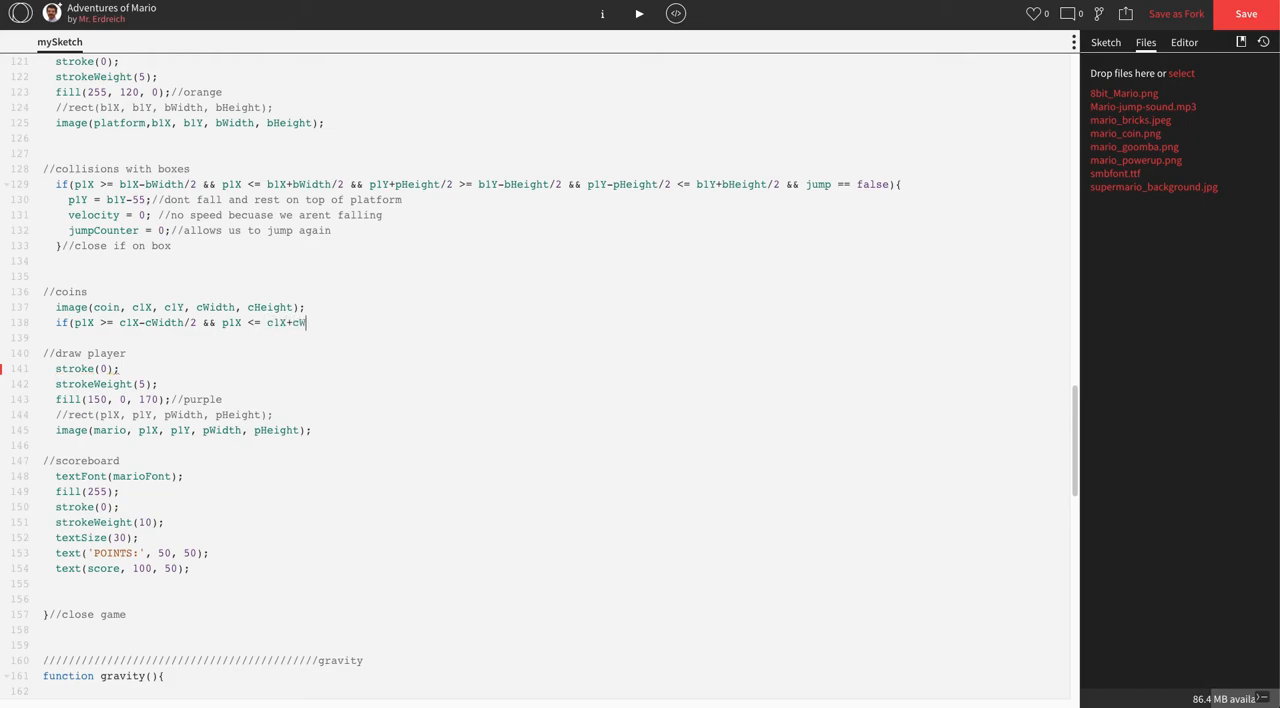
text(idth/2)
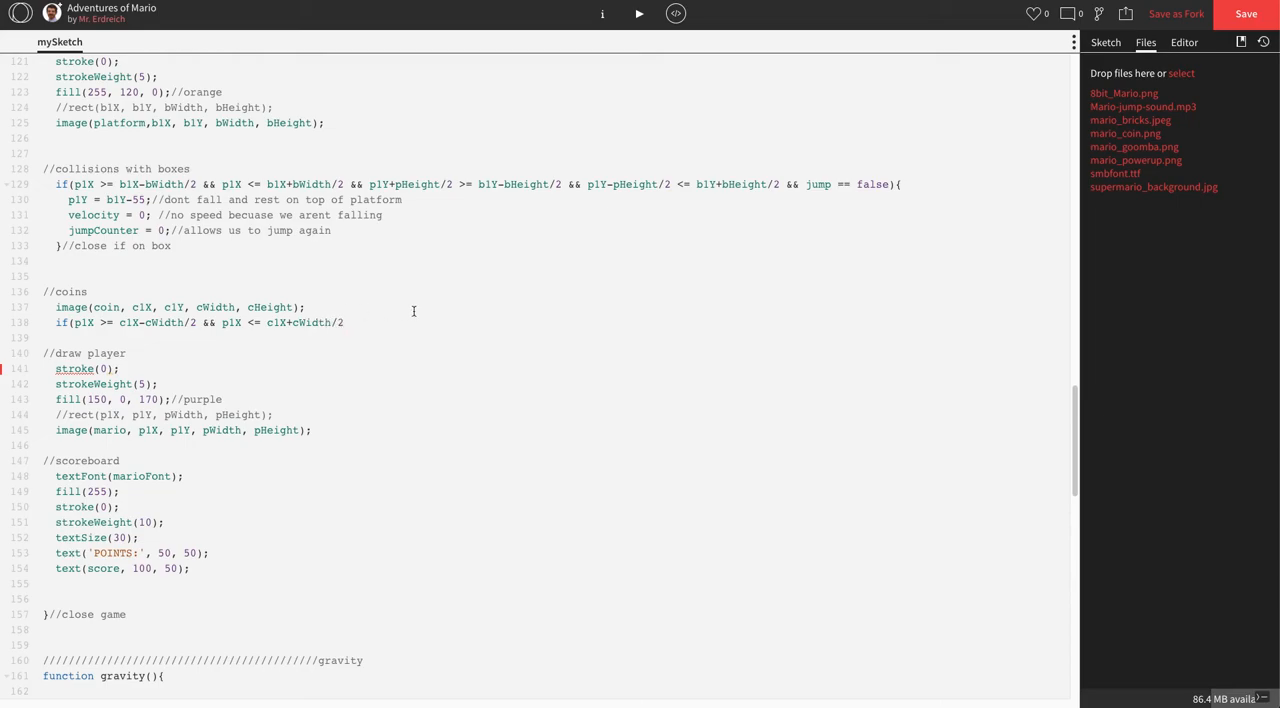
mouse_move(253, 291)
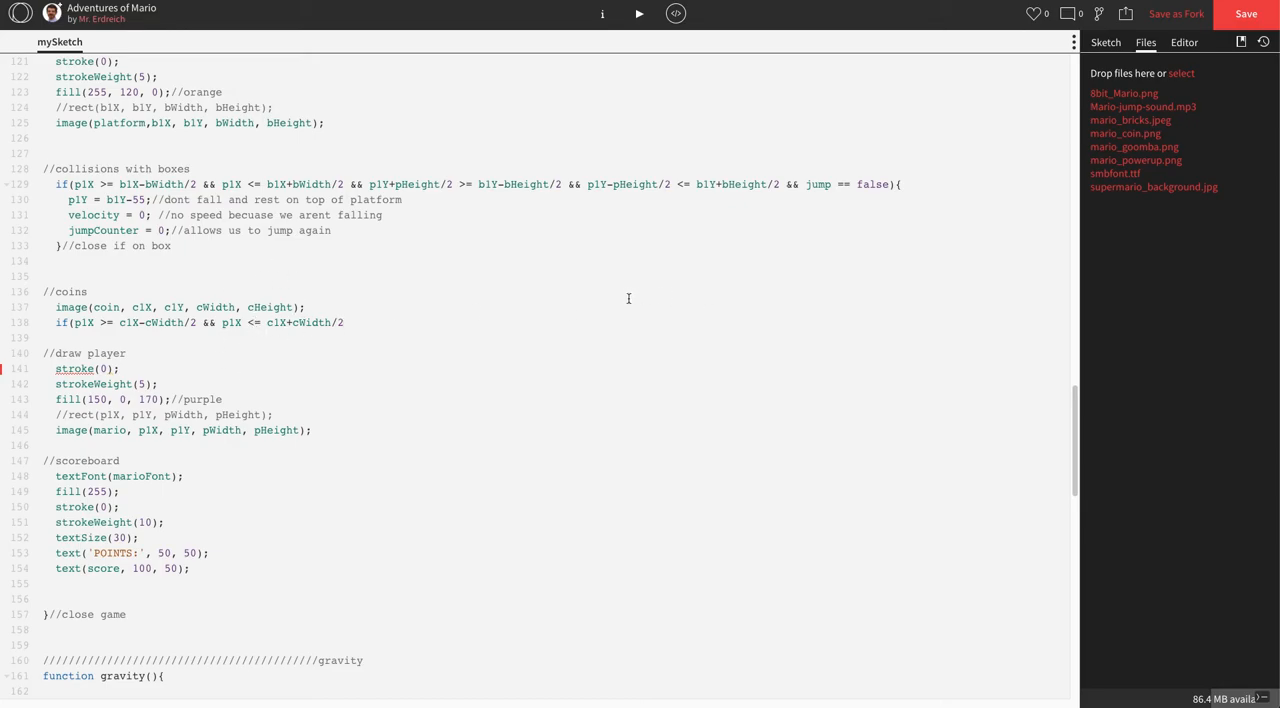
mouse_move(549, 315)
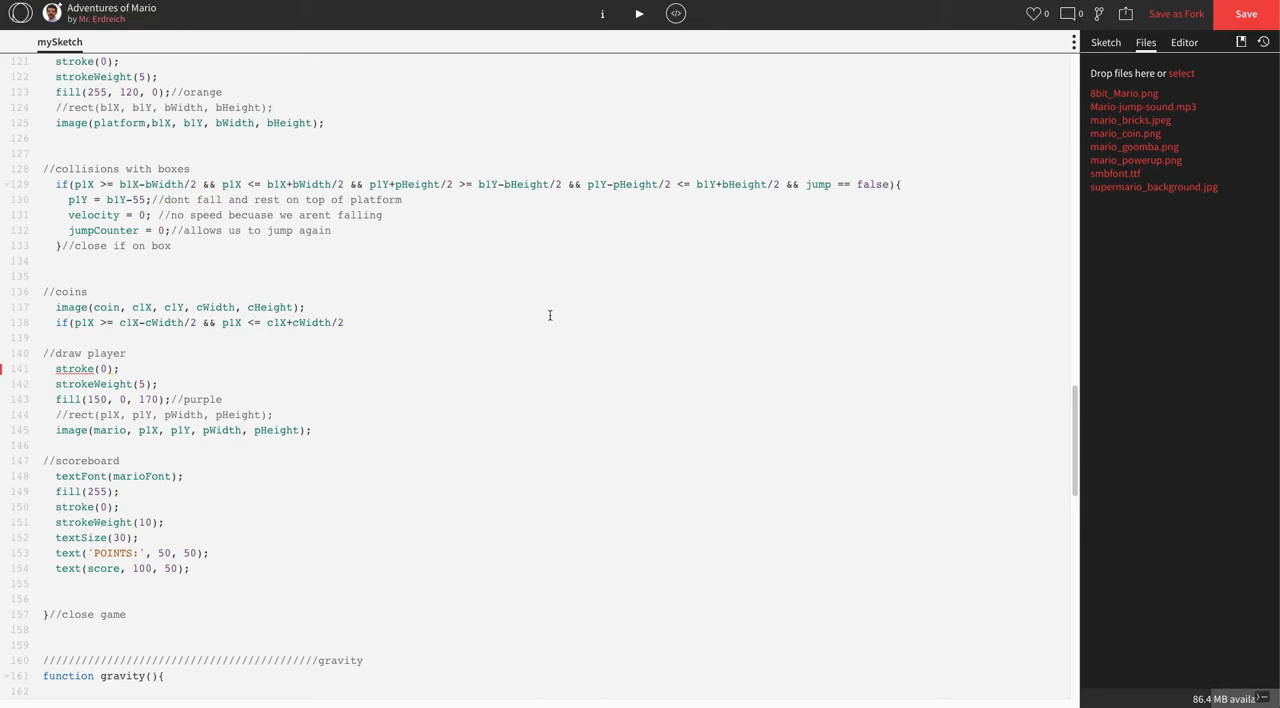
Extend the condition so p1Y lies between c1Y-cHeight/2 and c1Y+cHeight/2, then close it.
text(&&)
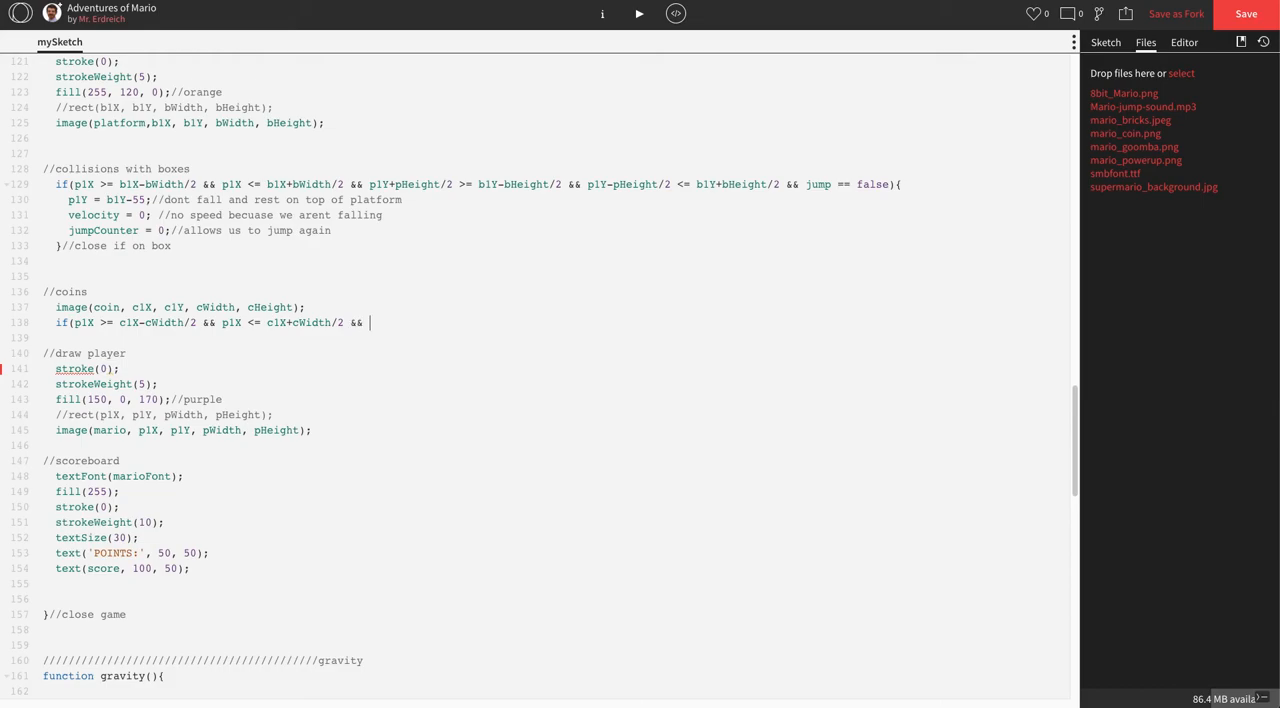
text(p1Y)
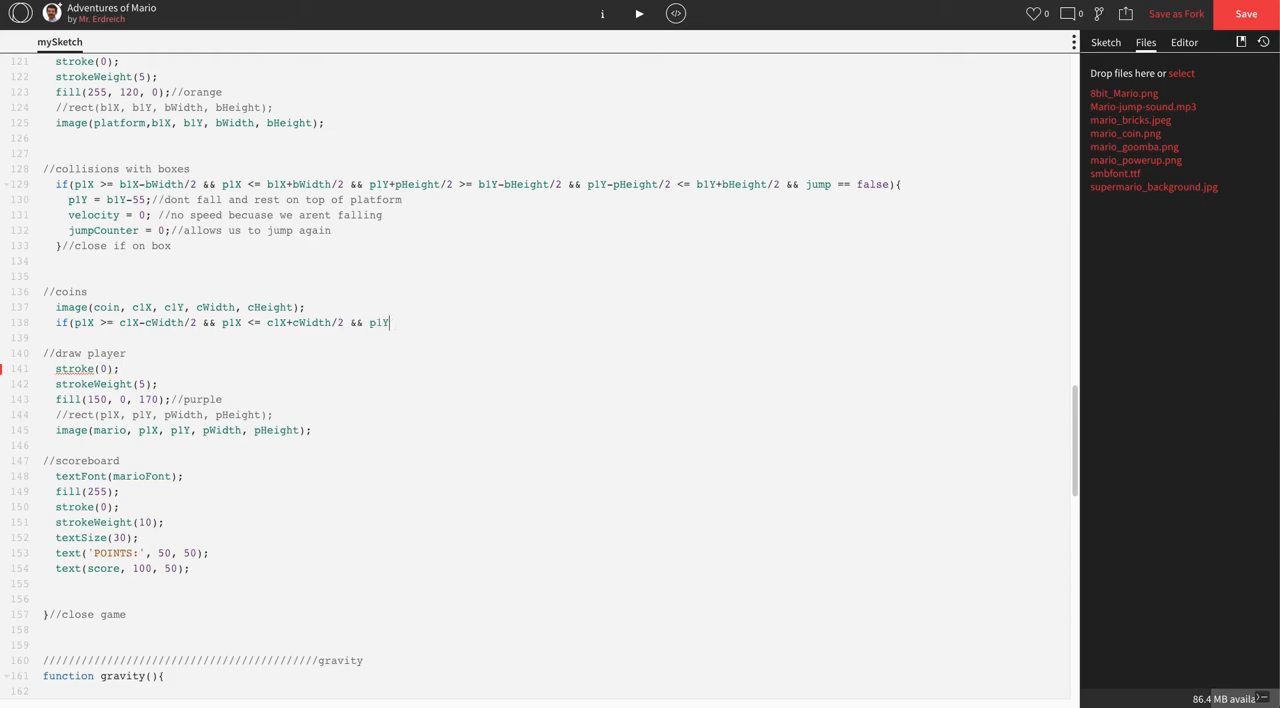
text(>= c1)
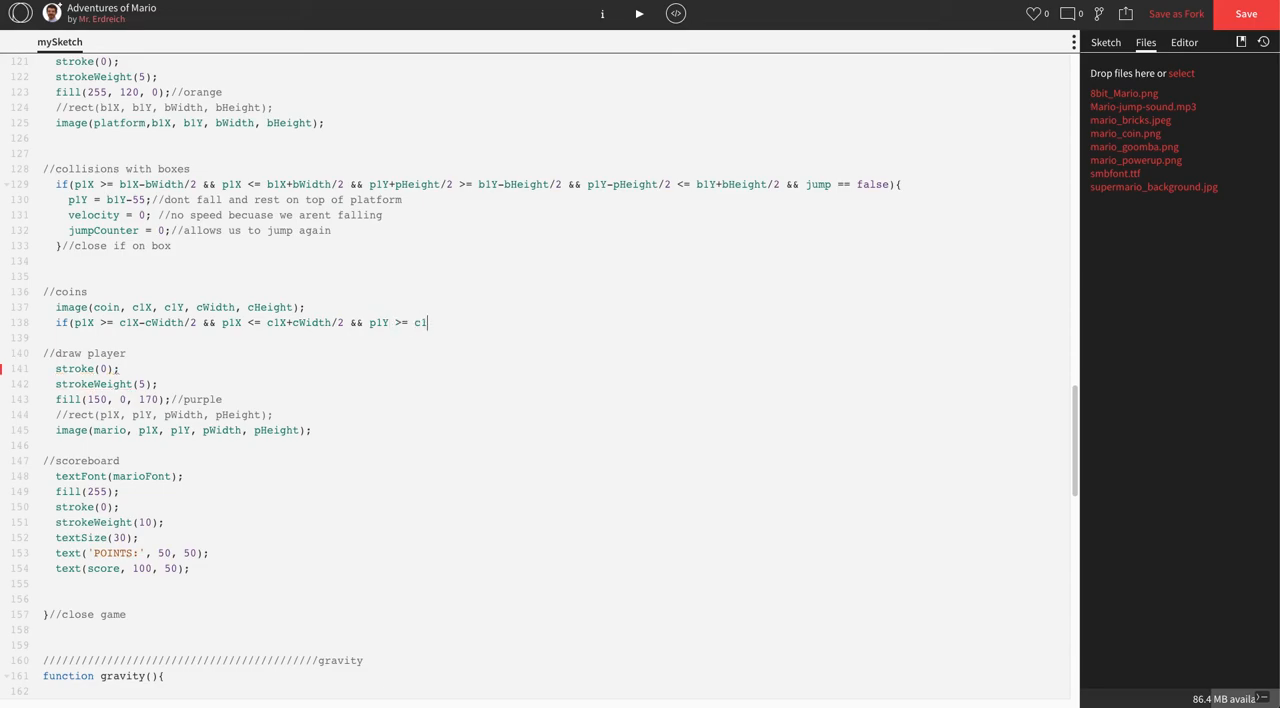
text(Y)
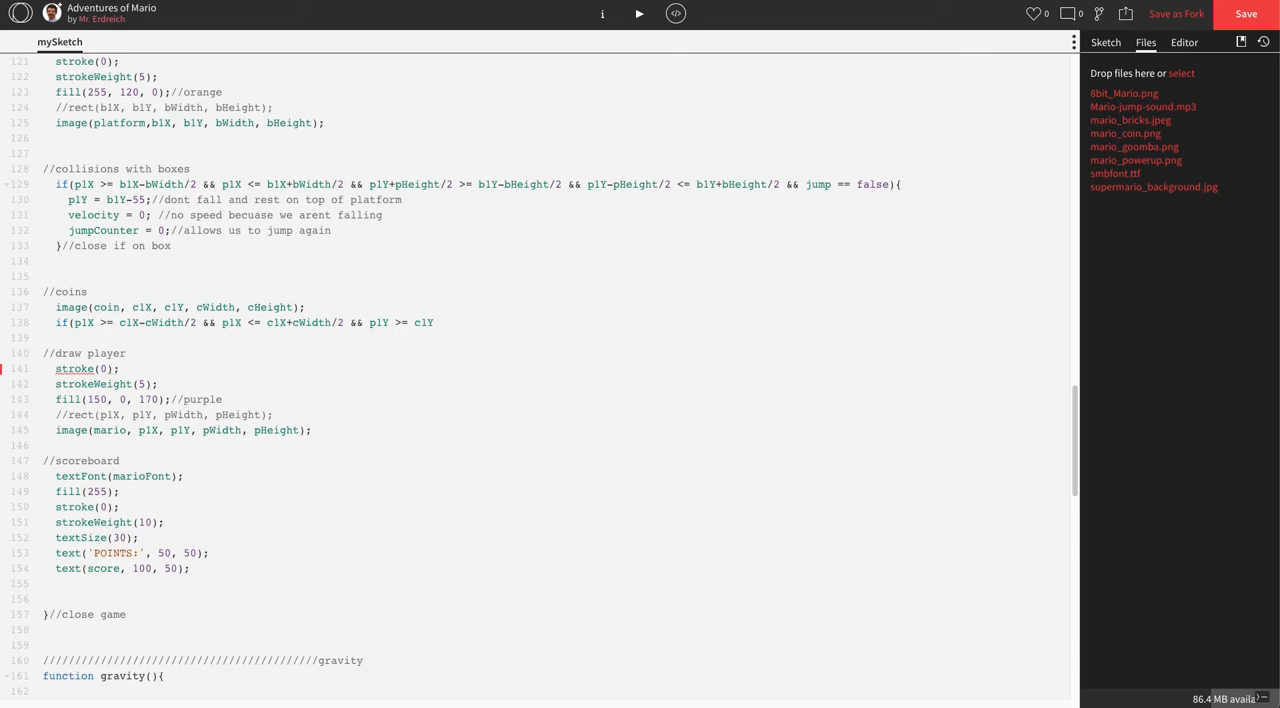
text(-cH)
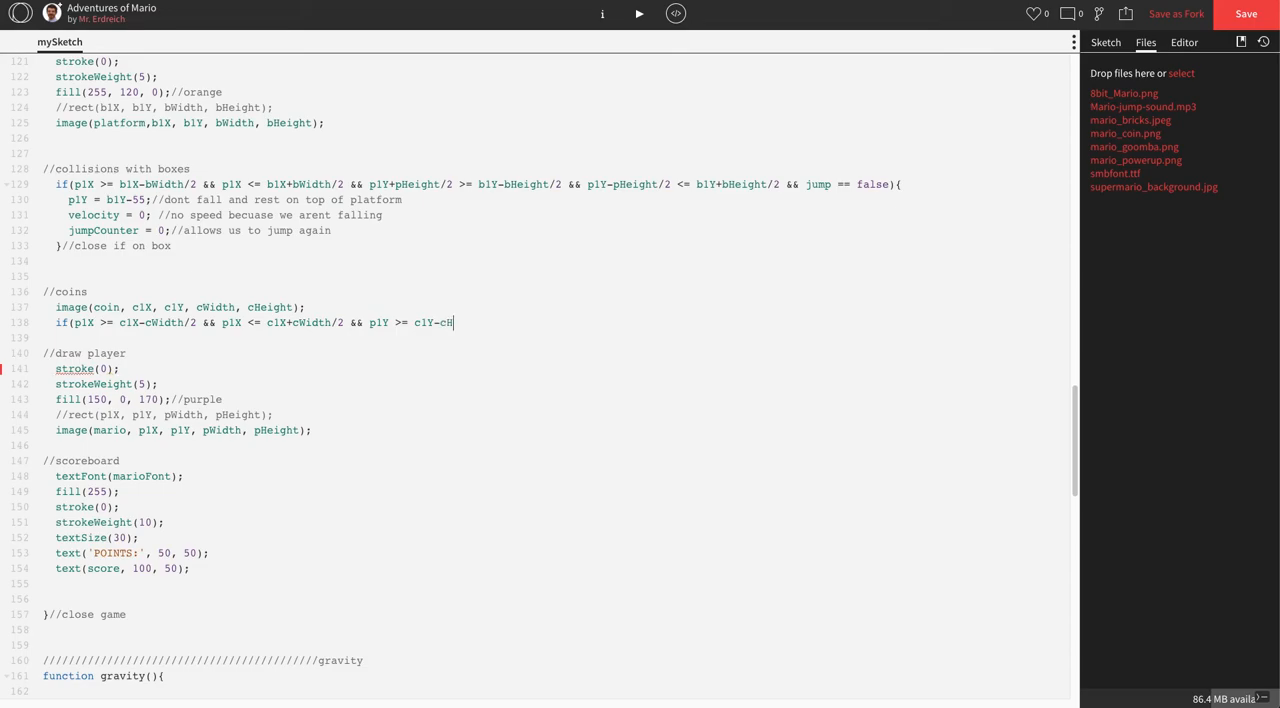
text(eight/2)
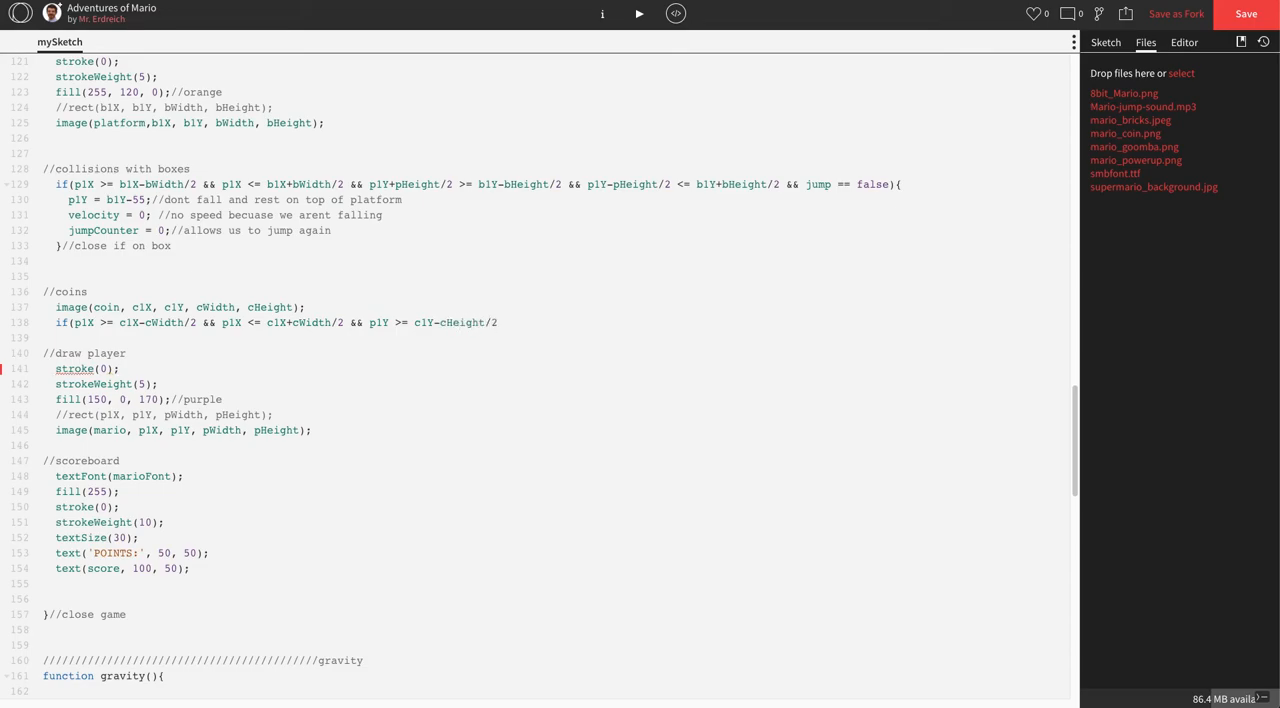
text(*)
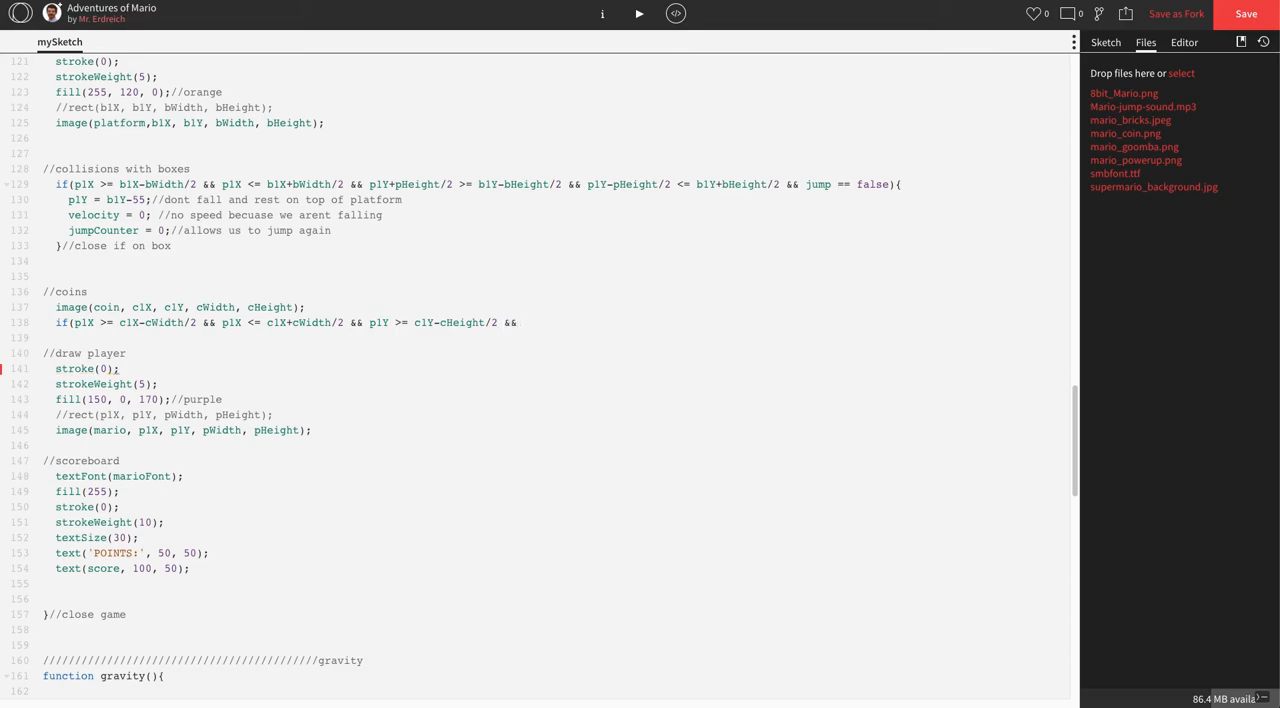
text(p1Y)
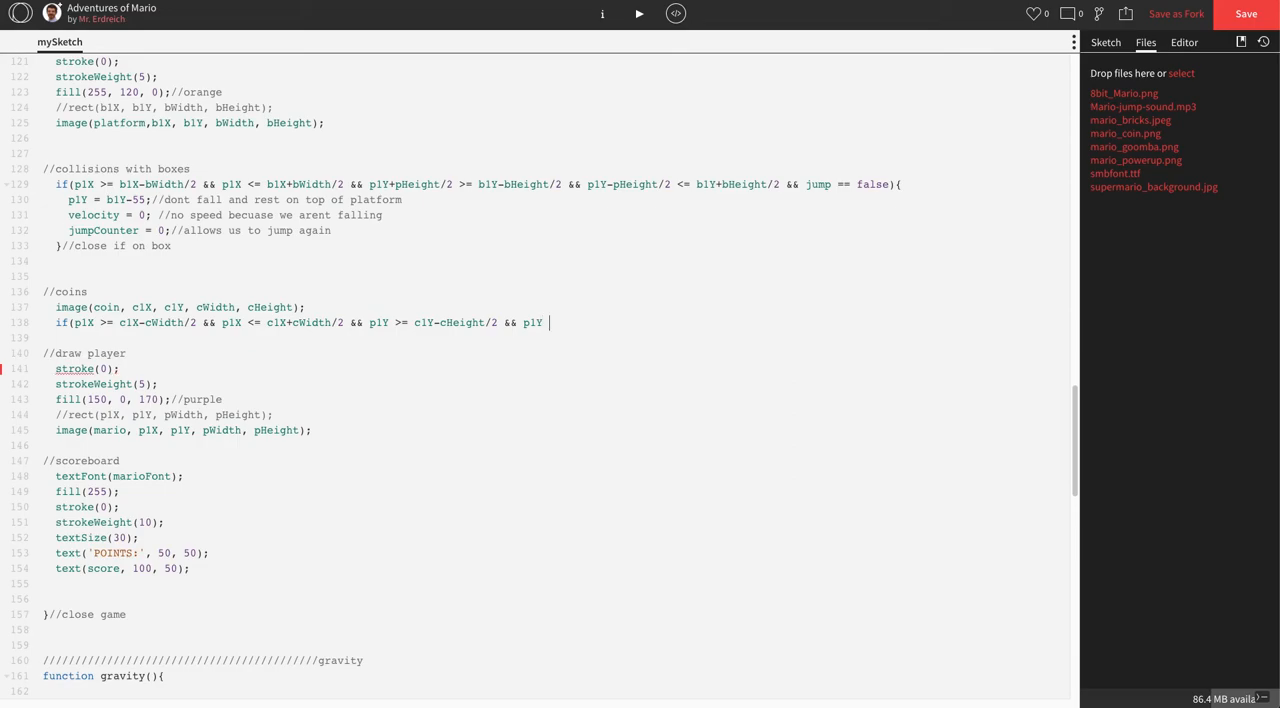
text(=)
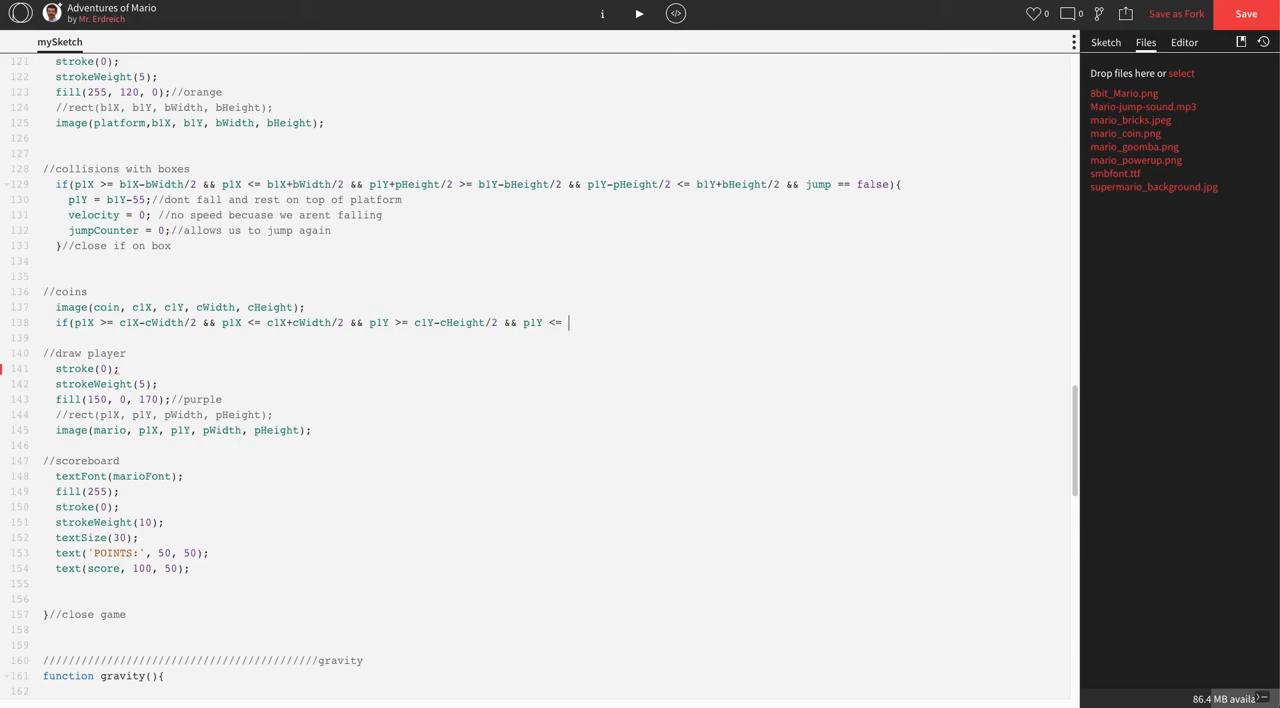
text(c1)
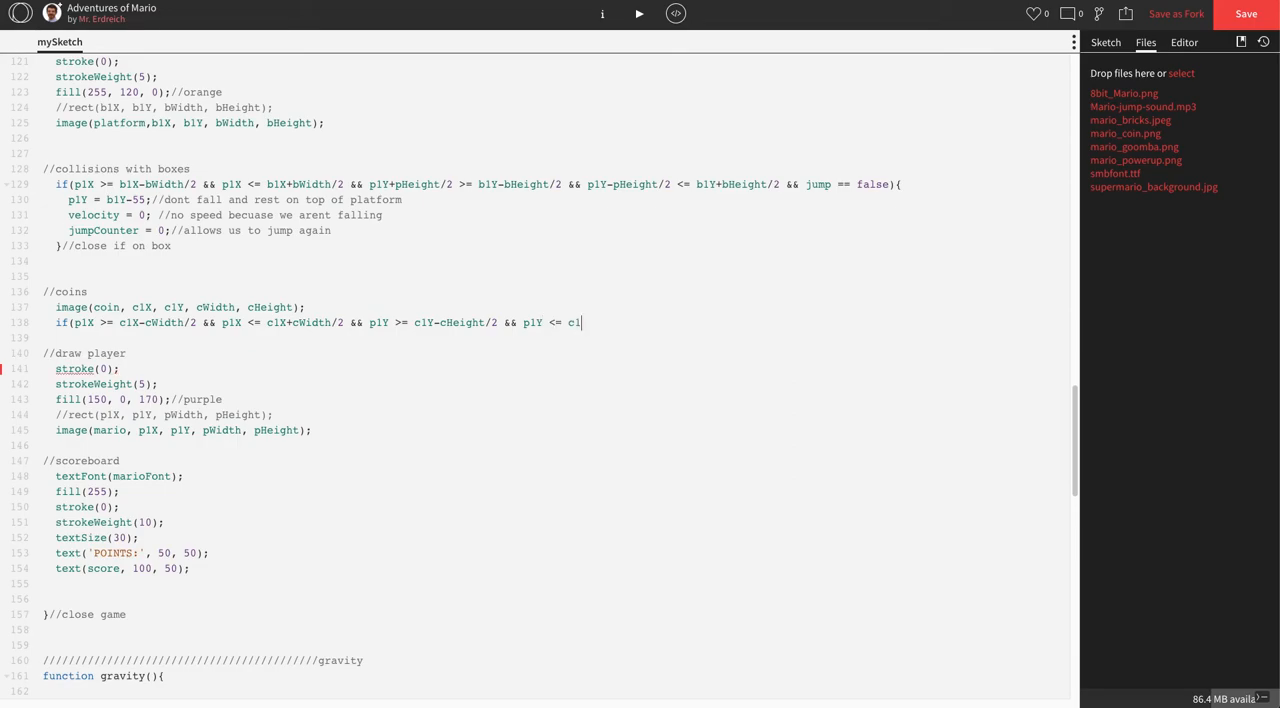
text(Y)
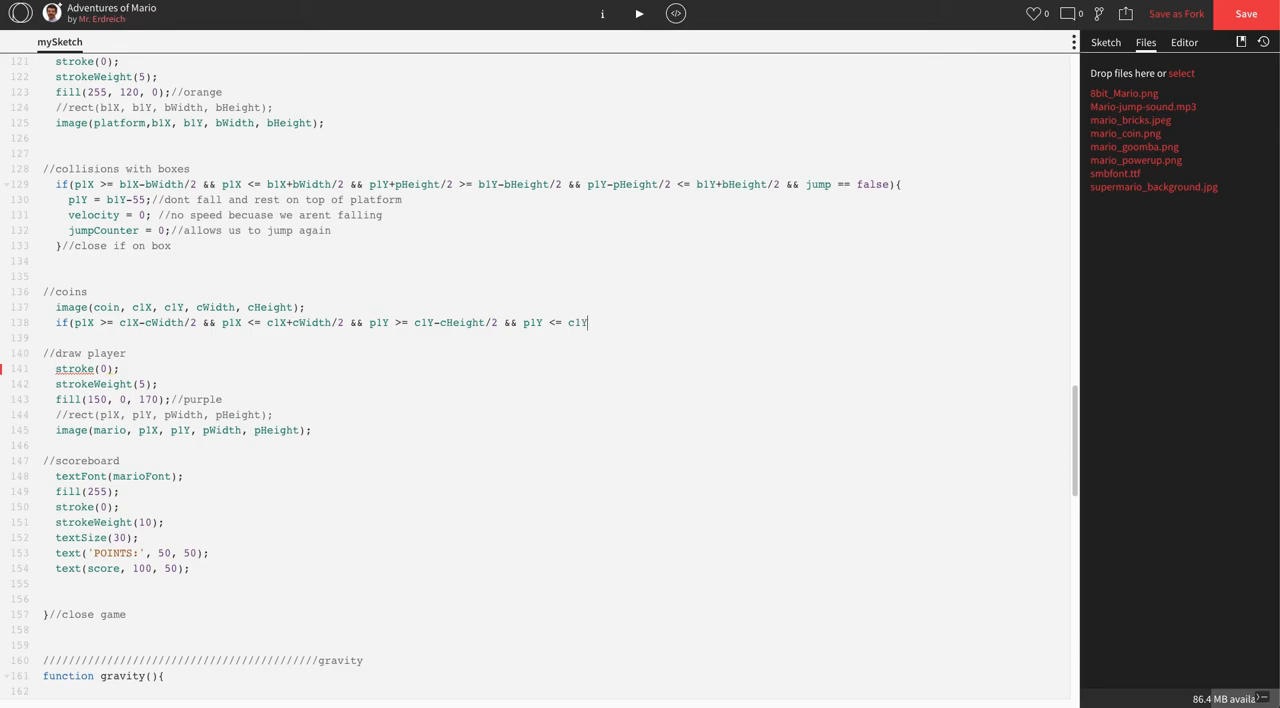
text(+cHe)
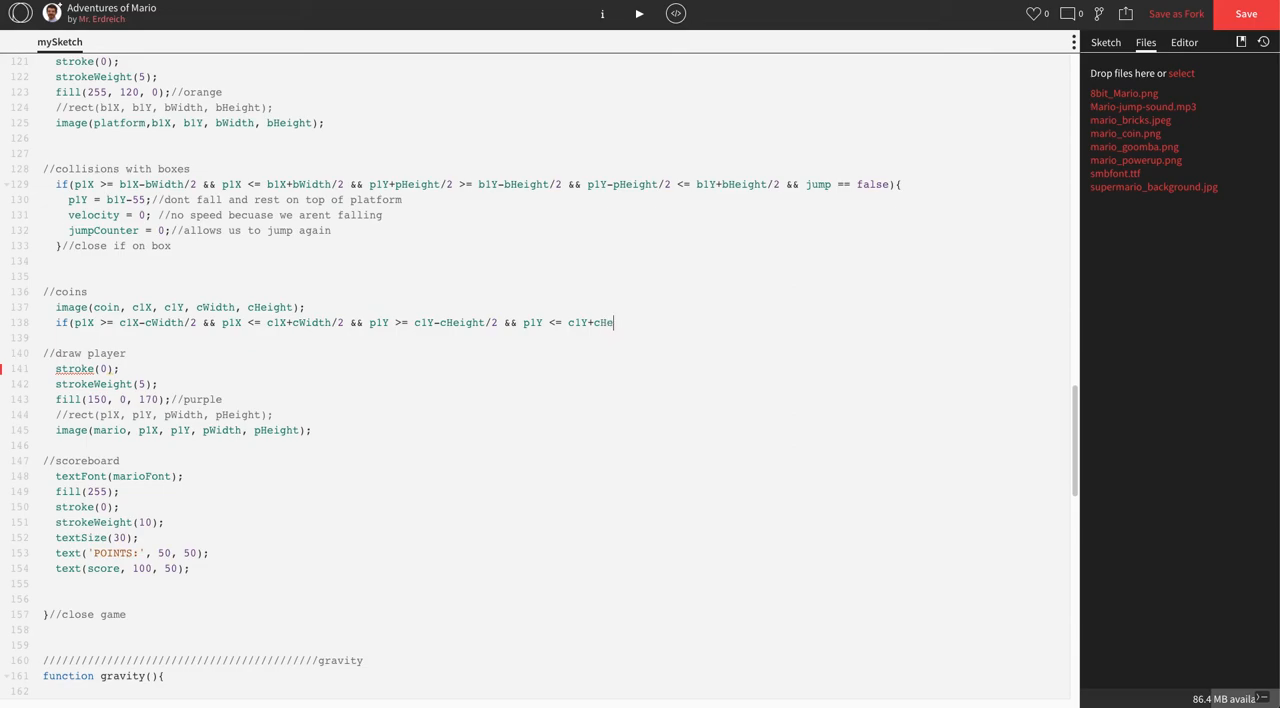
text(ight/2){)
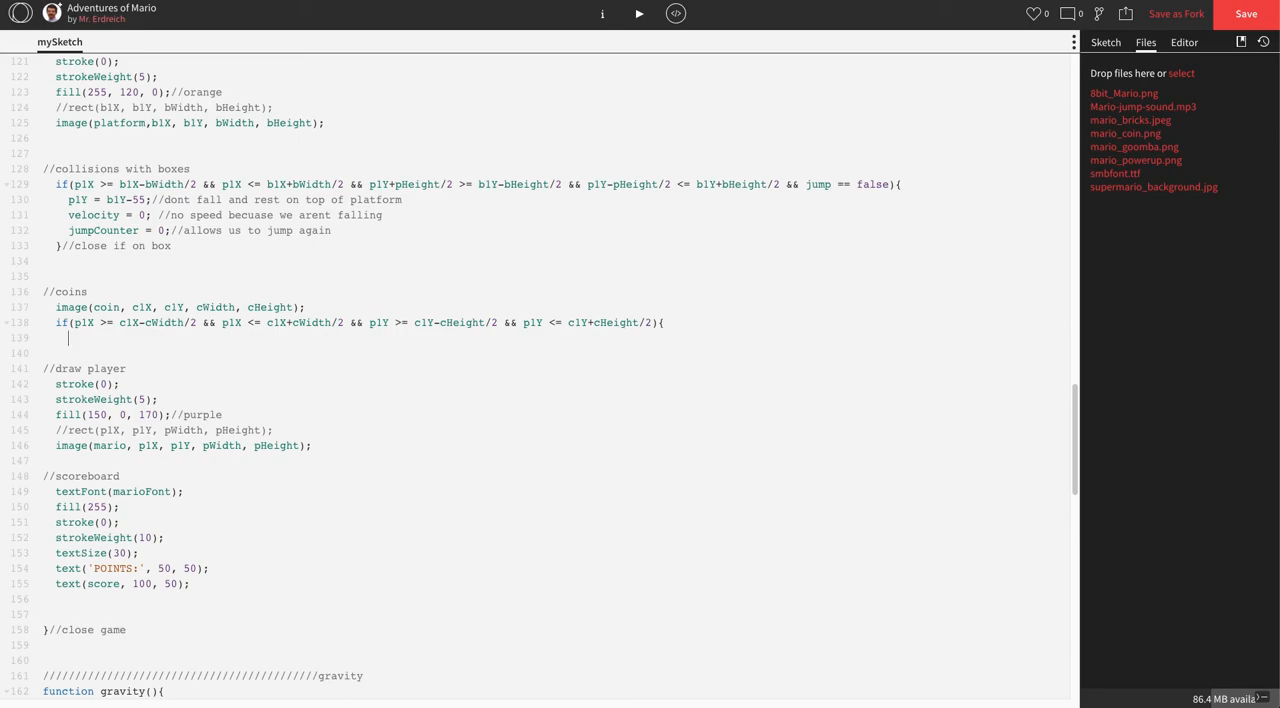
Add score = score+1; to the coin-hit block with 'mario hits coin', 'get point' and 'close hit coin' comments.
text(//mario hits coin)
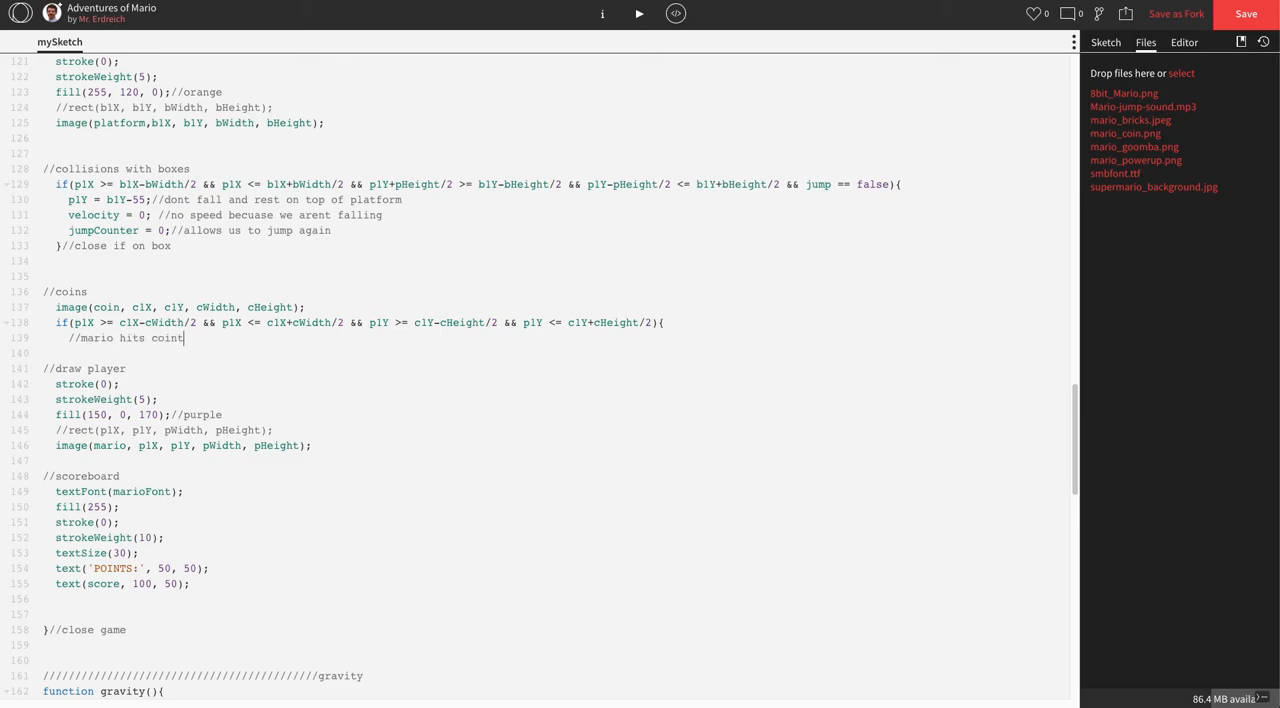
text(score)
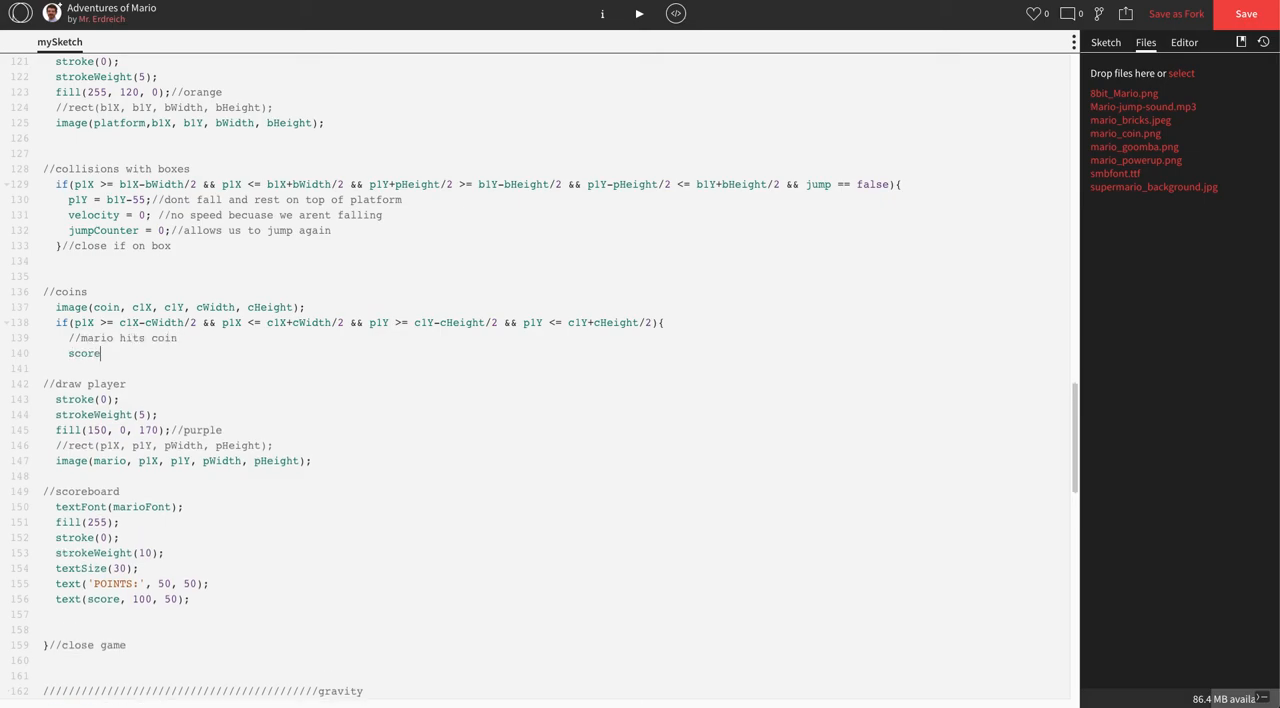
text(= score)
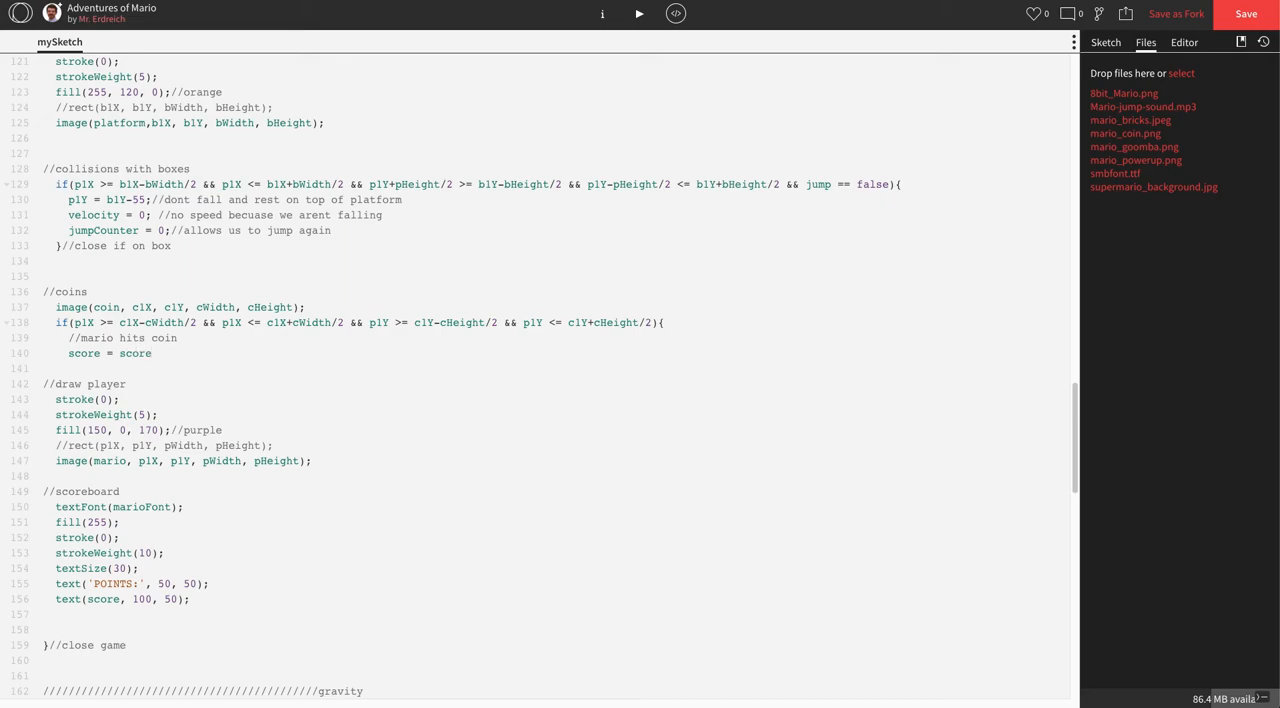
text(+1;//get point)
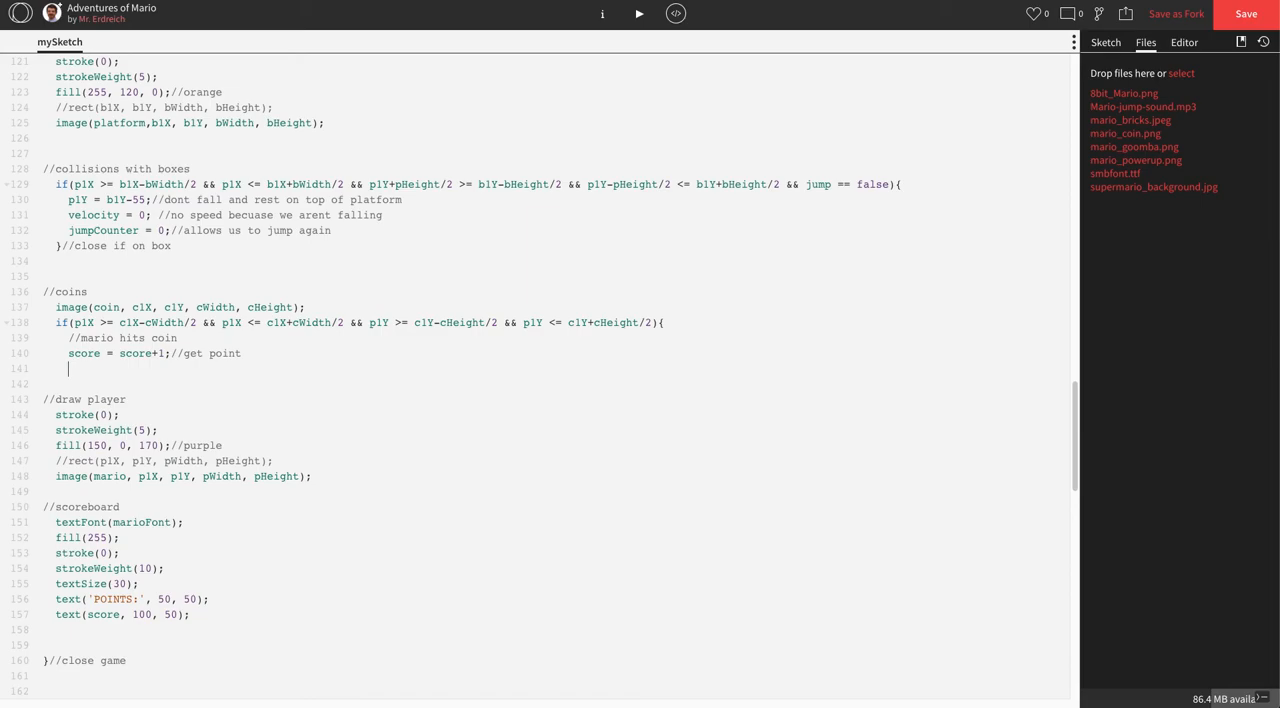
text(}//close hit coin)
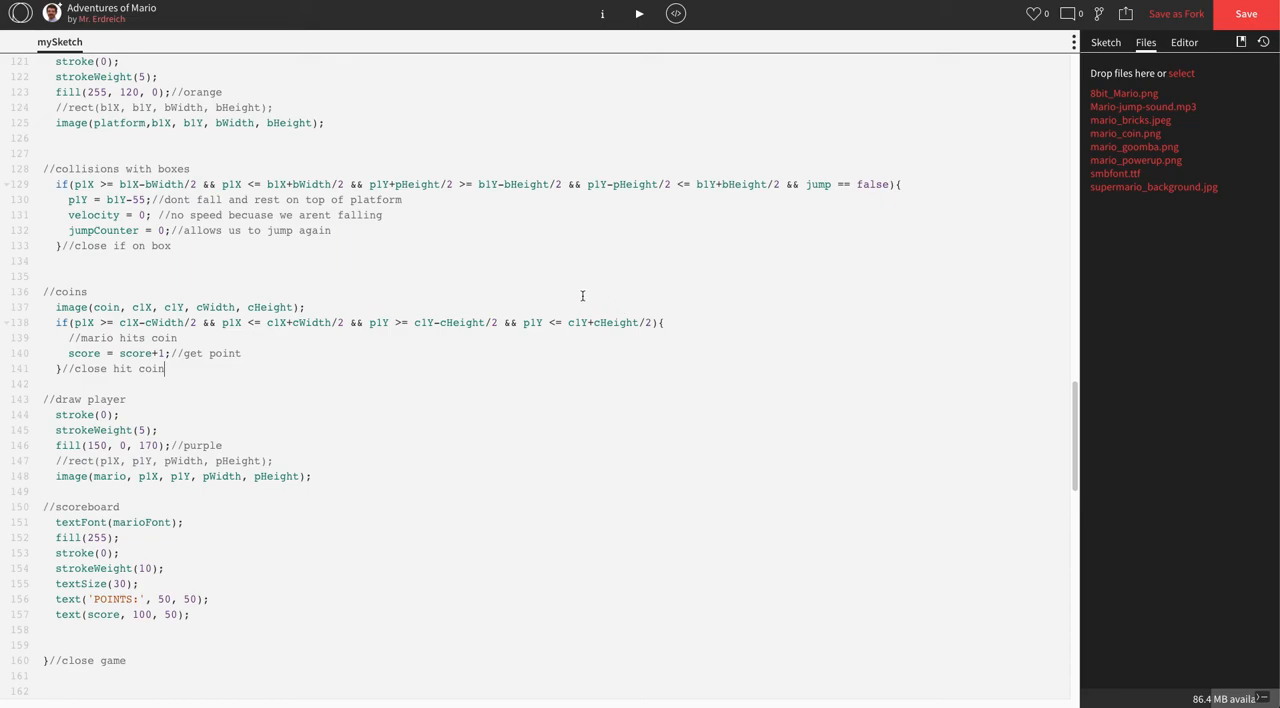
mouse_move(613, 253)
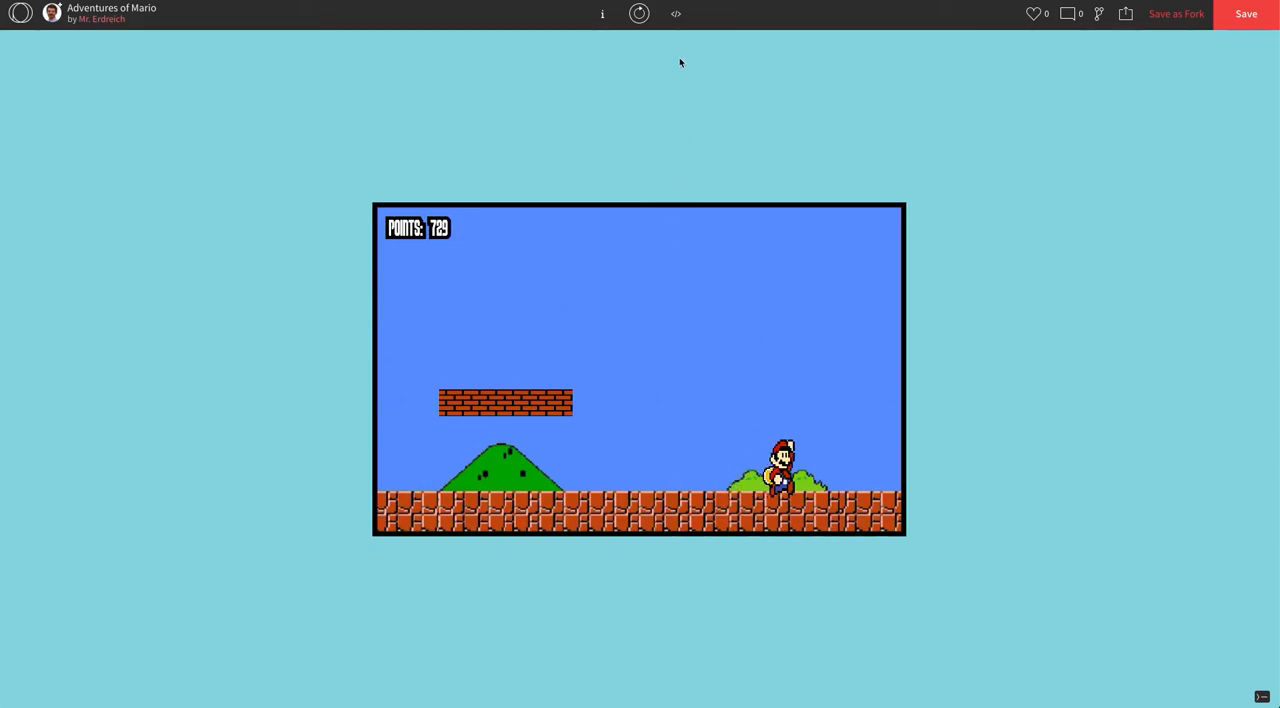
click(675, 13)
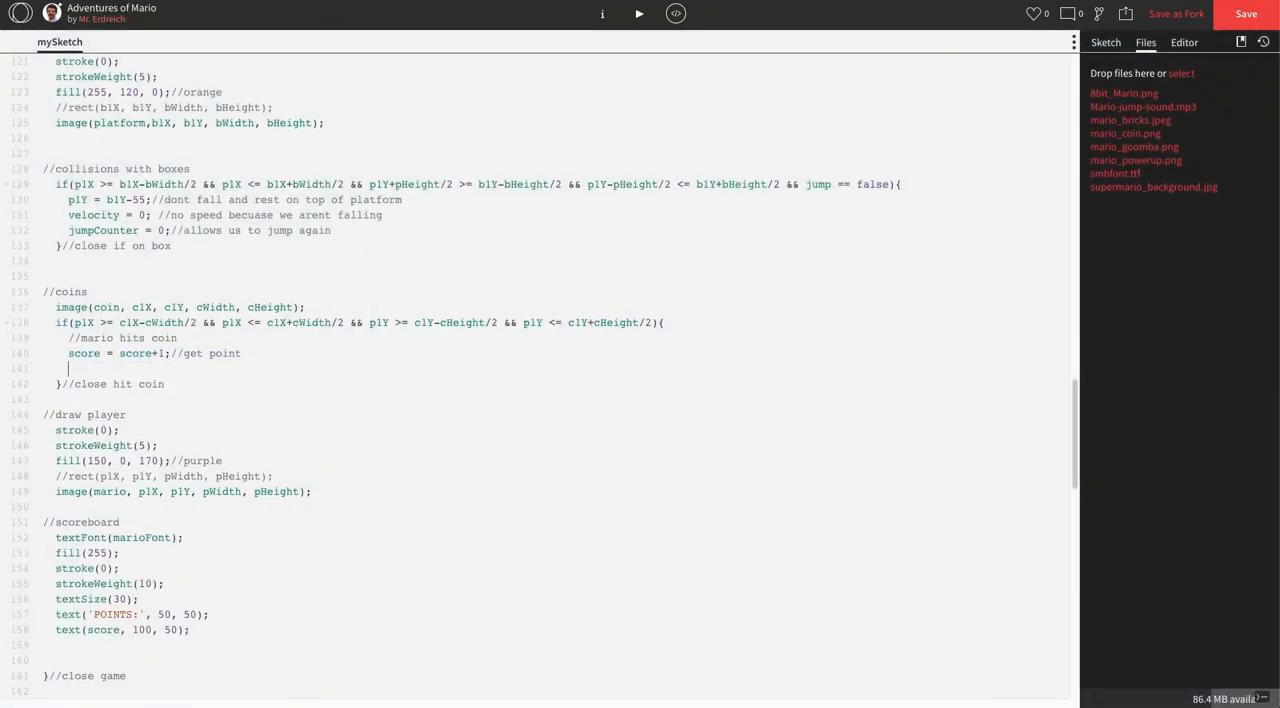
Add c1X = -1000; with a 'move coin off screen' comment inside the coin-hit block.
text(c1X =)
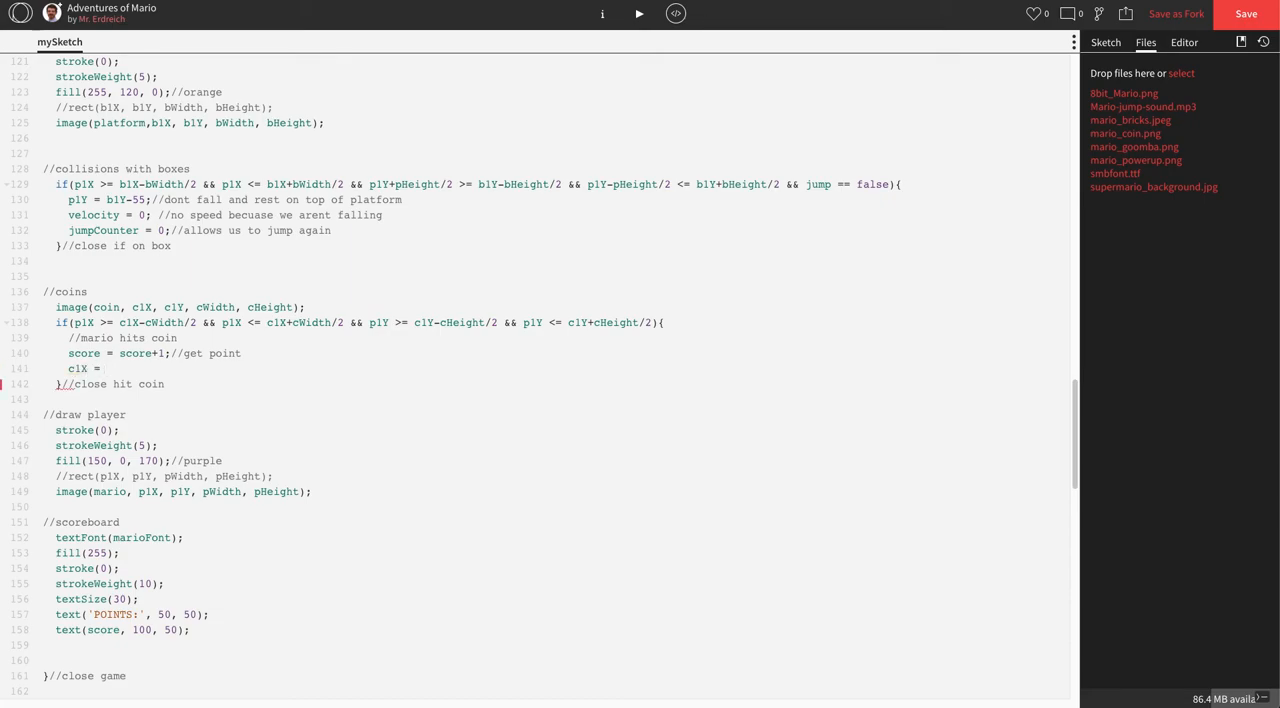
text(-)
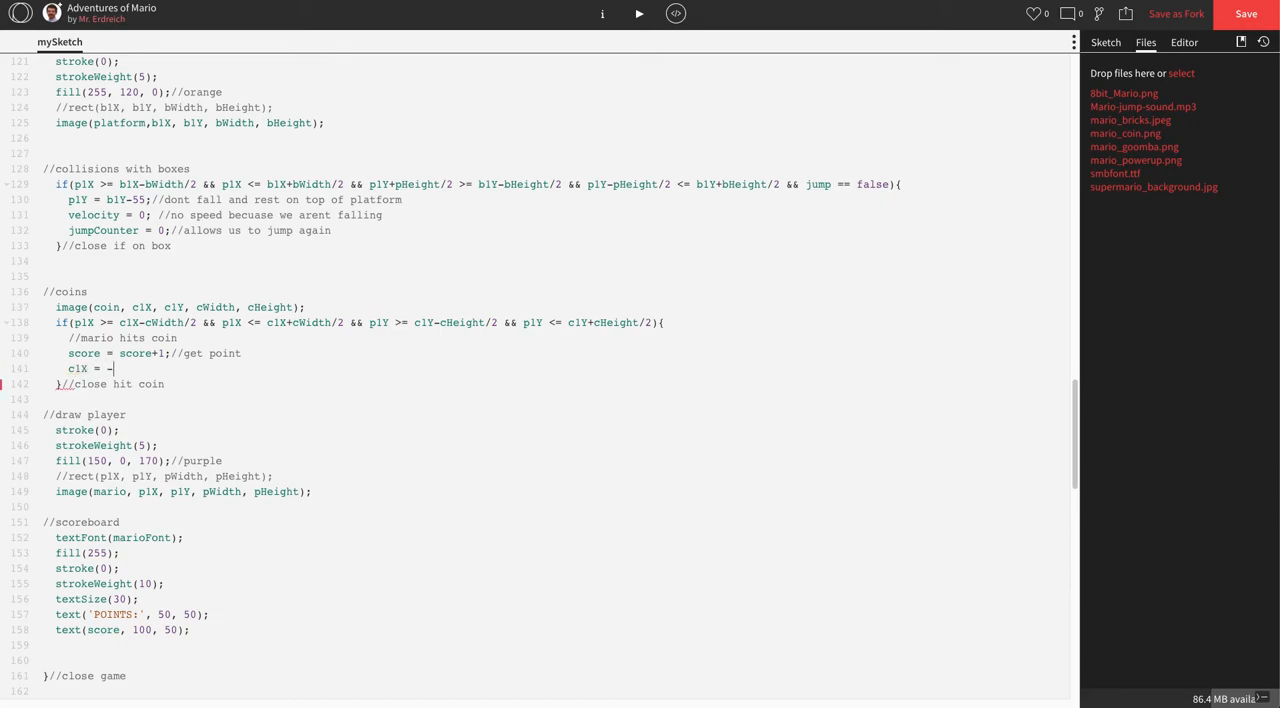
text(1000;)
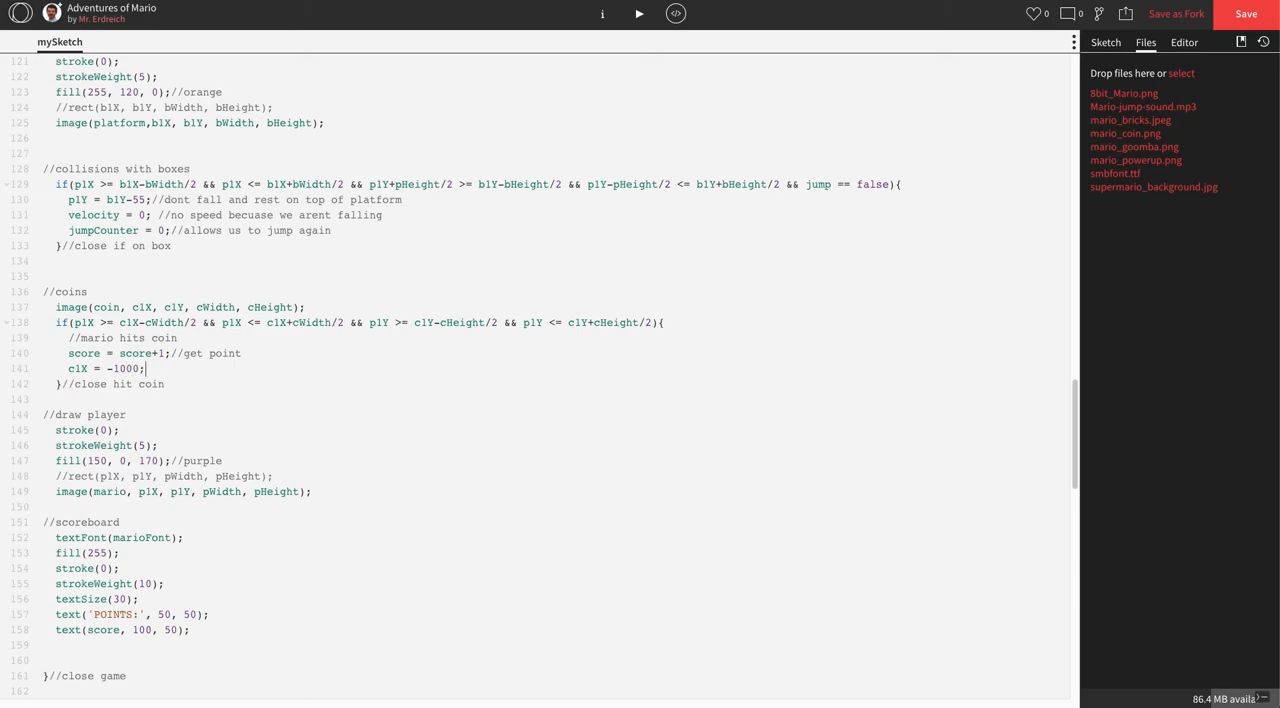
text(//move coin off screen)
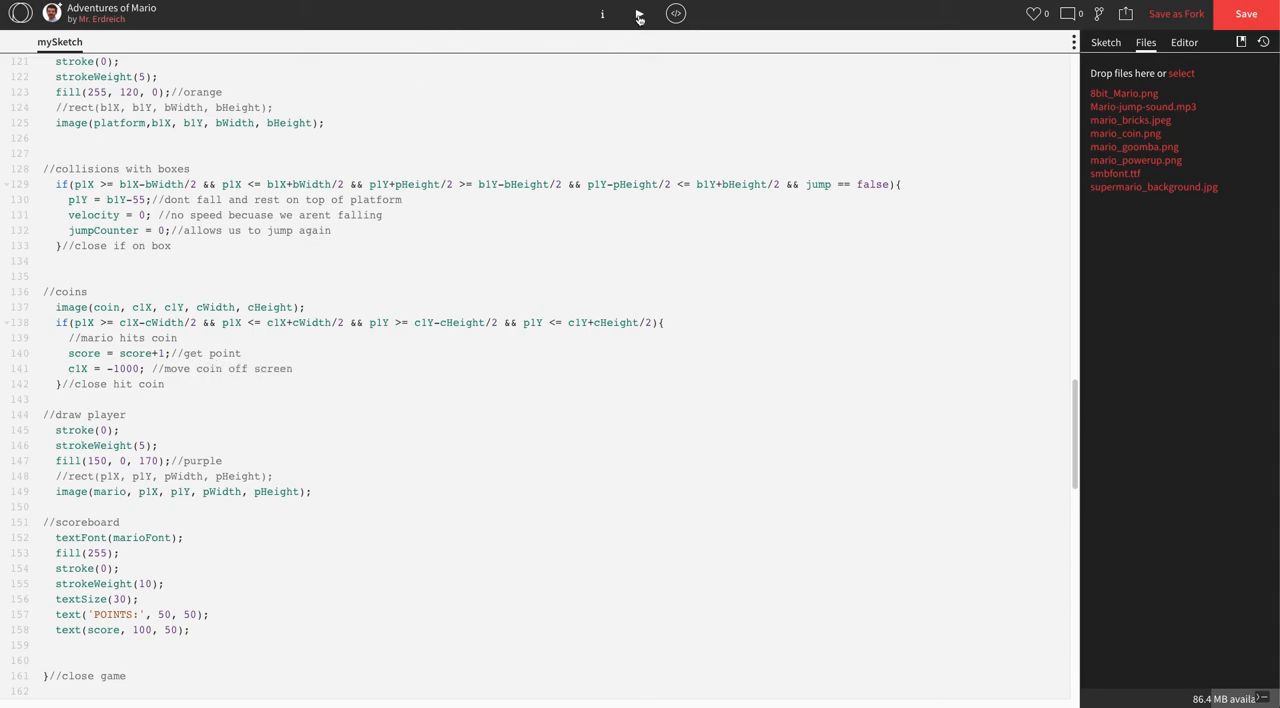
click(639, 13)
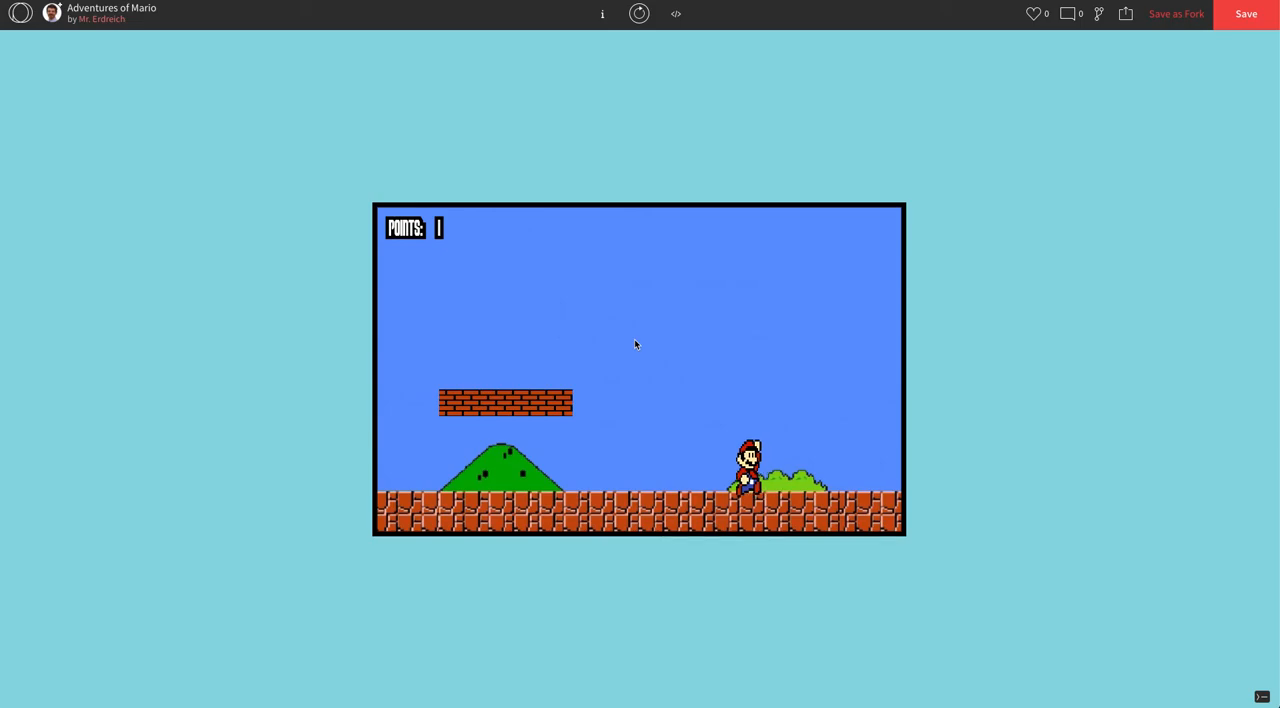
mouse_move(109, 477)
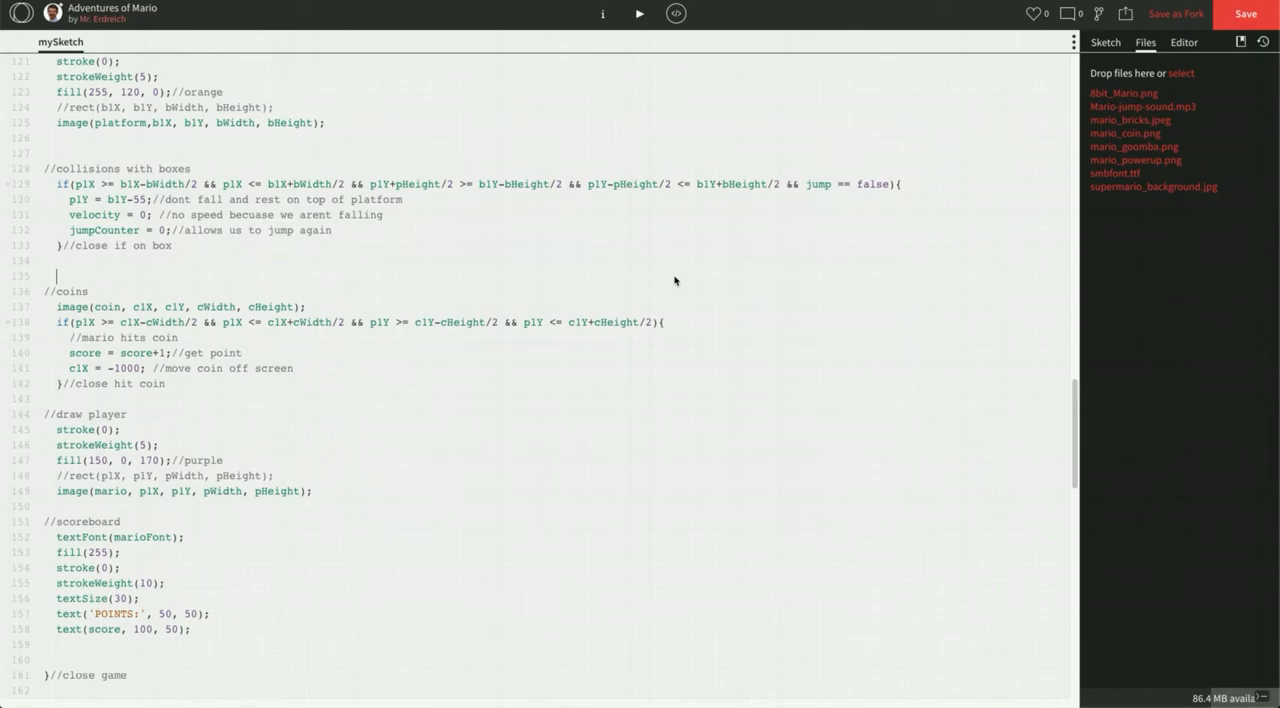
mouse_move(513, 176)
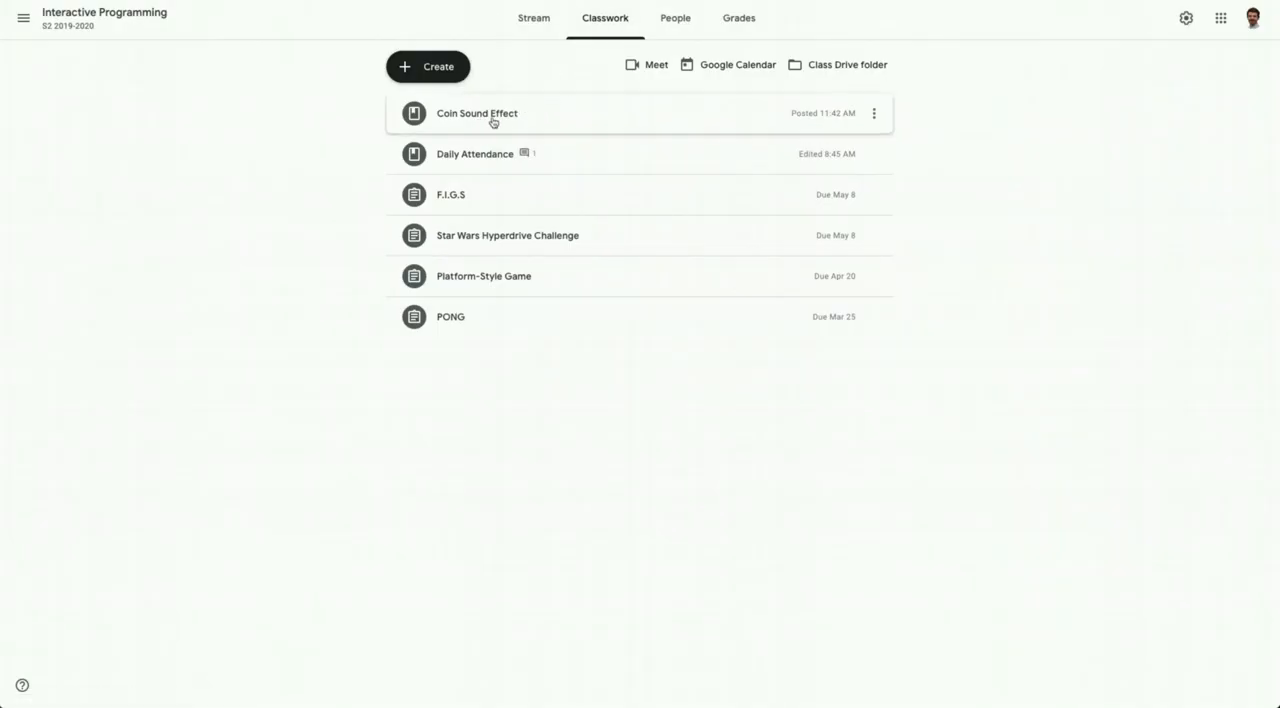
Play coin_sound.m4a from the Coin Sound Effect post, open it separately and download it.
click(477, 113)
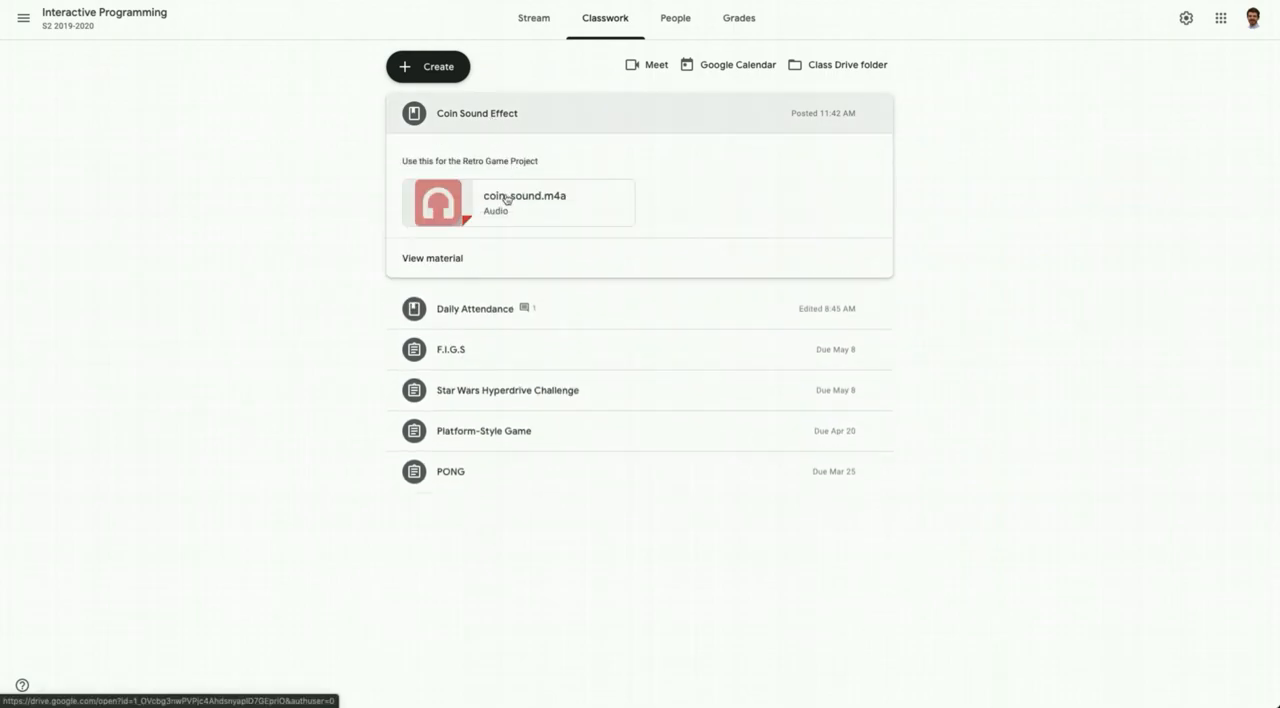
mouse_move(535, 208)
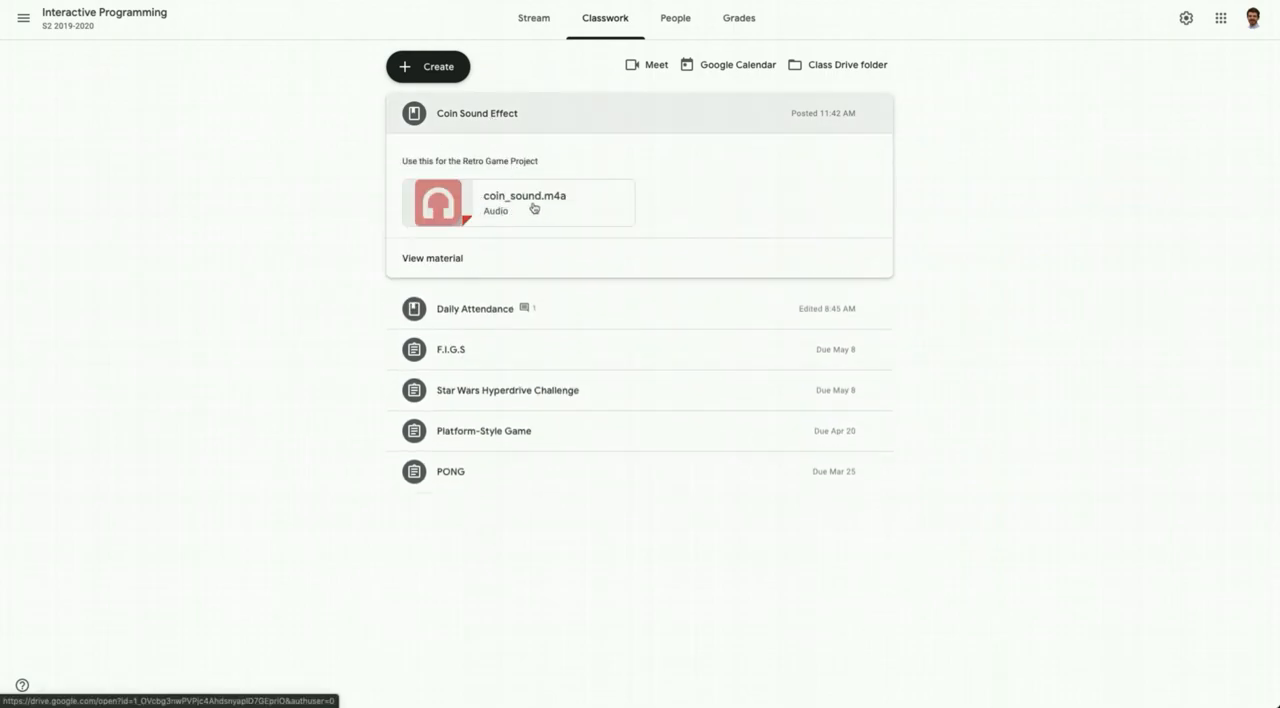
click(524, 202)
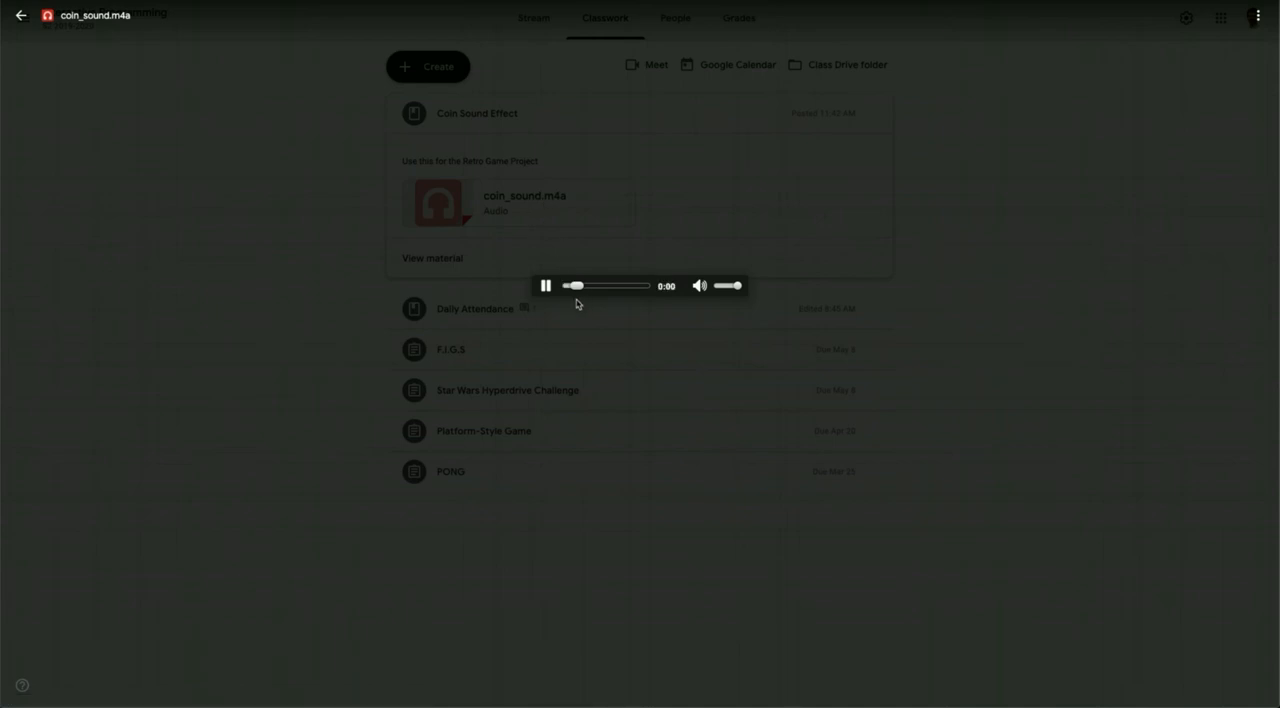
click(545, 285)
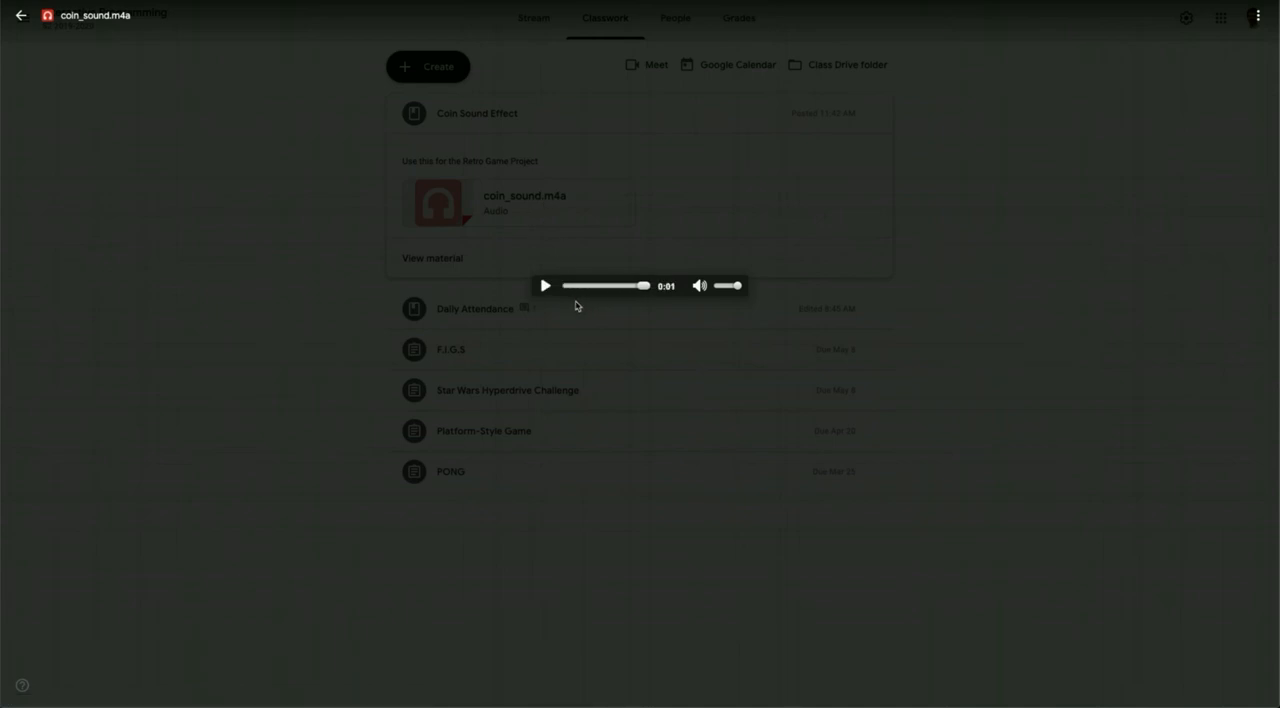
click(1257, 16)
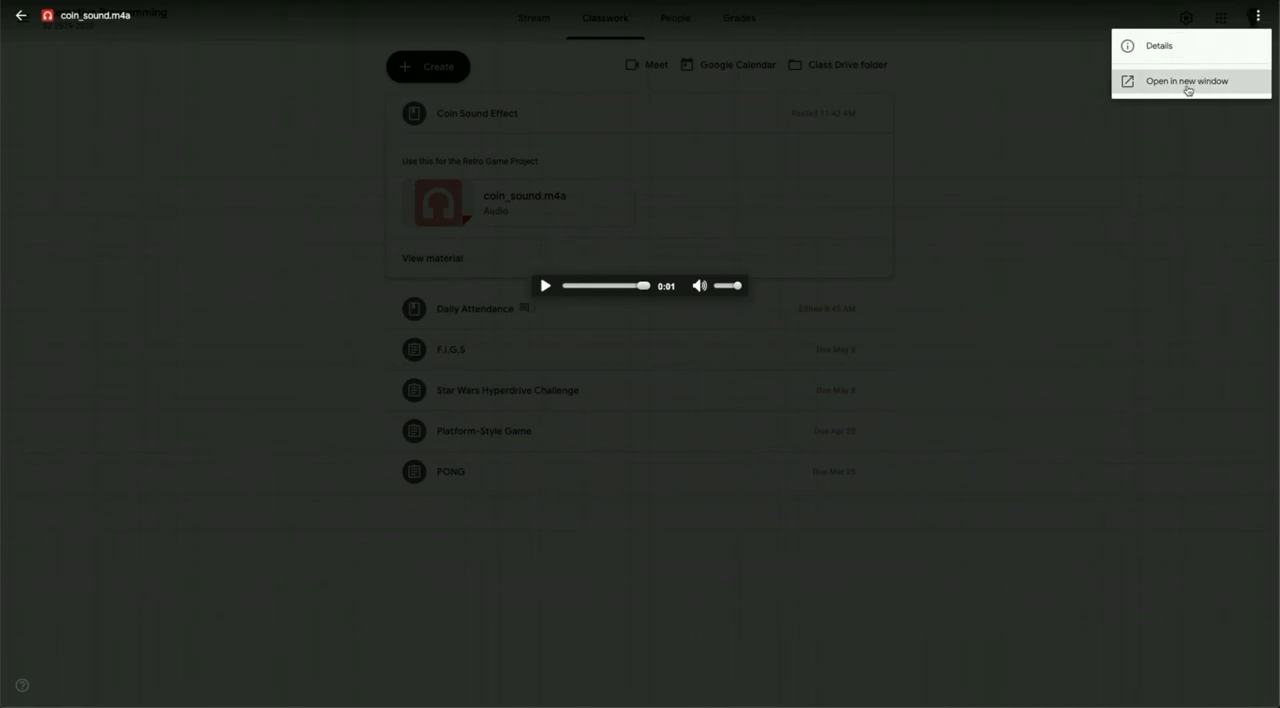
click(1186, 81)
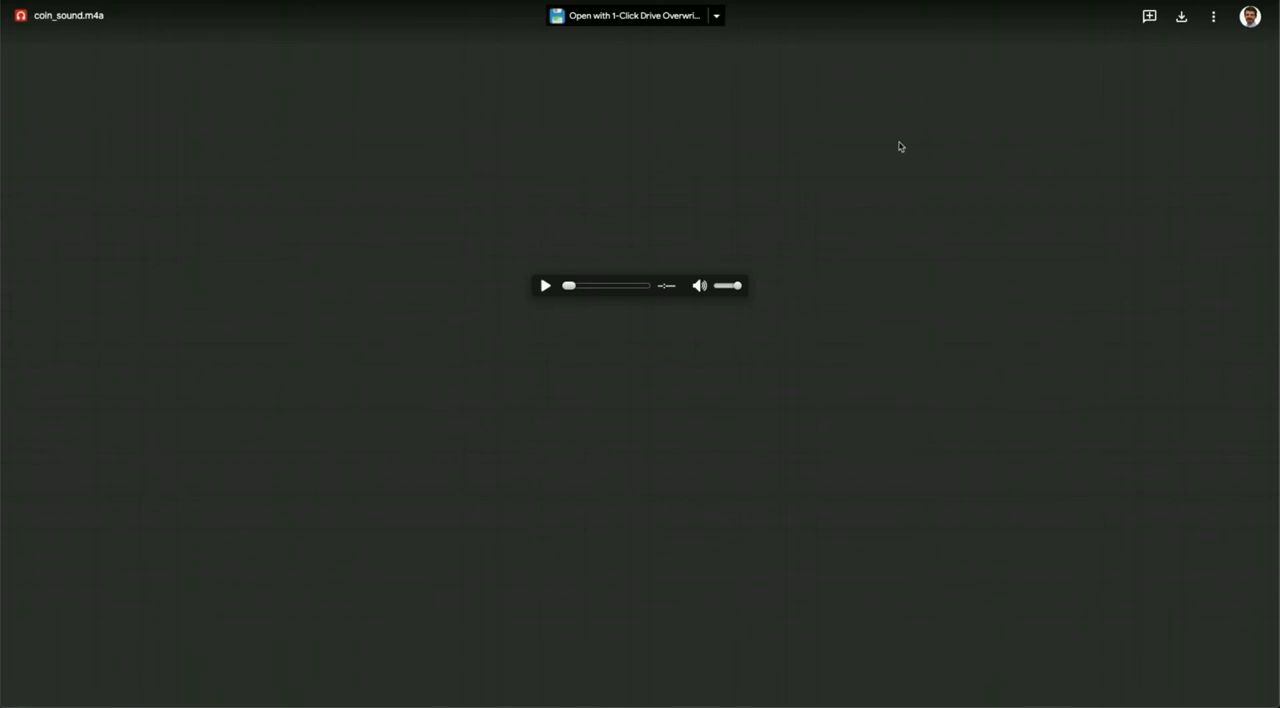
mouse_move(1181, 16)
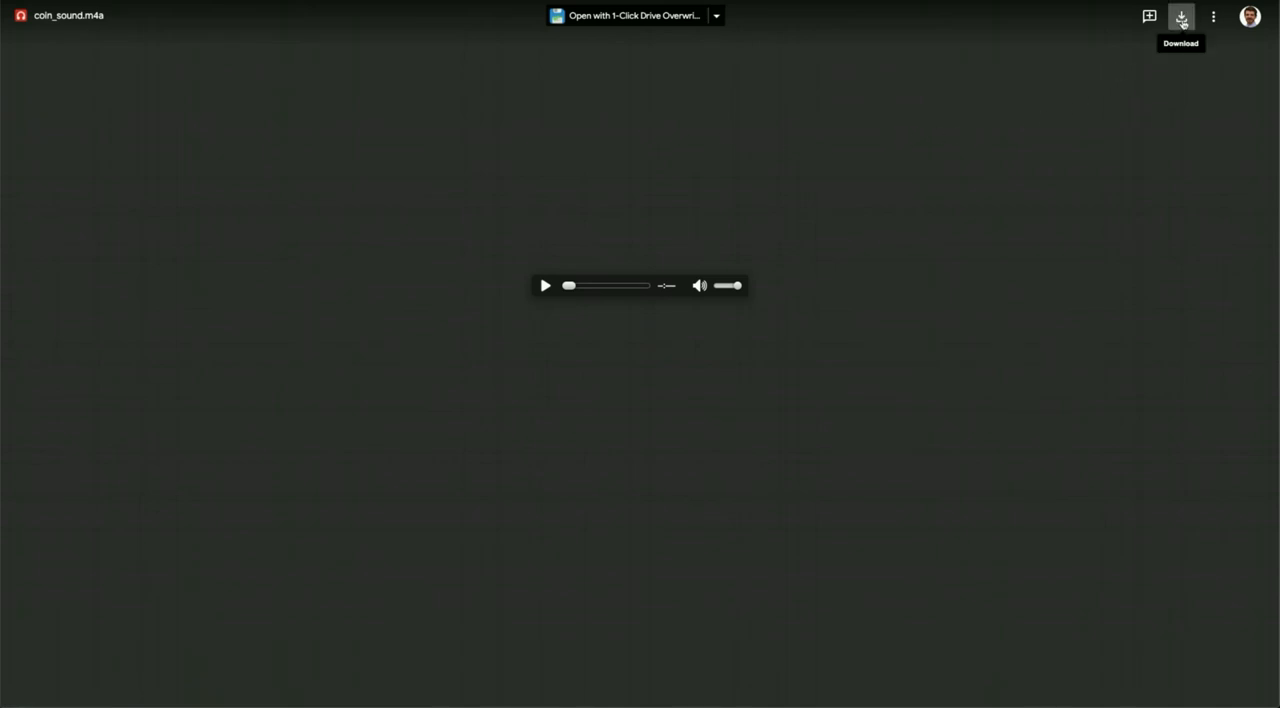
click(1181, 16)
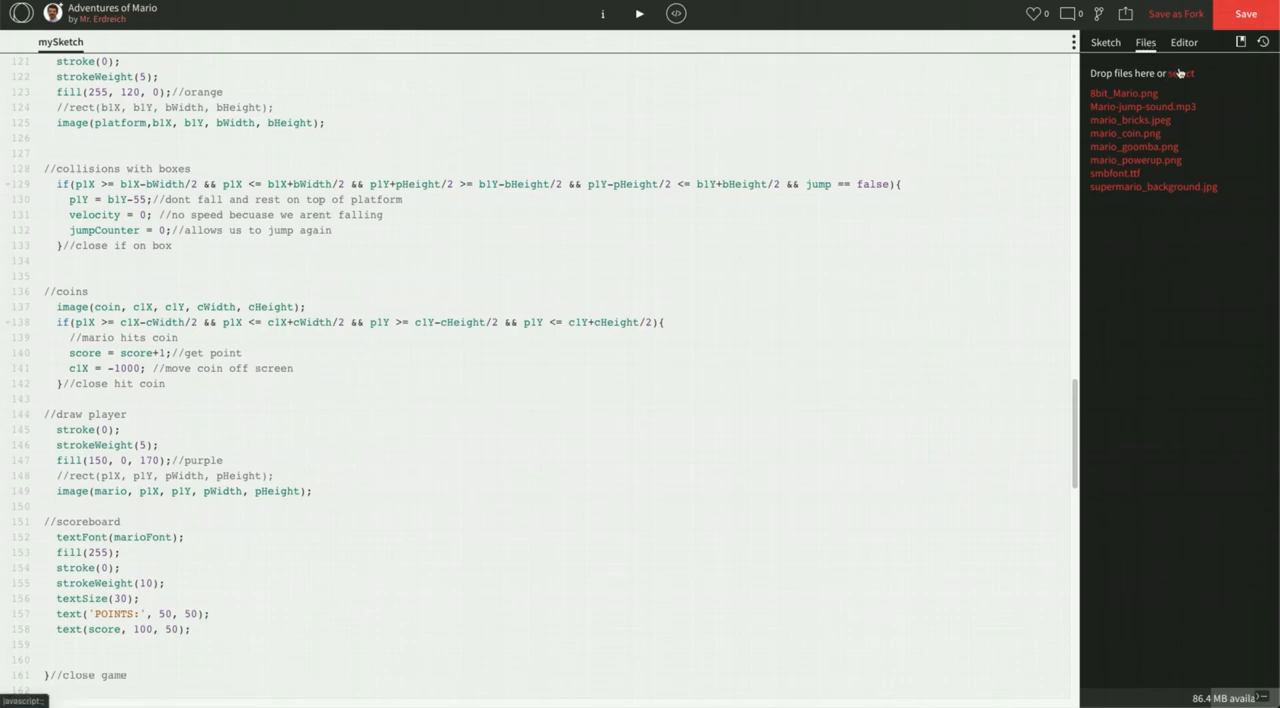
Upload coin_sound.m4a from the Downloads folder into the sketch's files.
click(1181, 72)
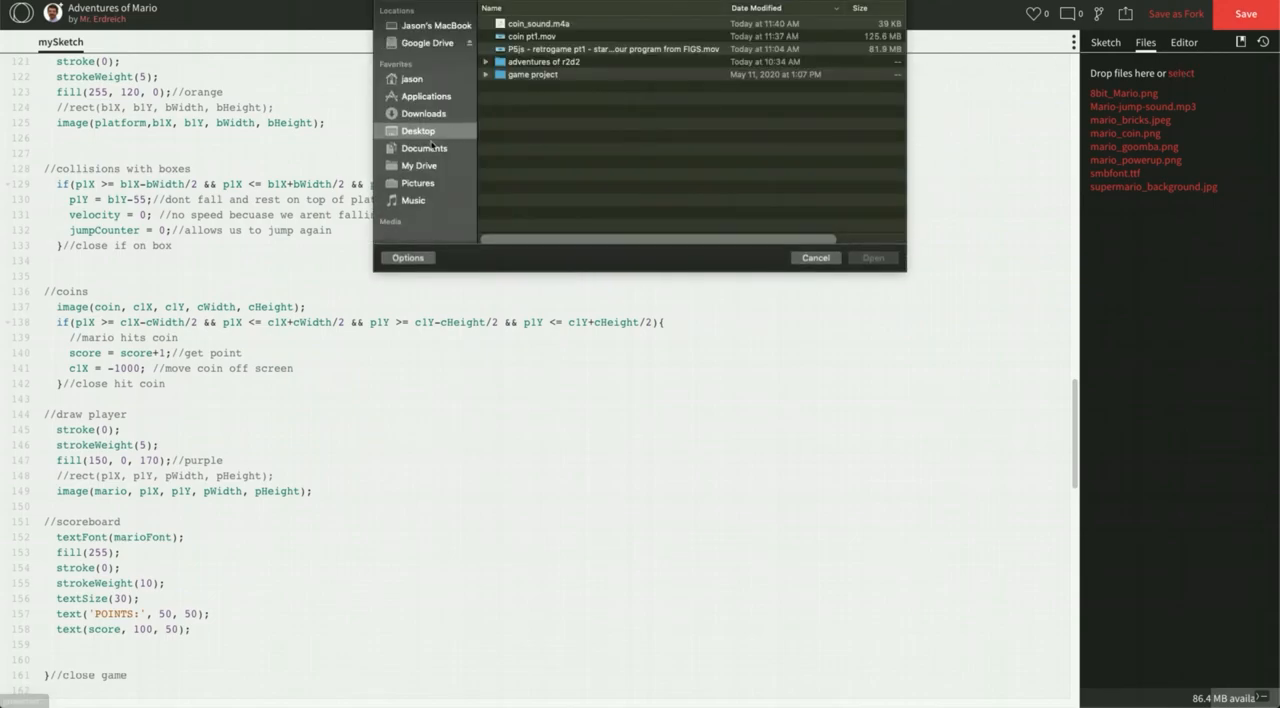
click(423, 113)
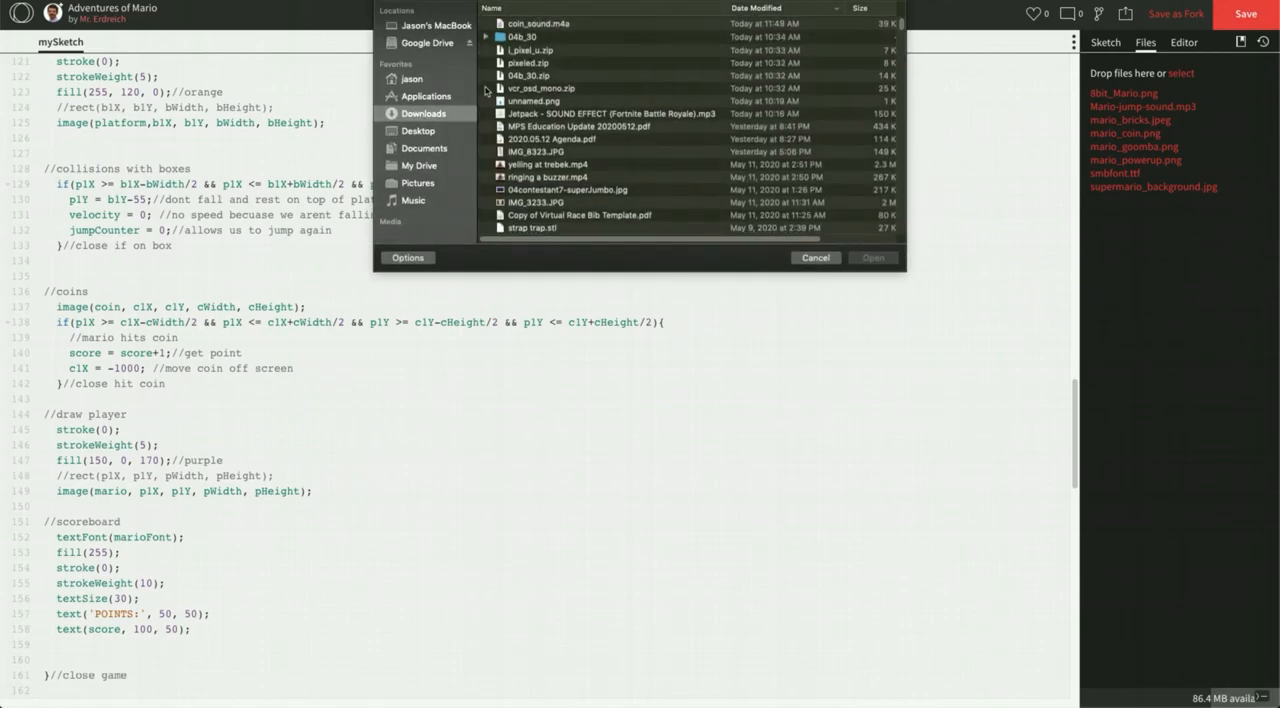
click(540, 23)
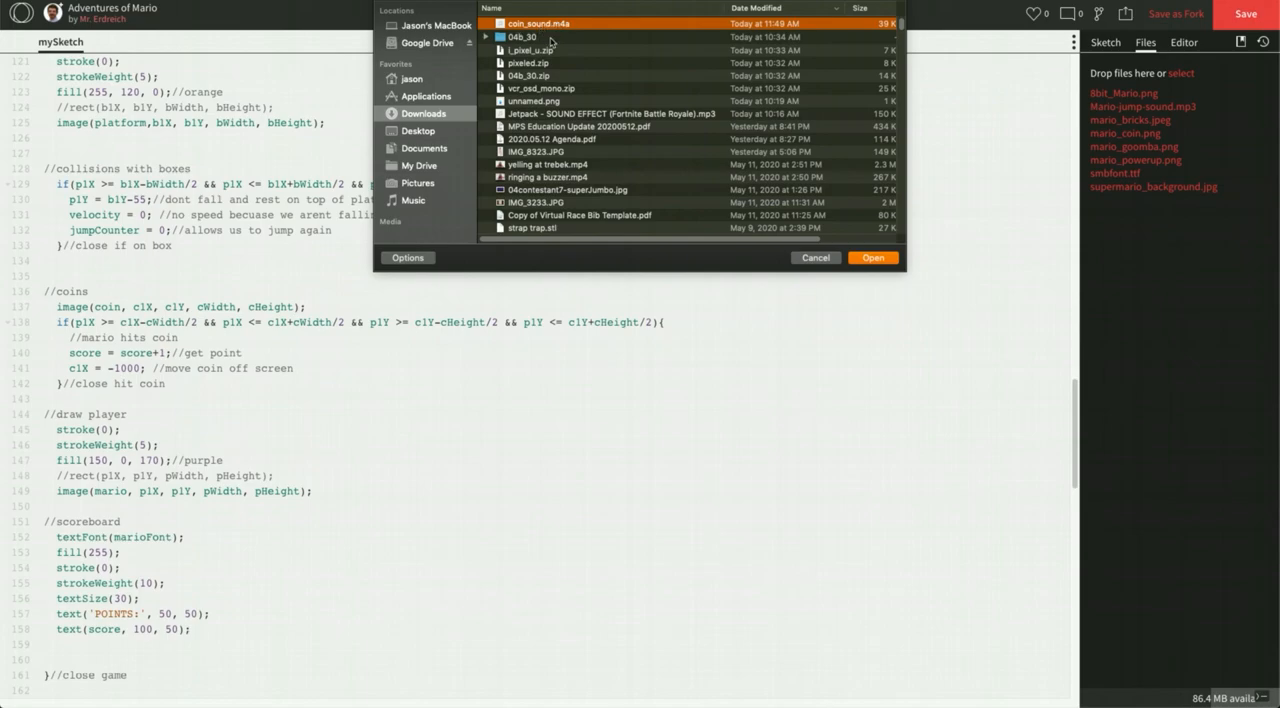
click(814, 257)
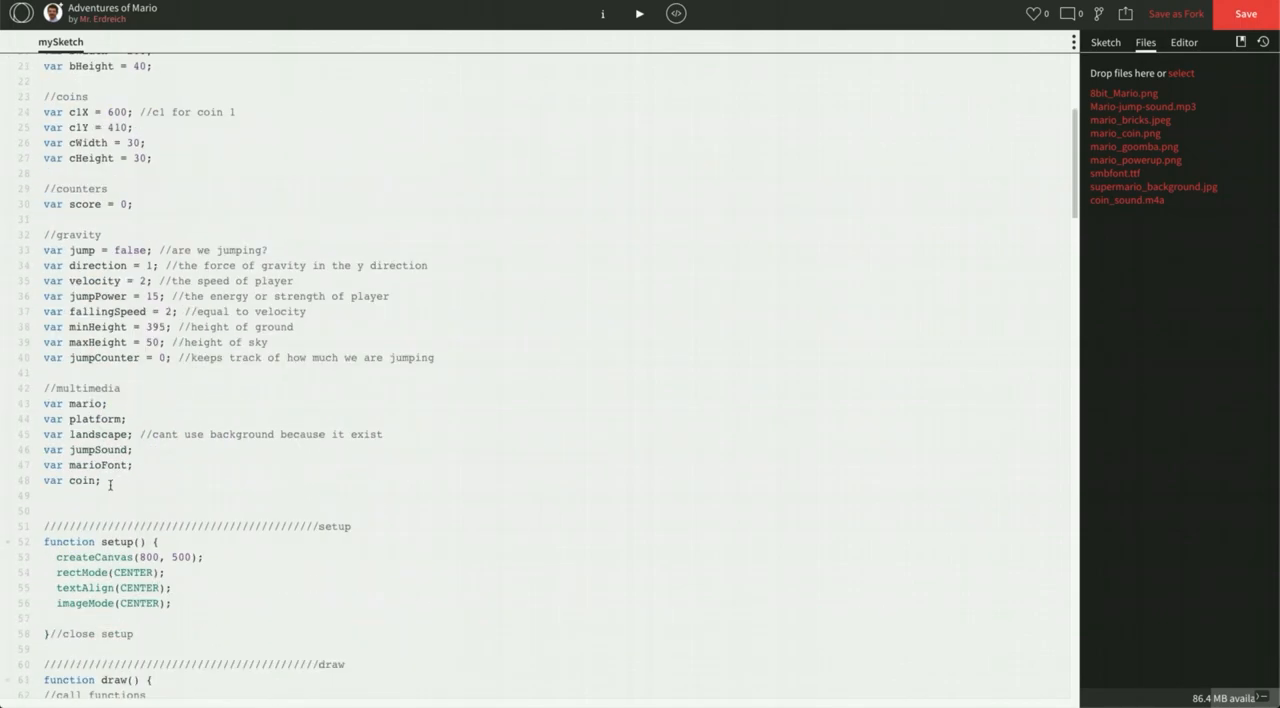
Declare 'var coinSound;' below 'var coin;' in the multimedia section.
text(var)
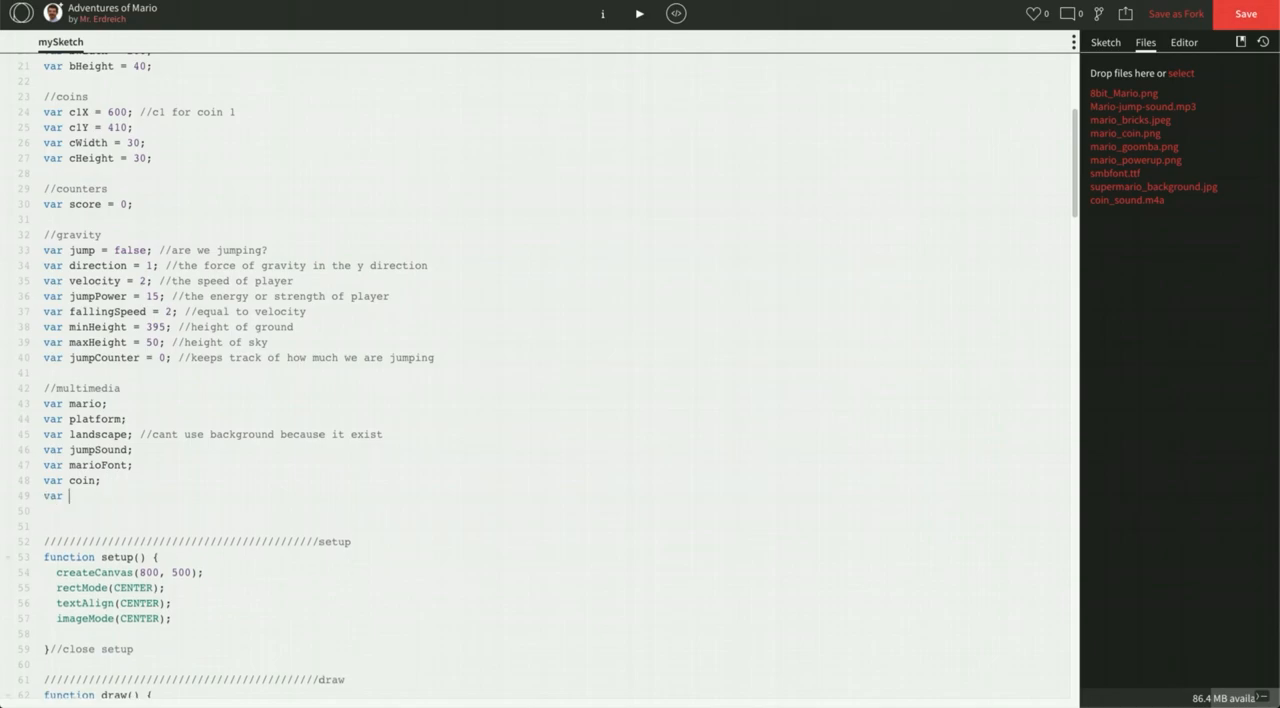
text(c)
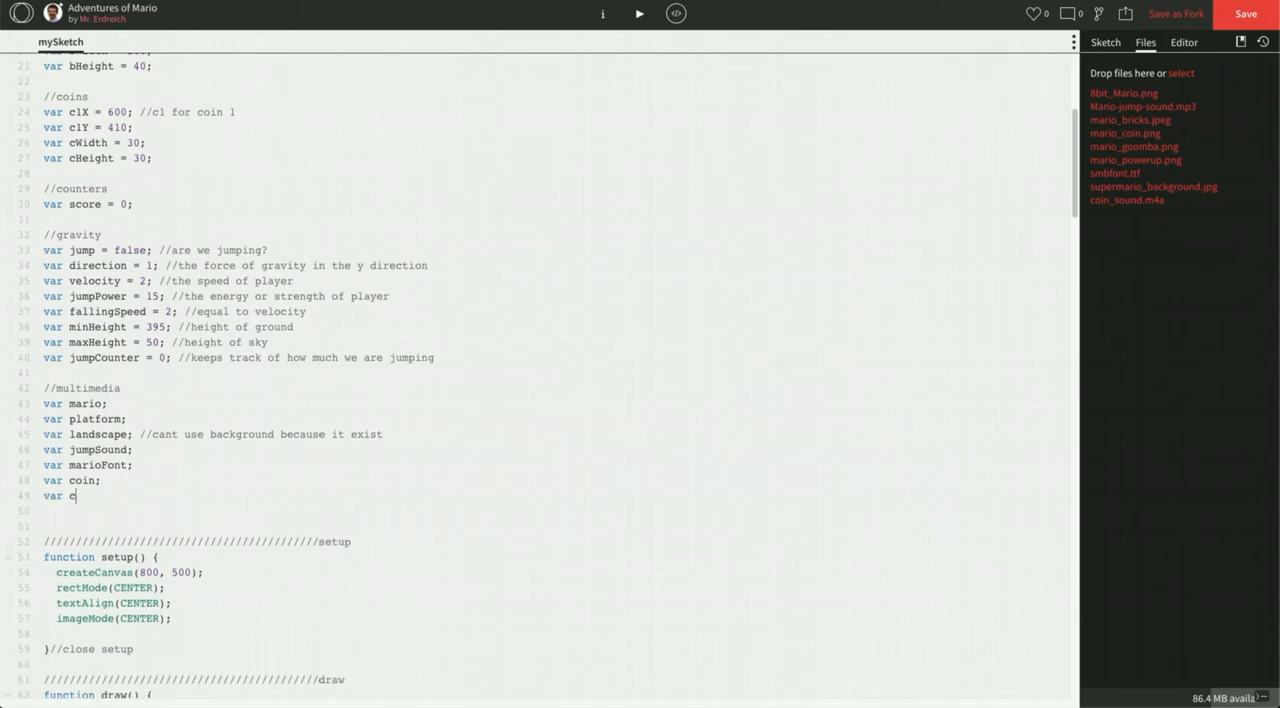
text(oinSon)
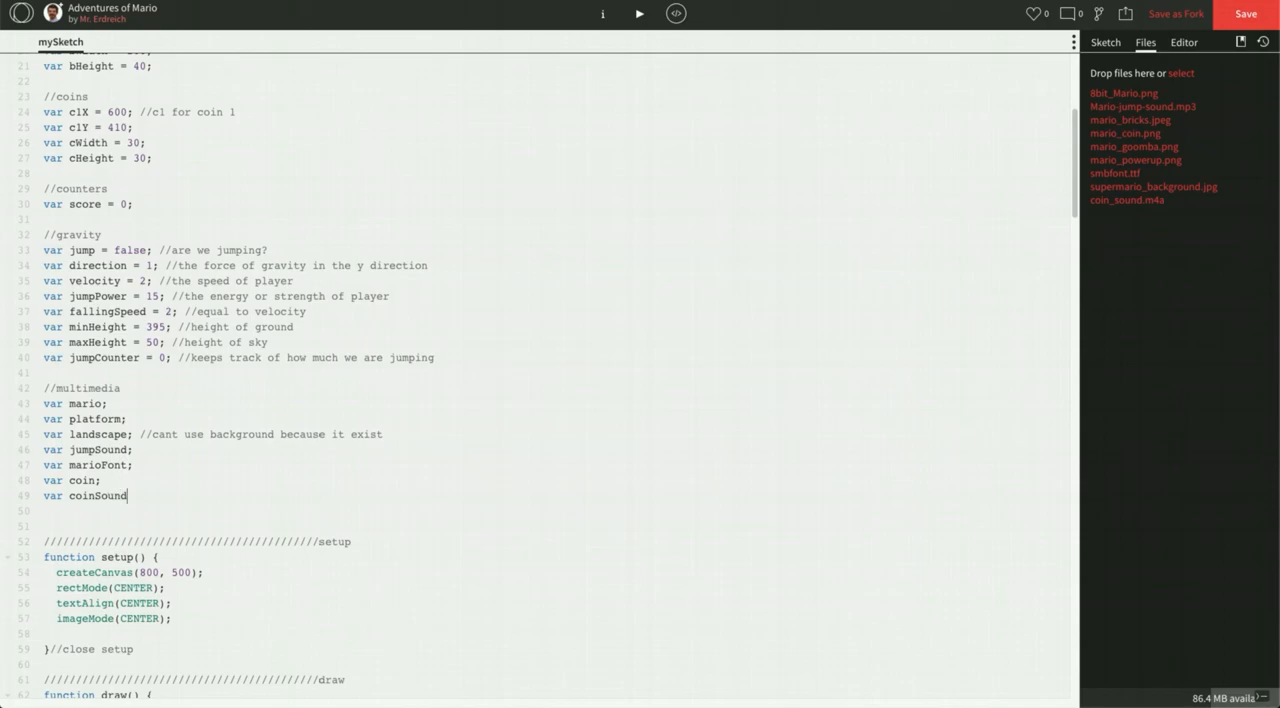
text(;)
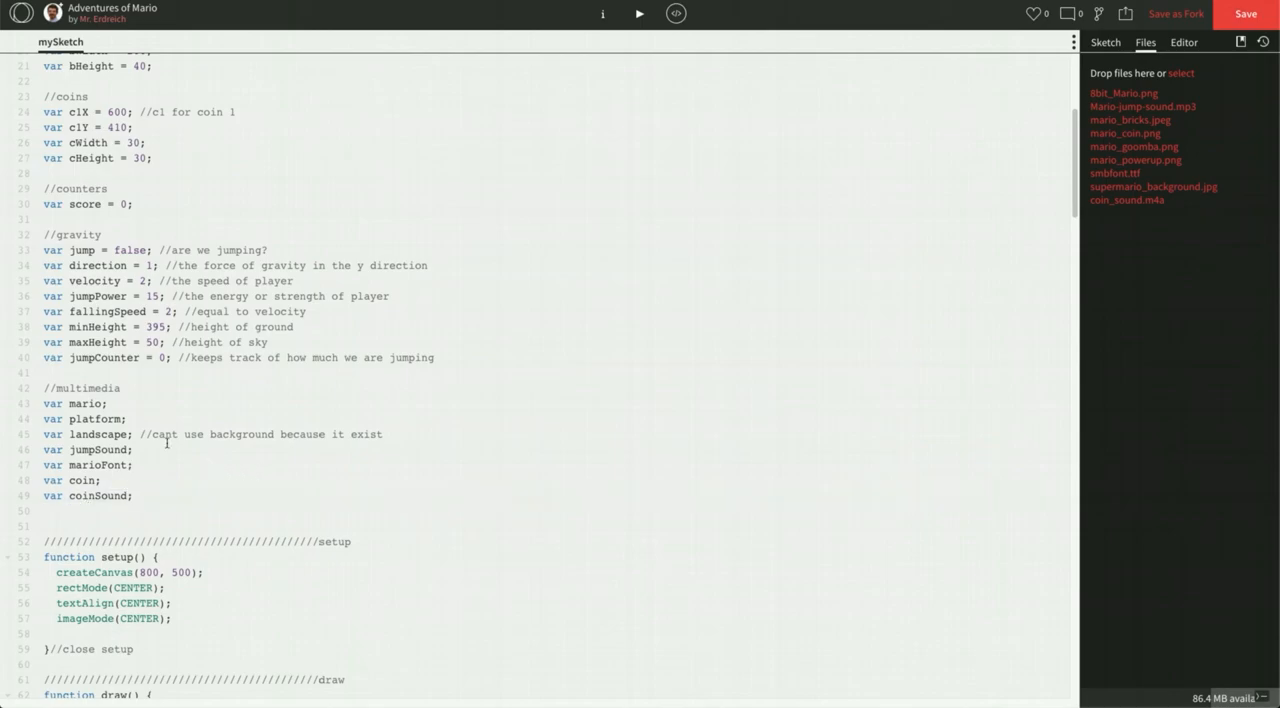
Add coinSound = loadSound('coin_sound.m4a'); to preload() after the coin image line.
scroll(down, 3)
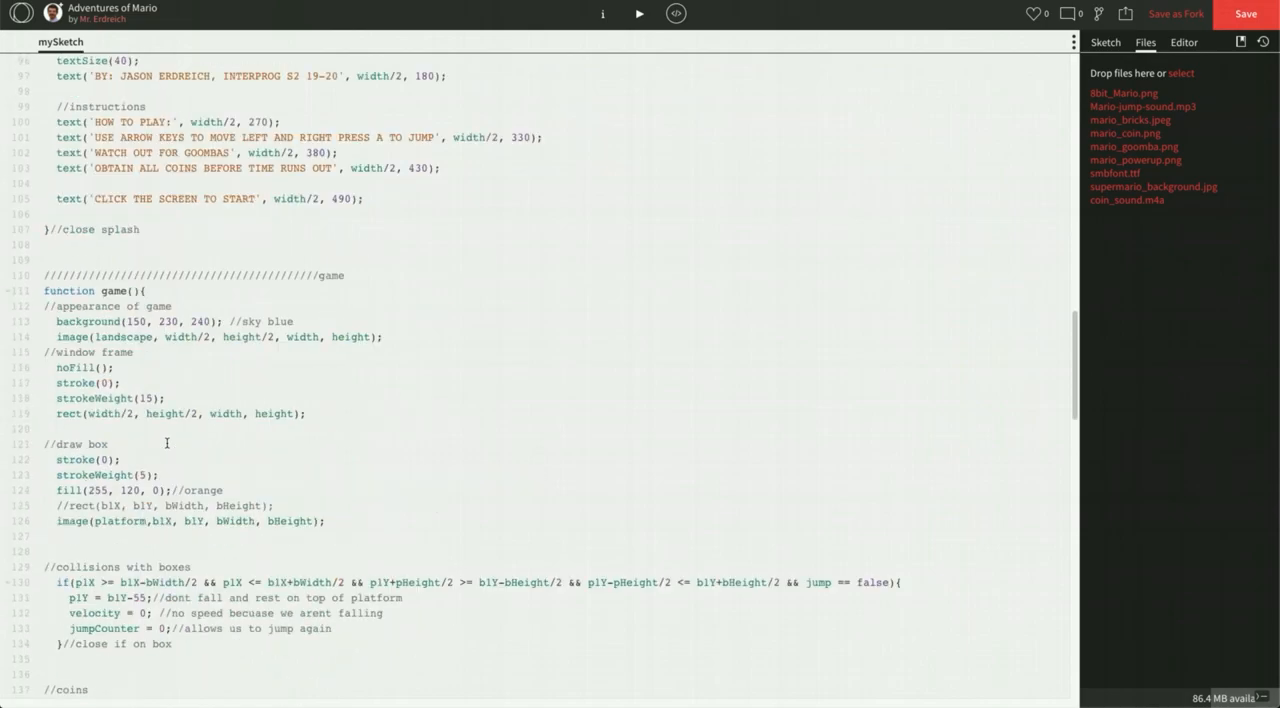
scroll(down, 3)
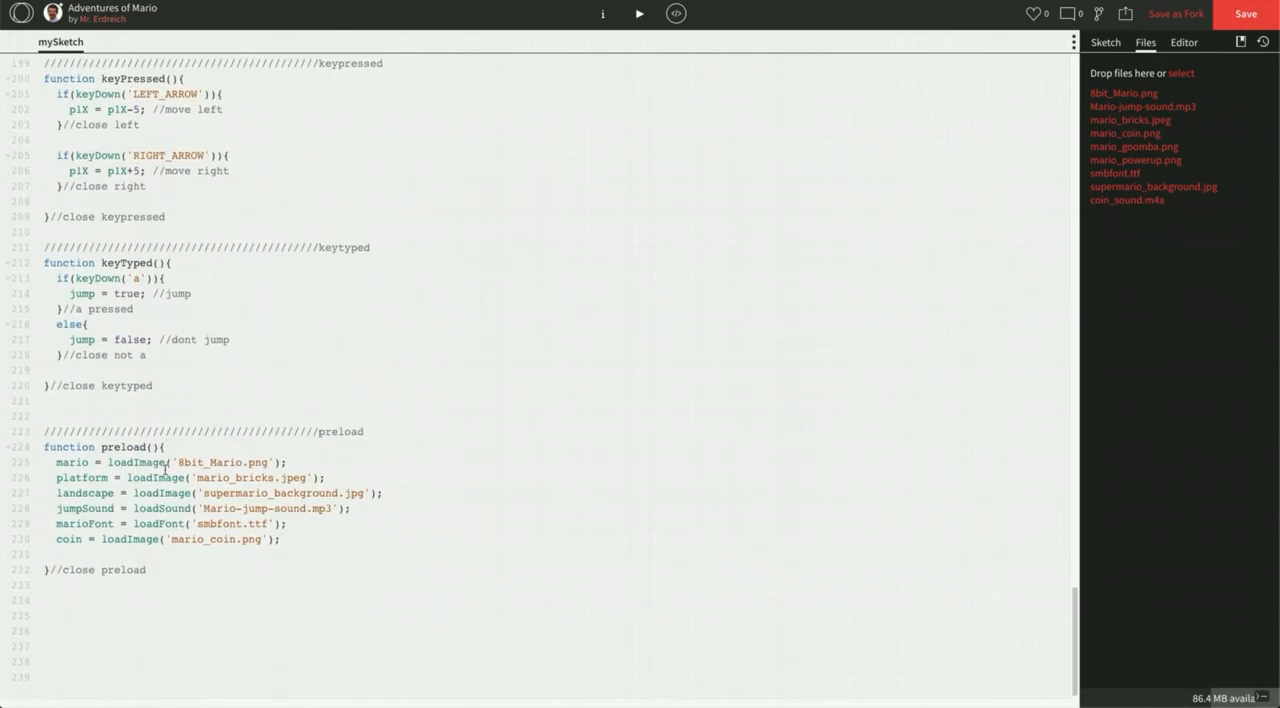
text(coinSound =)
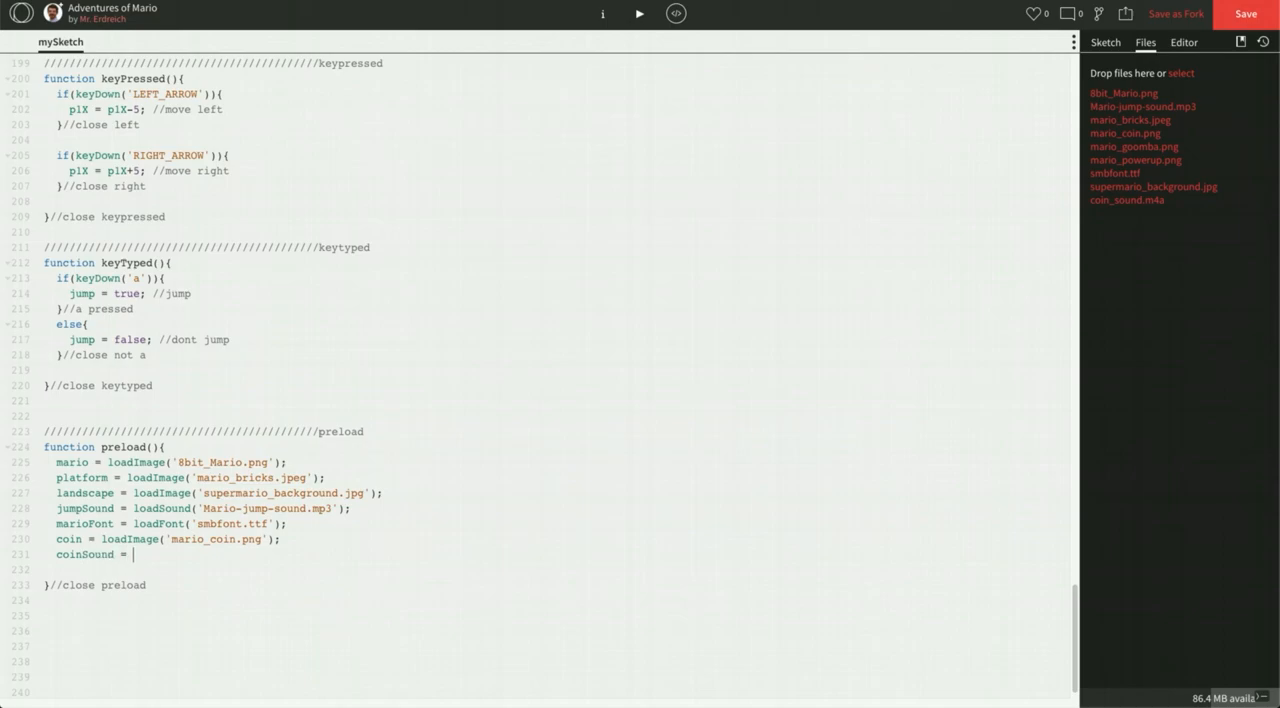
text(loadSound(')
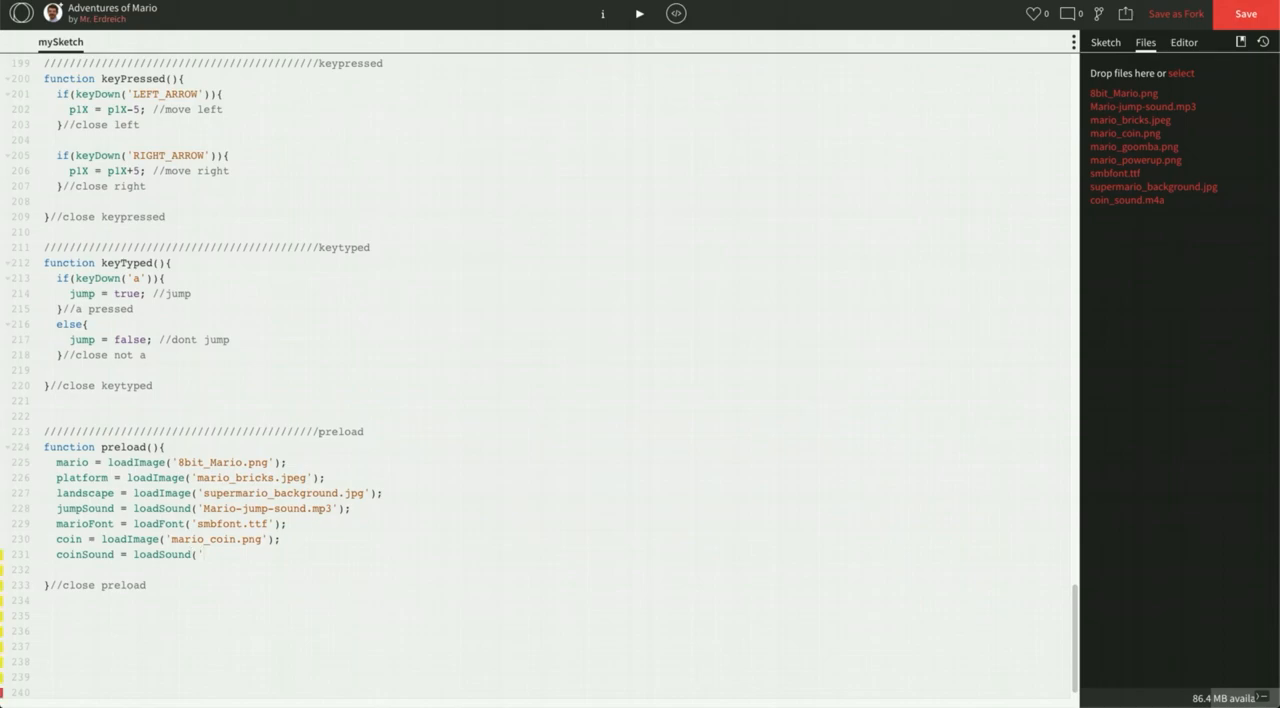
text(coin_)
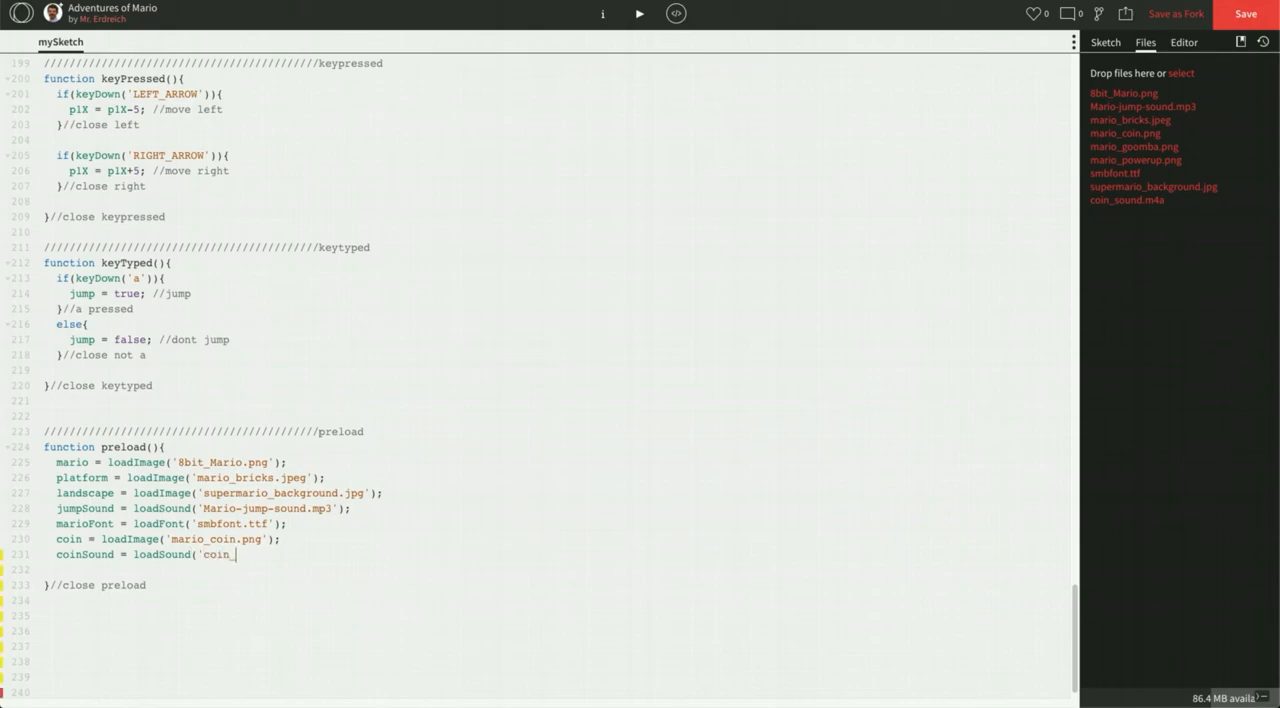
text(sound.)
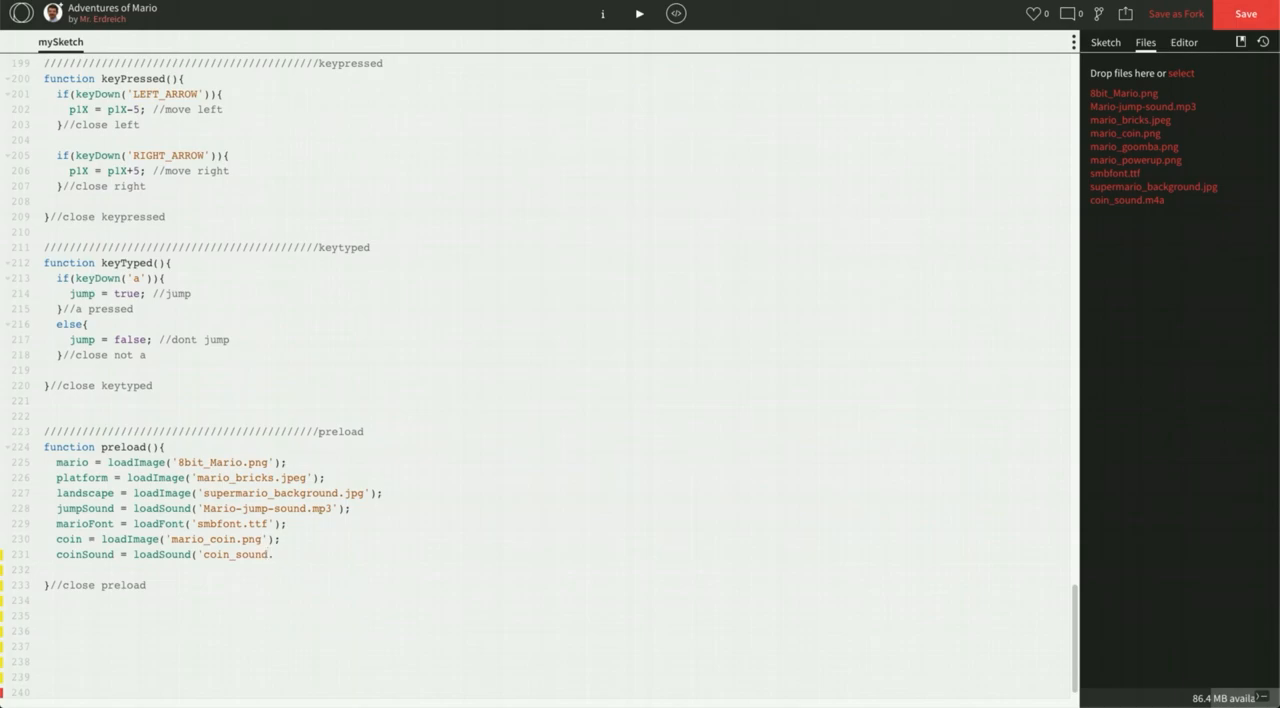
text(m4a)
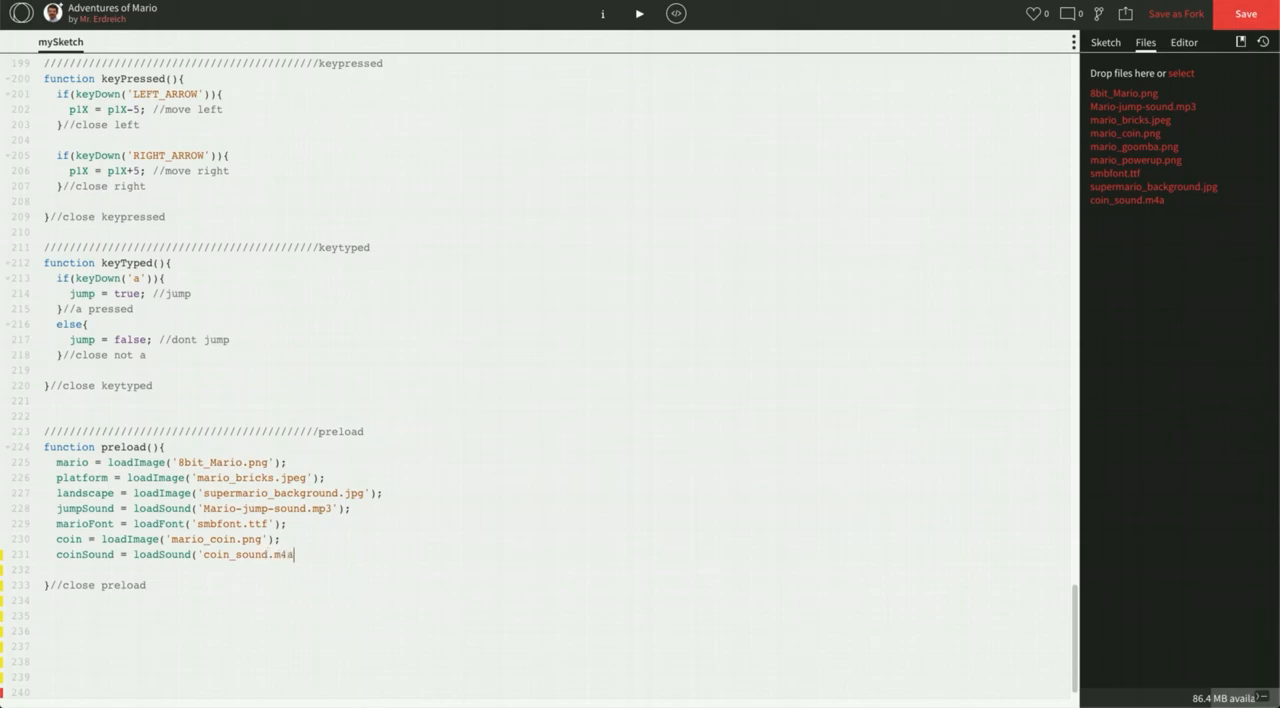
text())
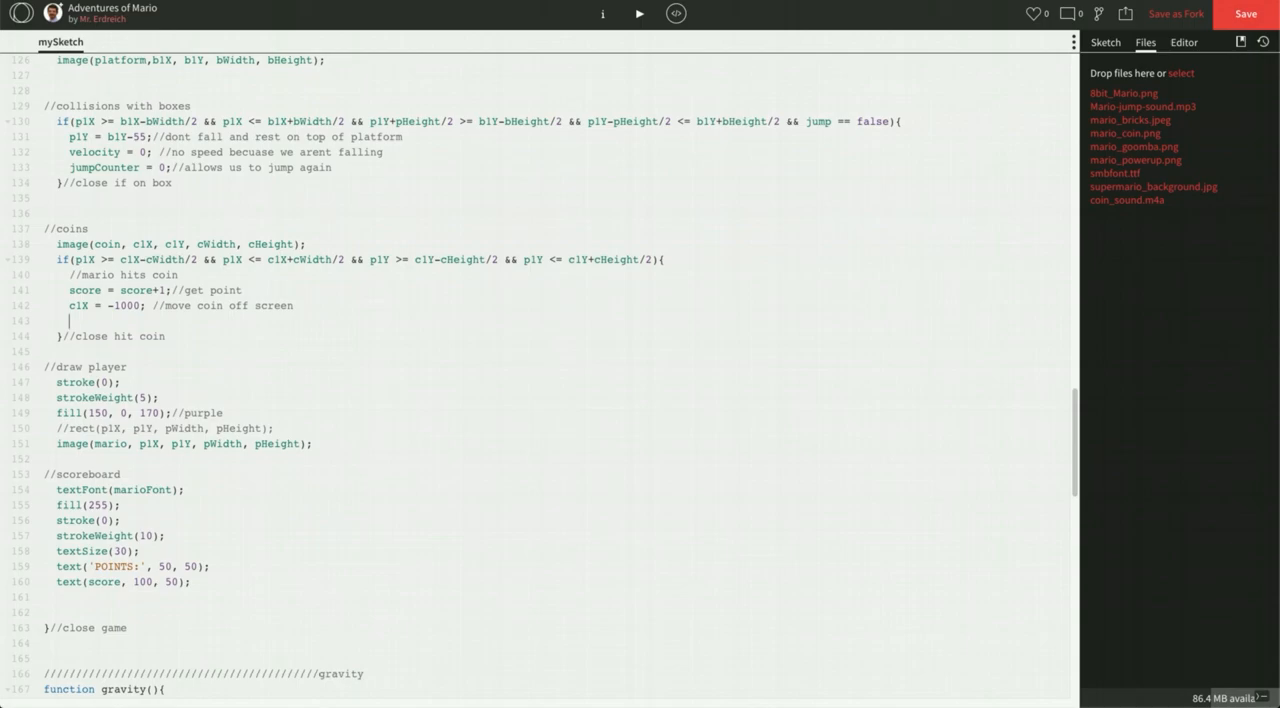
Add coinSound.play(); after c1X = -1000 in the coin-hit block and run the sketch.
text(coinSound.plau)
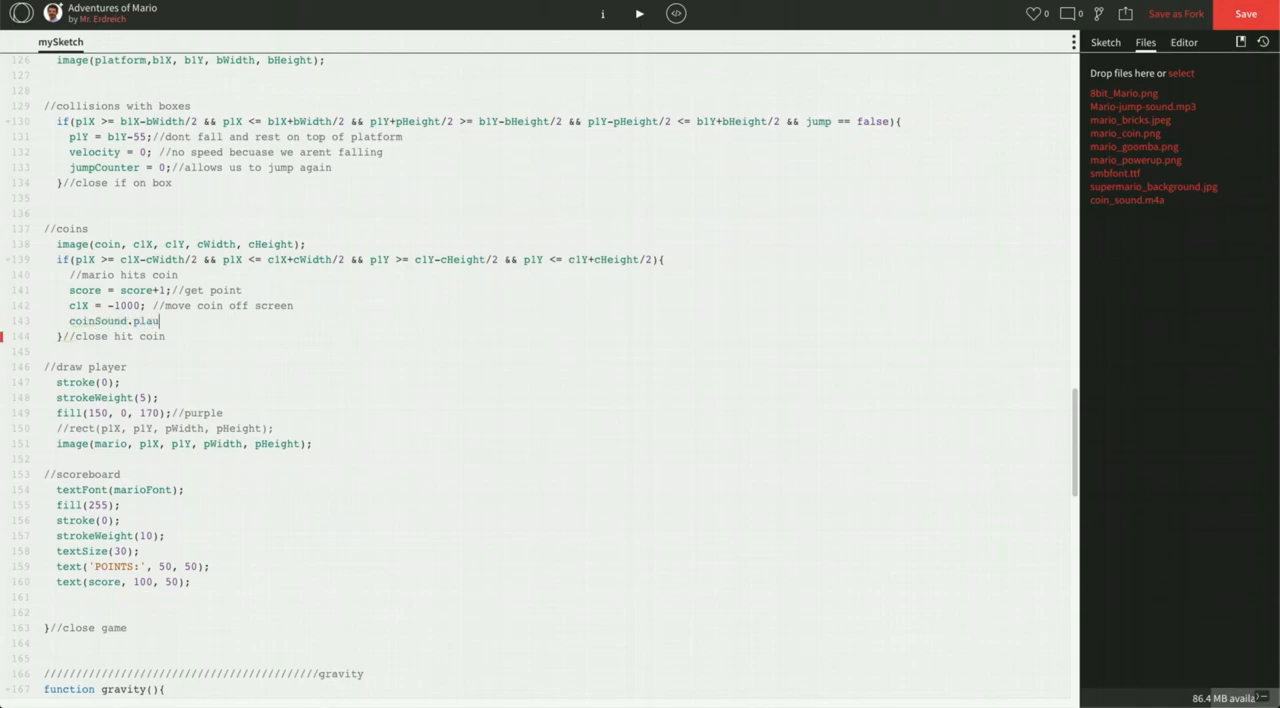
text(();)
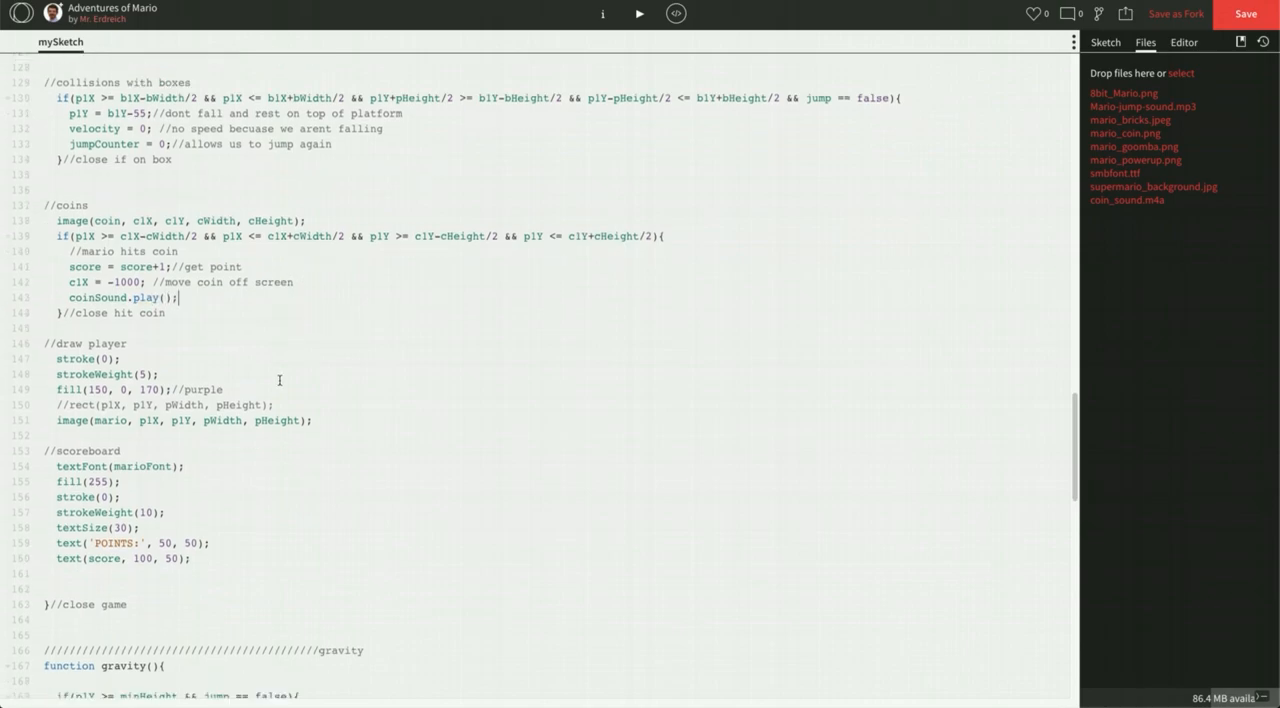
scroll(down, 3)
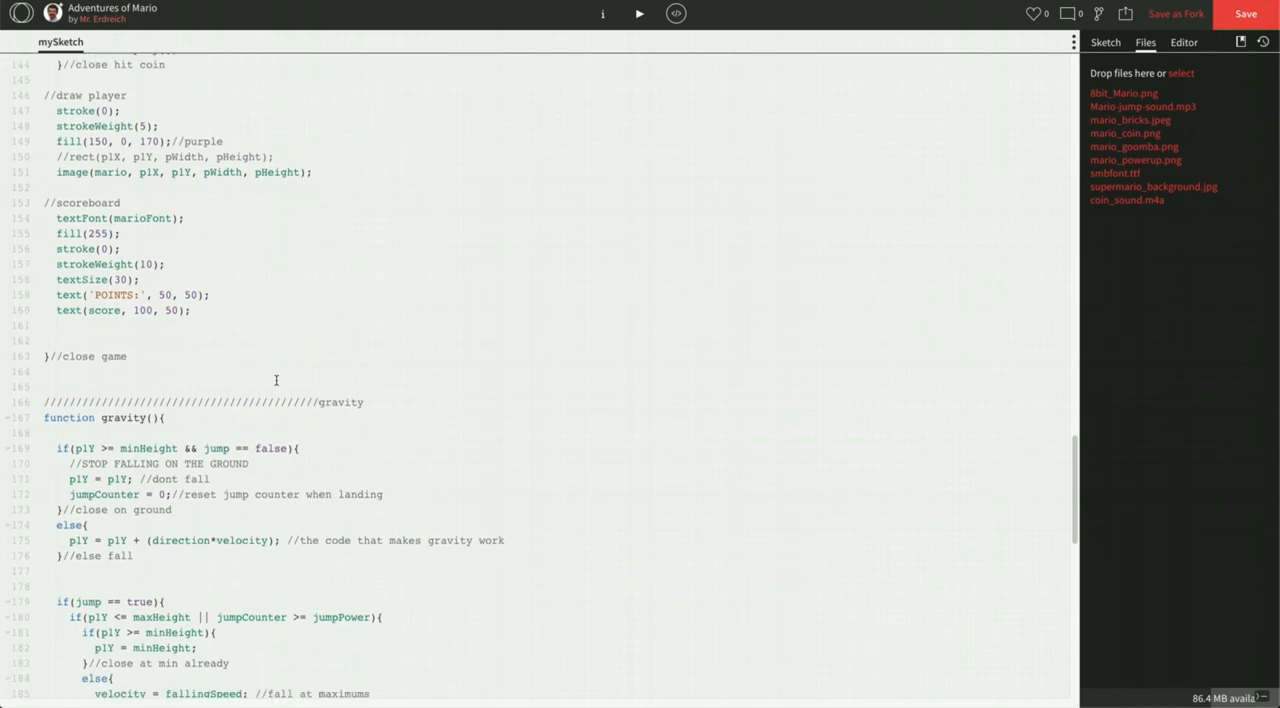
scroll(down, 3)
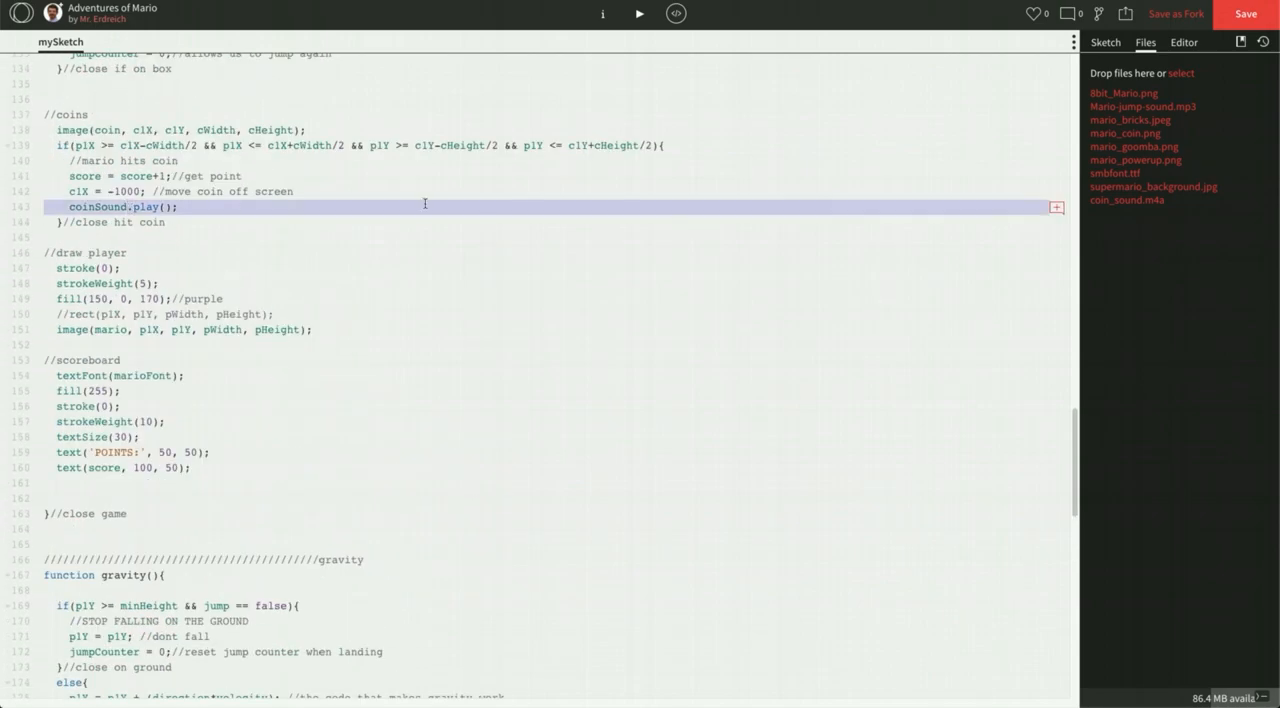
click(639, 13)
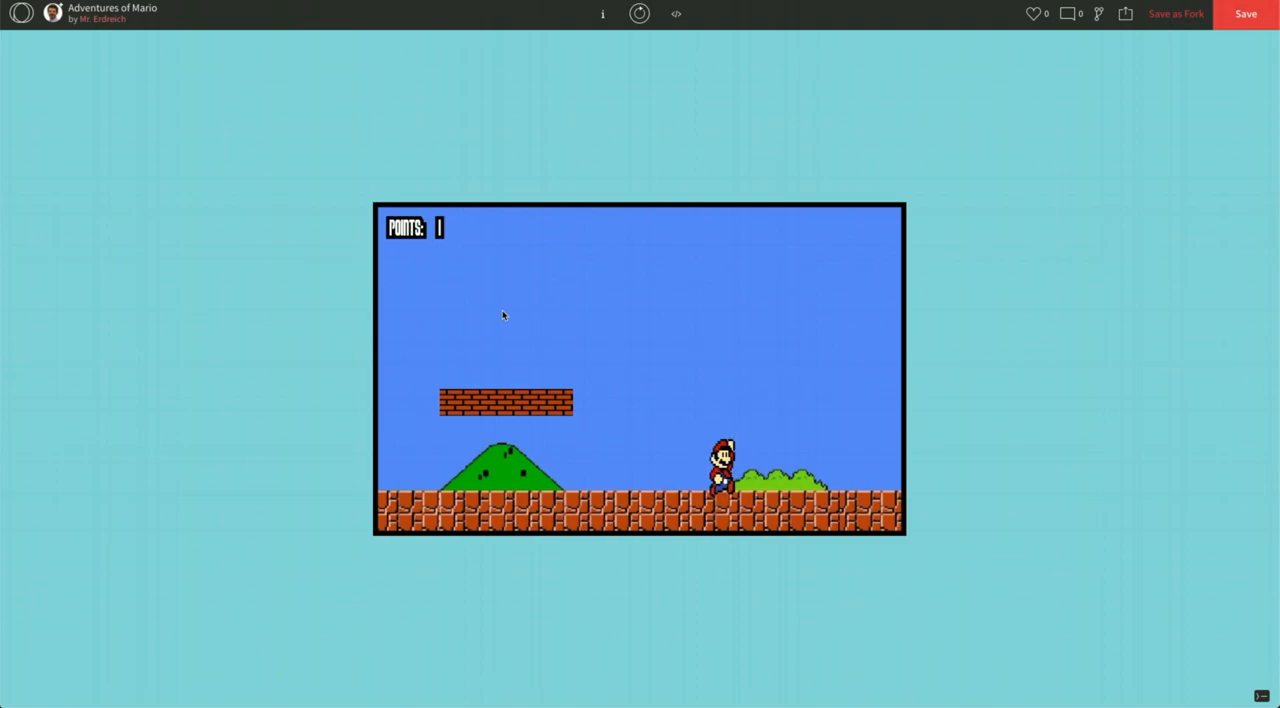
Restart the Mario game so the score resets to POINTS: 0 with the coin back.
click(1246, 13)
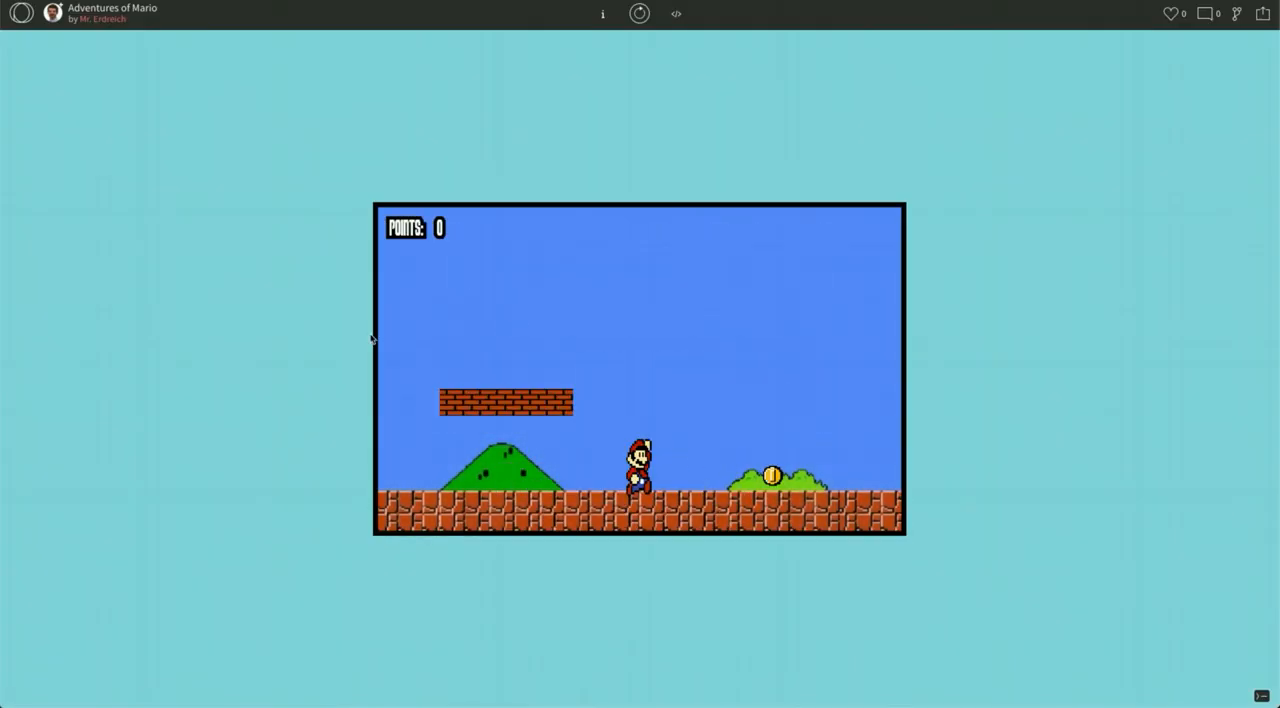
mouse_move(772, 245)
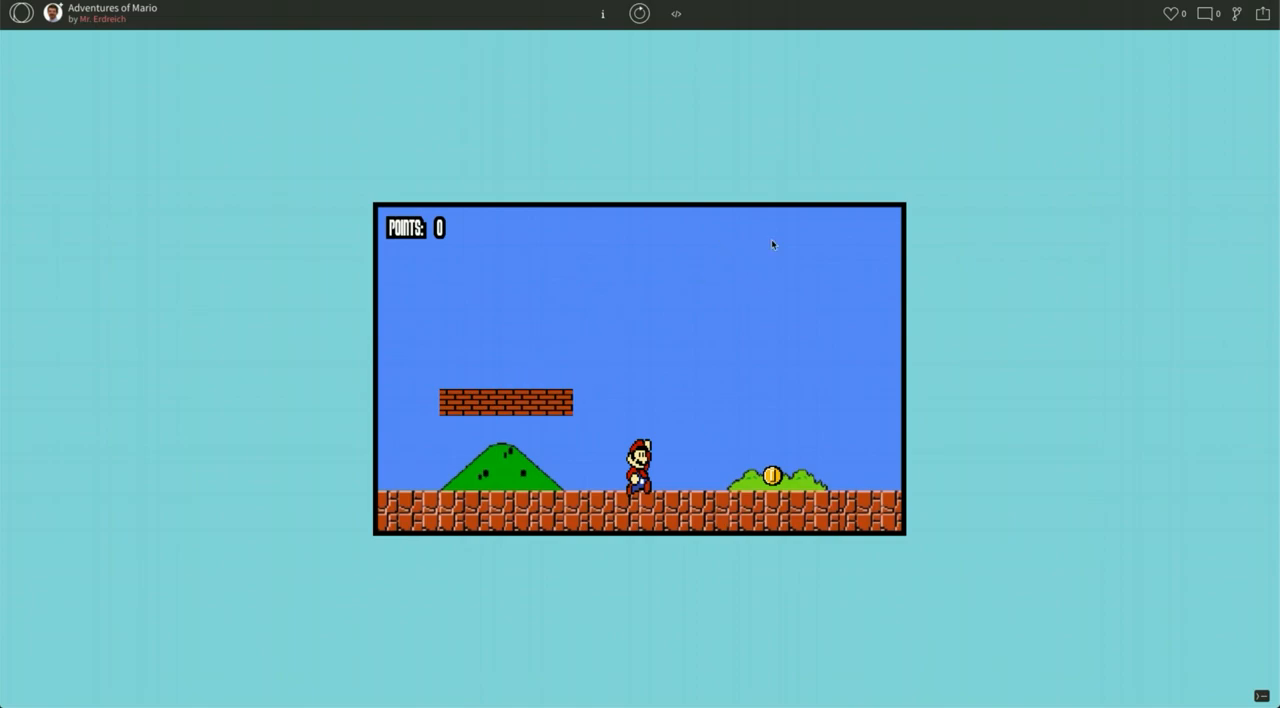
mouse_move(728, 418)
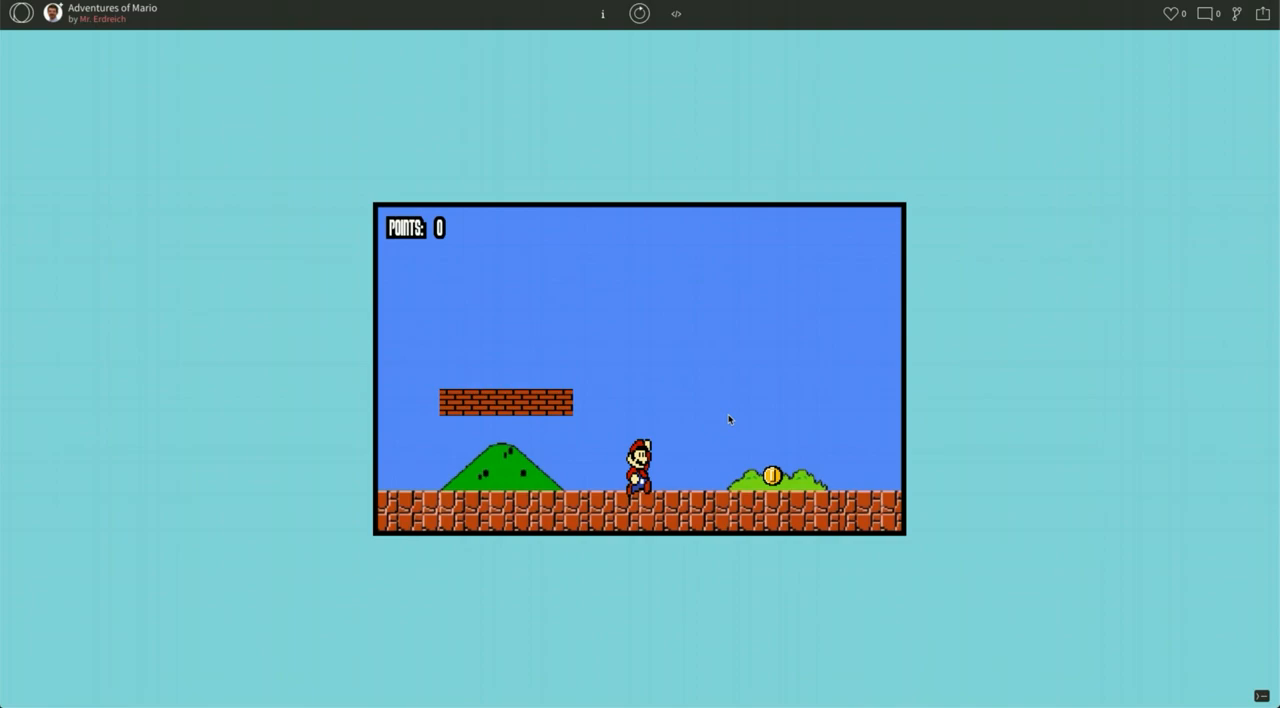
mouse_move(699, 333)
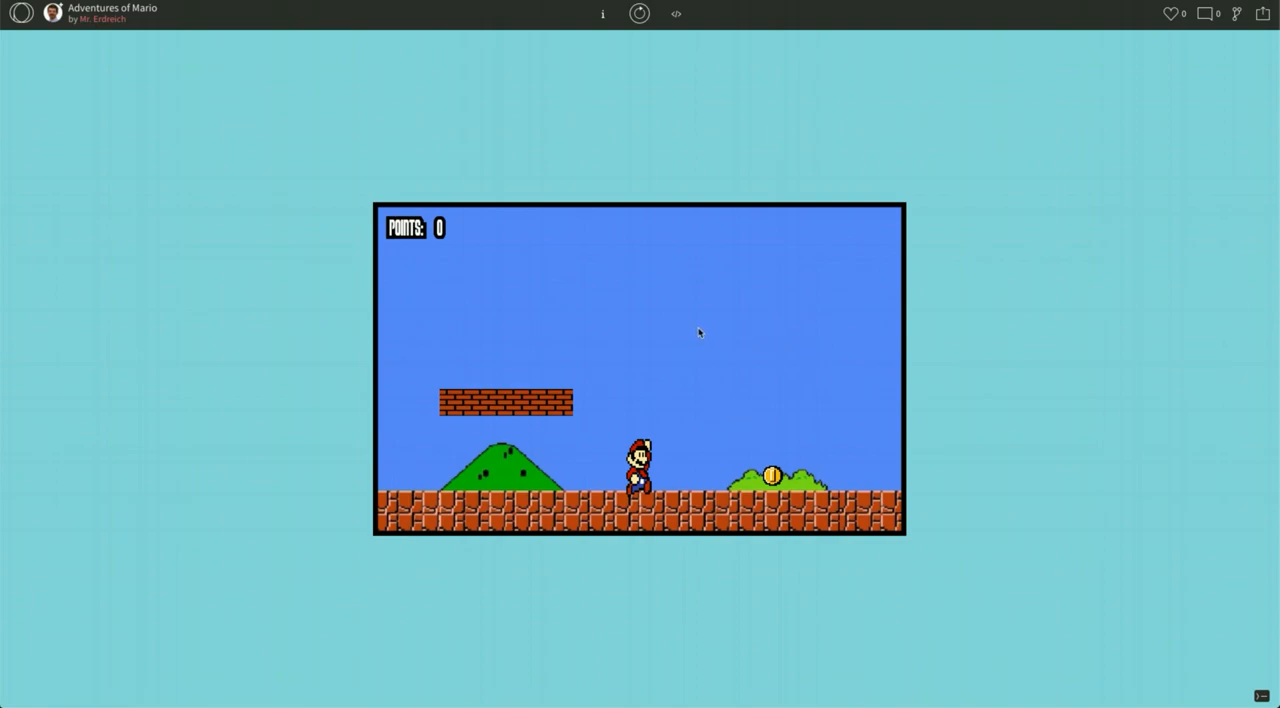